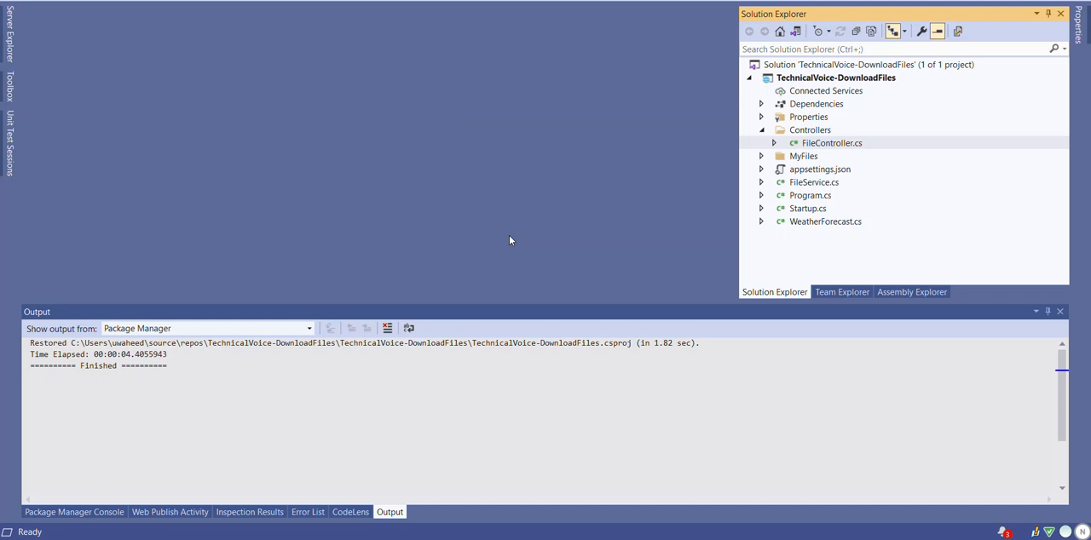
mouse_move(440, 217)
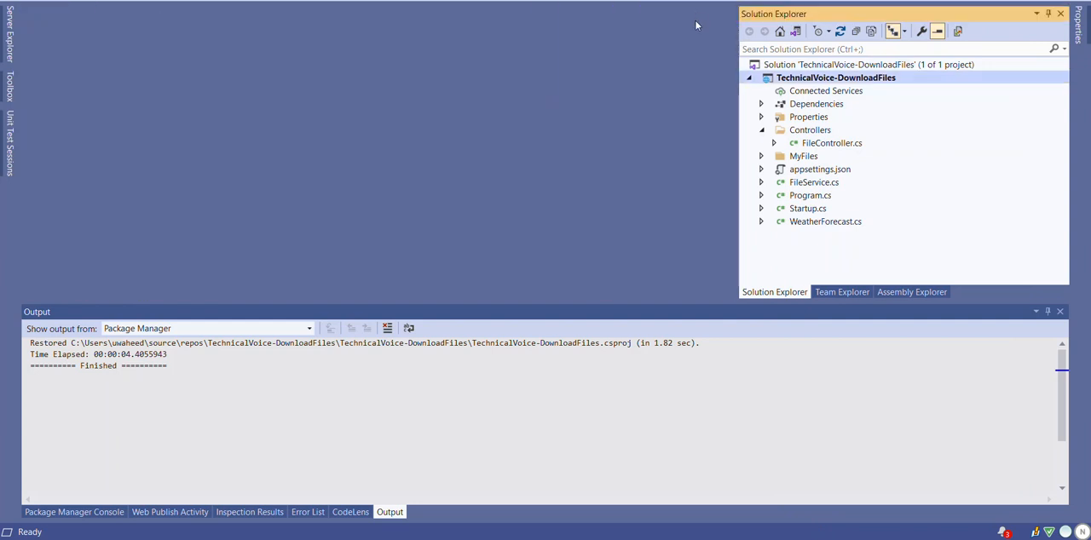
- Expand MyFiles in Solution Explorer to show its three text files and open FileController.cs
click(761, 157)
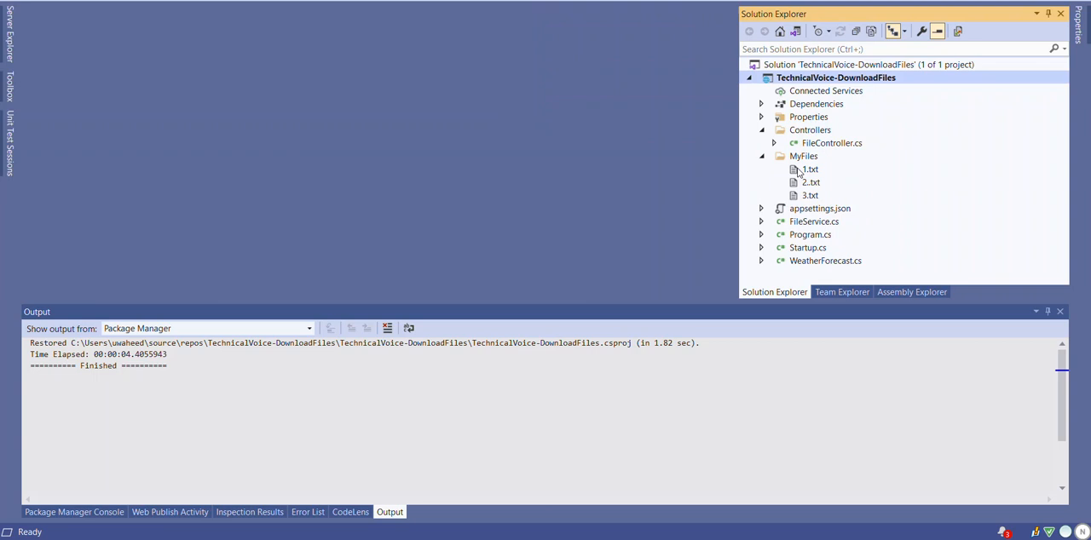
mouse_move(820, 186)
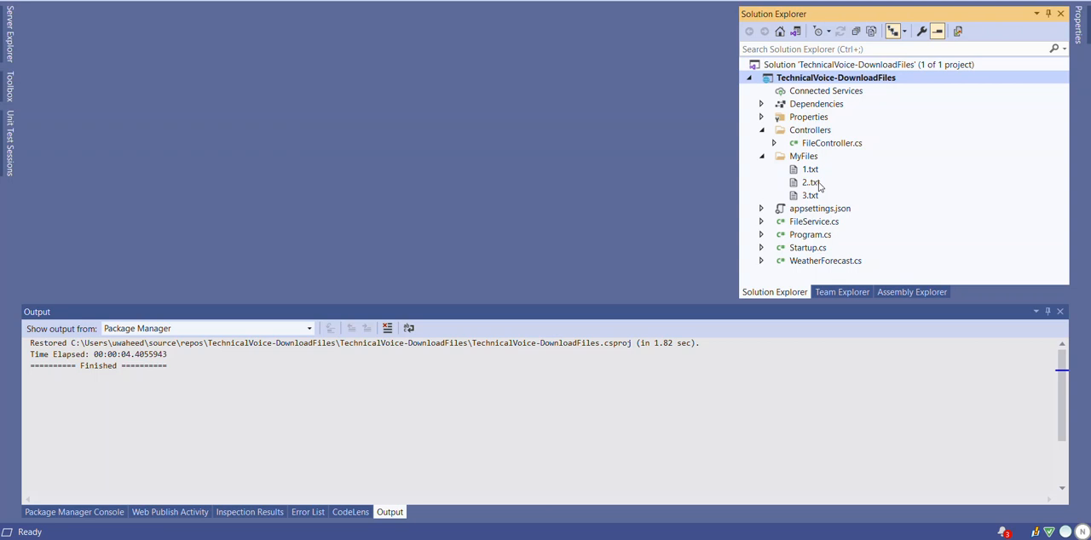
mouse_move(837, 147)
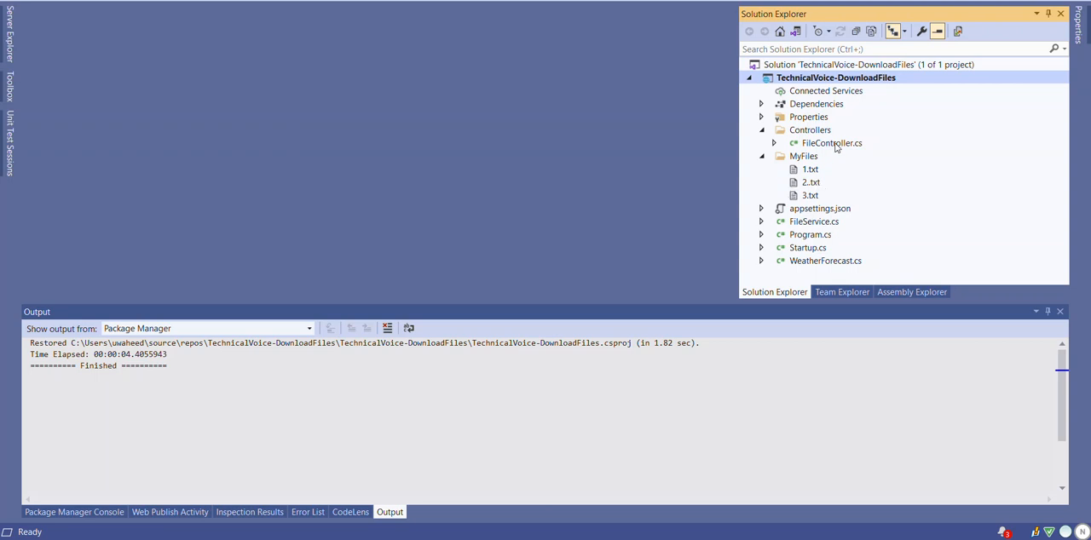
double_click(832, 143)
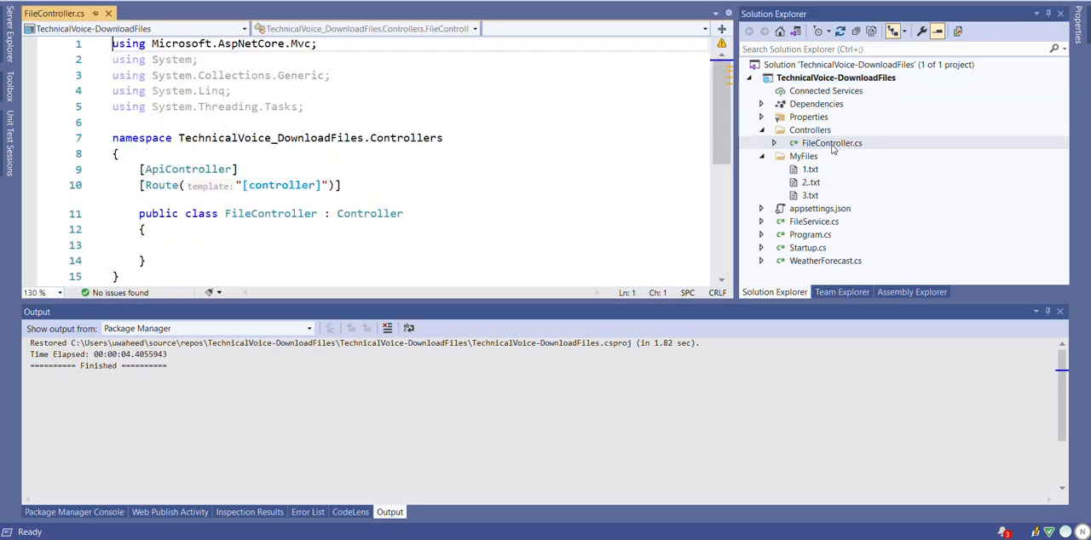
mouse_move(804, 236)
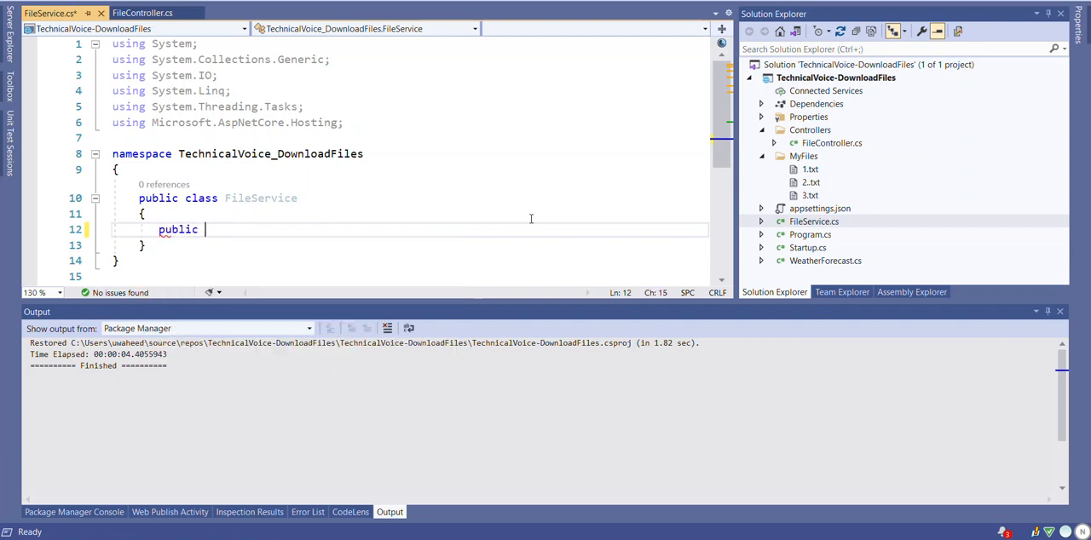
- Write the tuple return type (string filtType, byte[] archiveData, string achiveName) in FileService
text(())
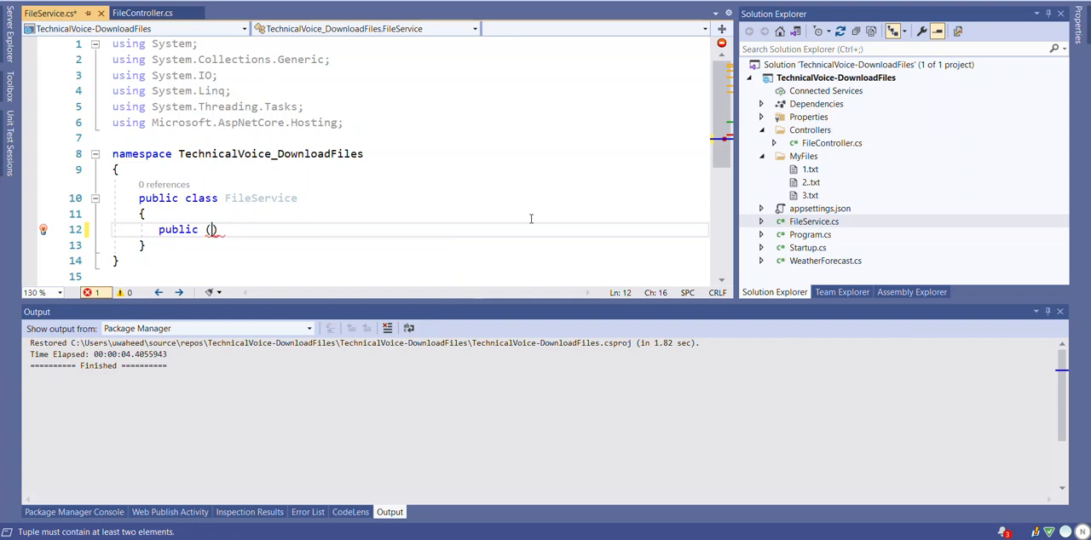
text(st)
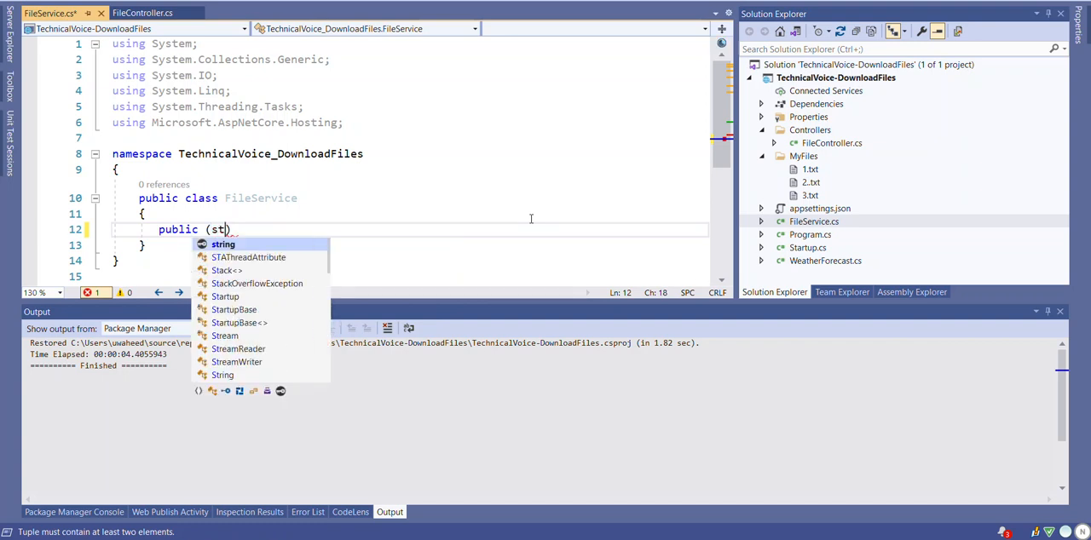
text(ring filtTy)
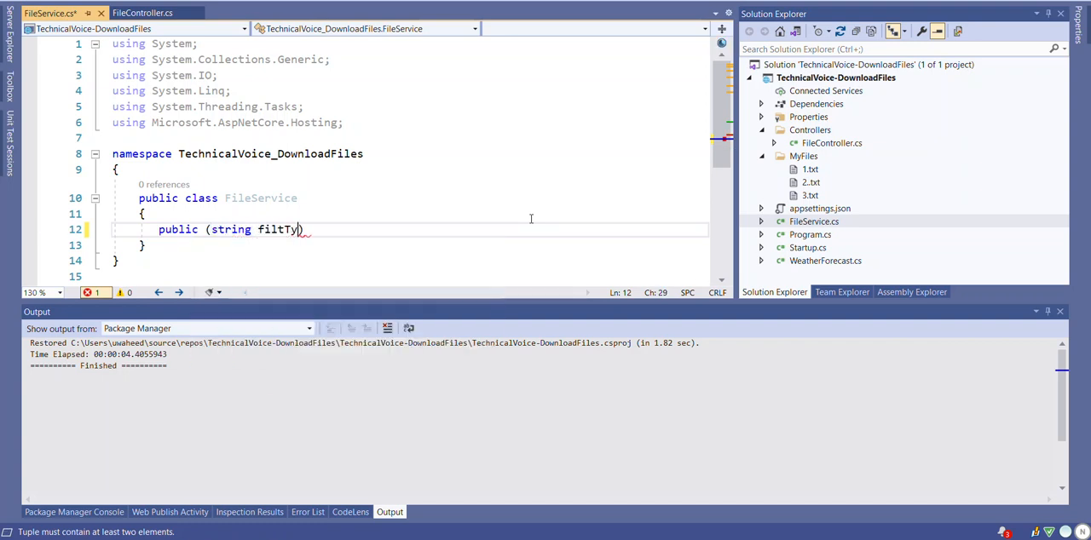
text(pe,))
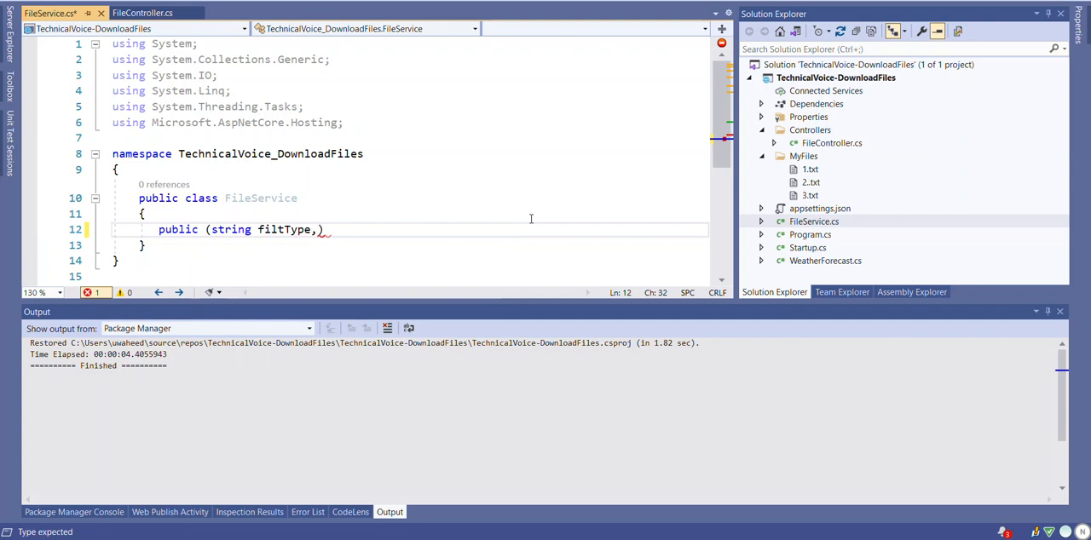
text(byte)
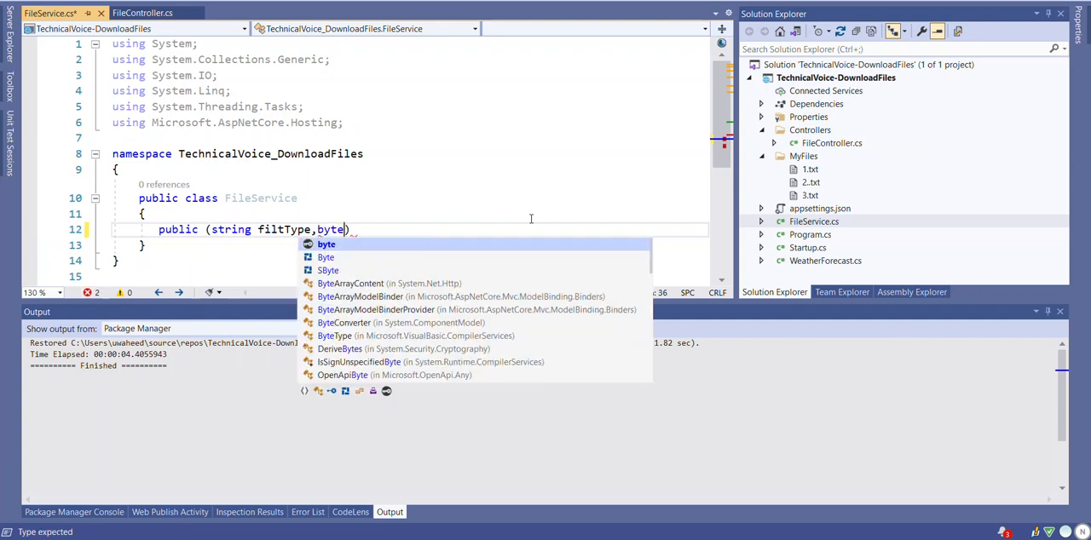
text([])
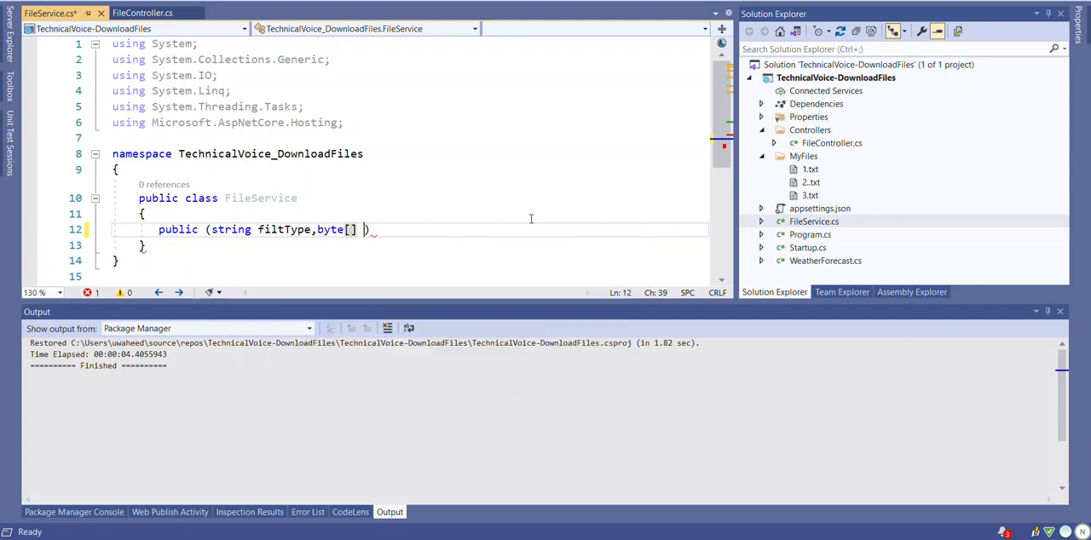
text(archiveData, st)
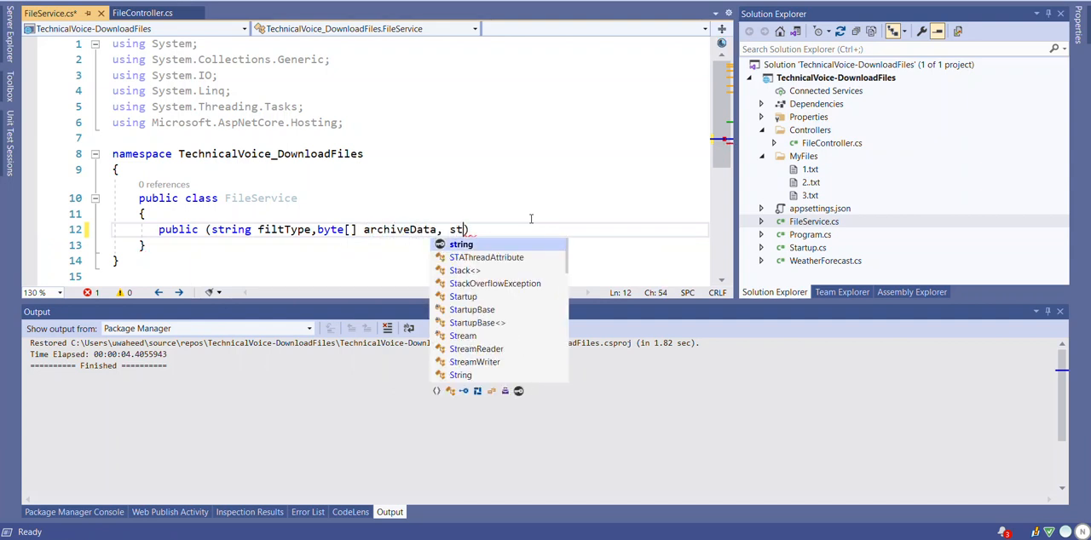
text(ring)
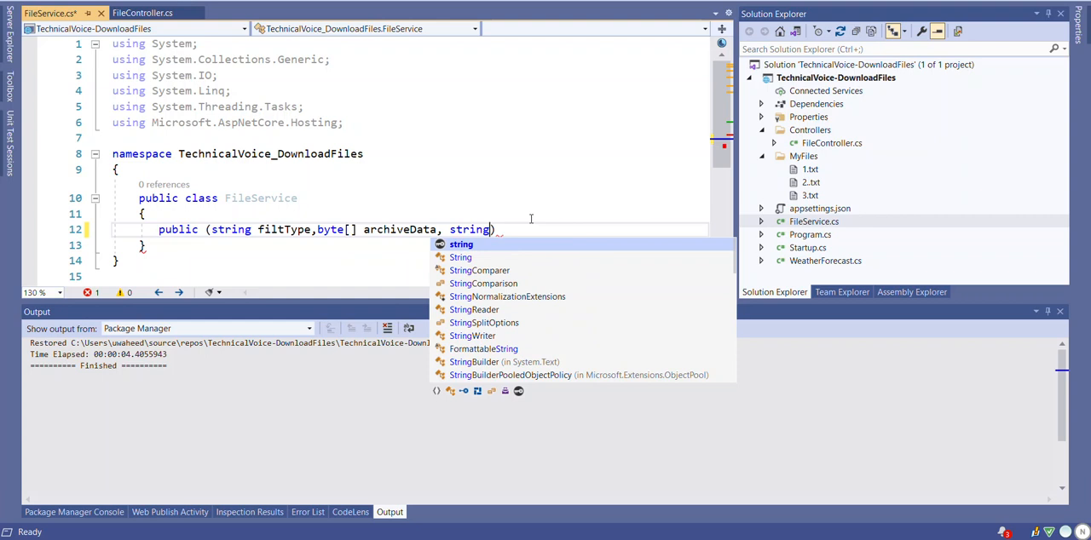
text(achive)
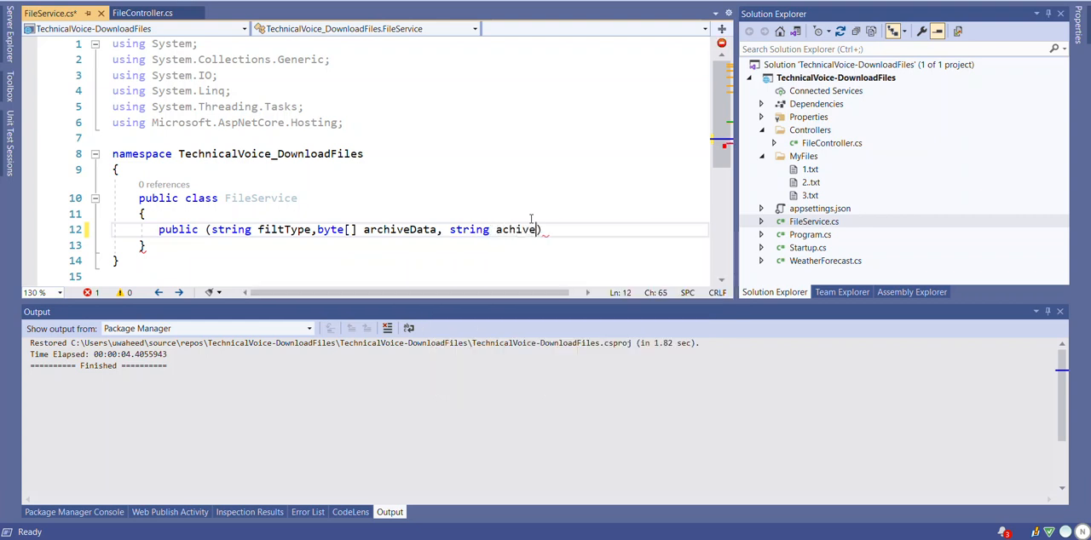
text(Name)
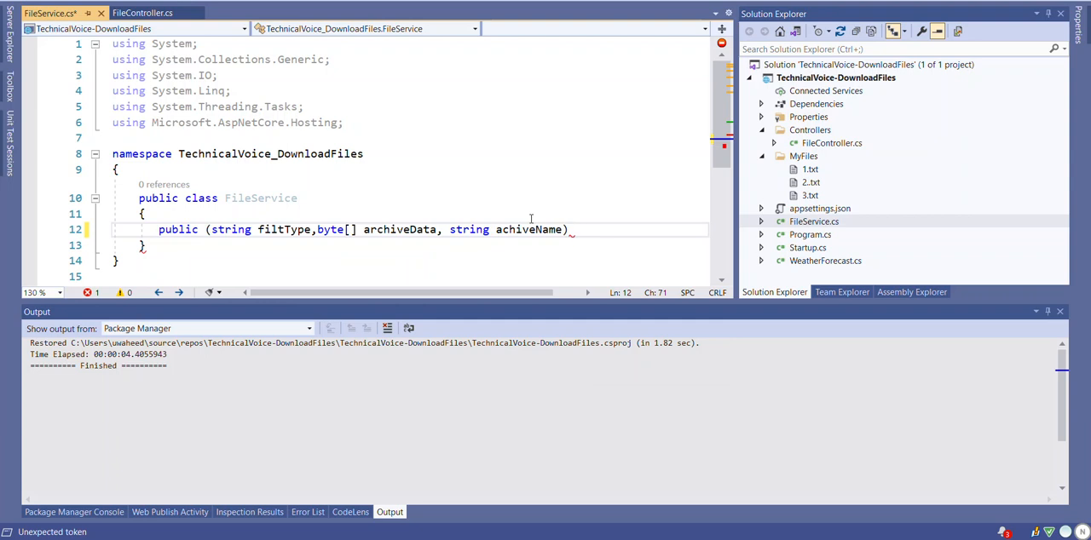
- Name the method DownloadZip(string directoryName) and open its body brace
text(Download)
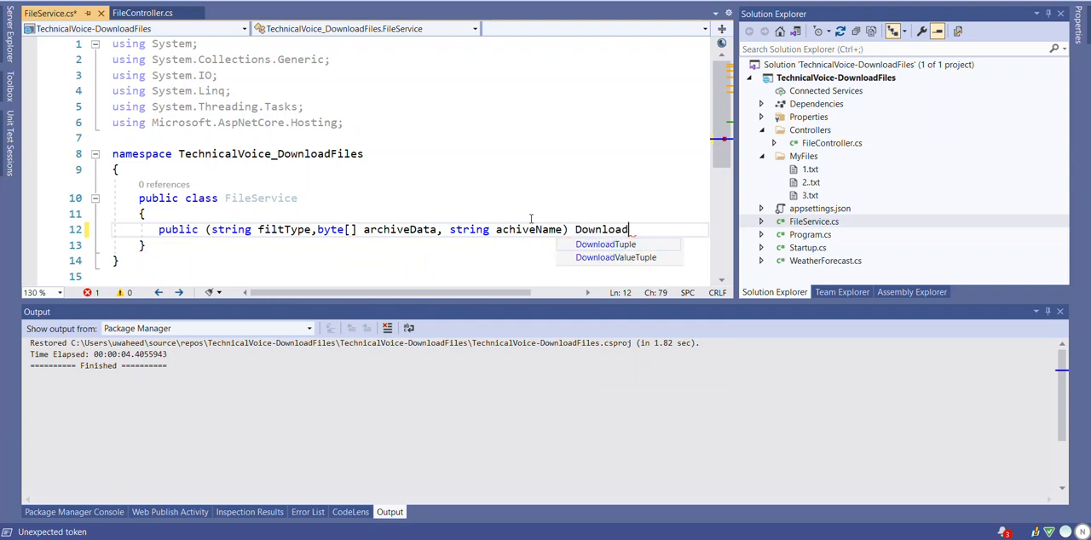
text(Zip)
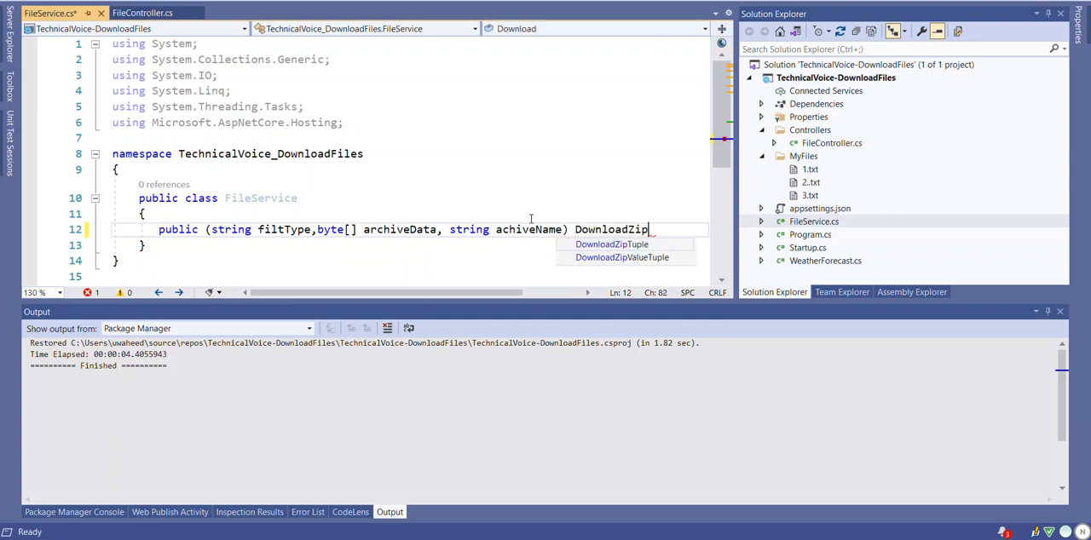
text((string ))
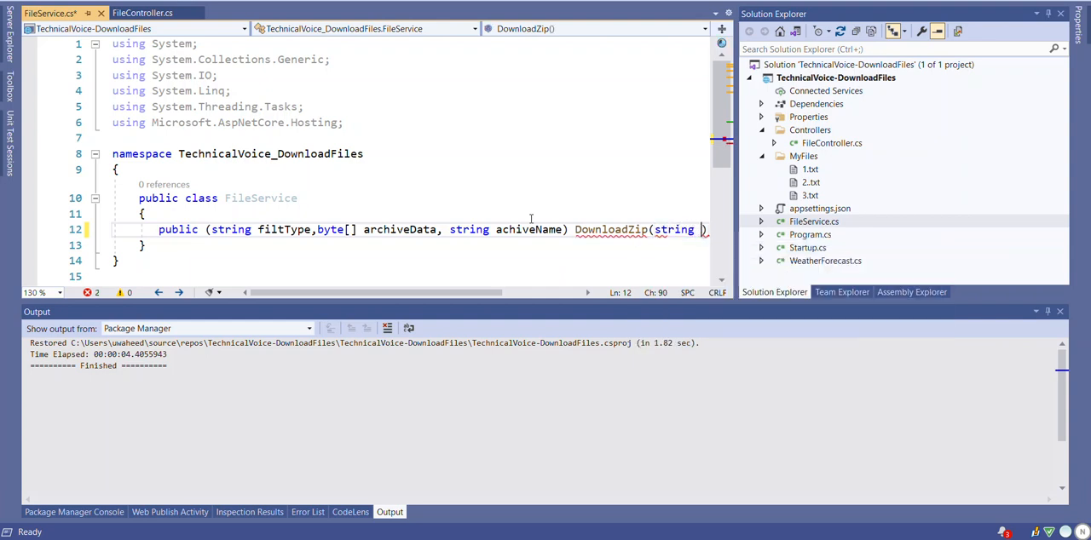
text(directoryName)
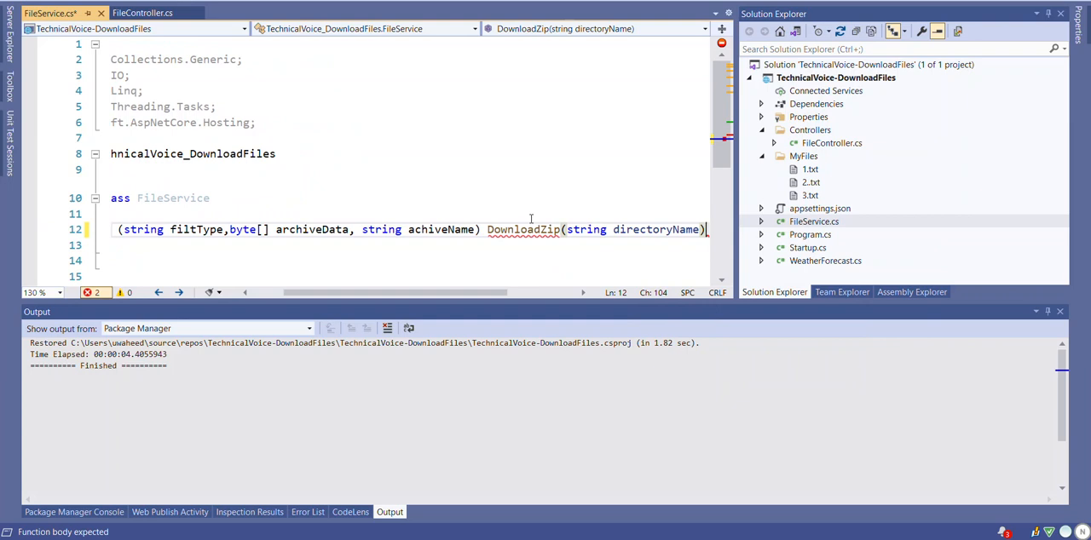
text({)
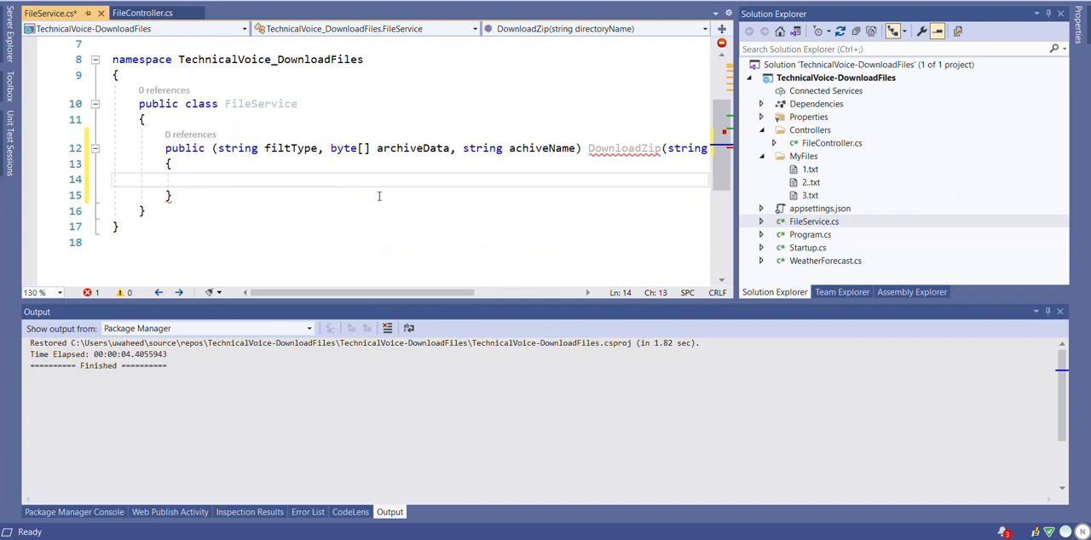
- Start var files = Directory.GetFiles(Path.Combine()) and insert an empty FileService constructor via ctor
text(var file)
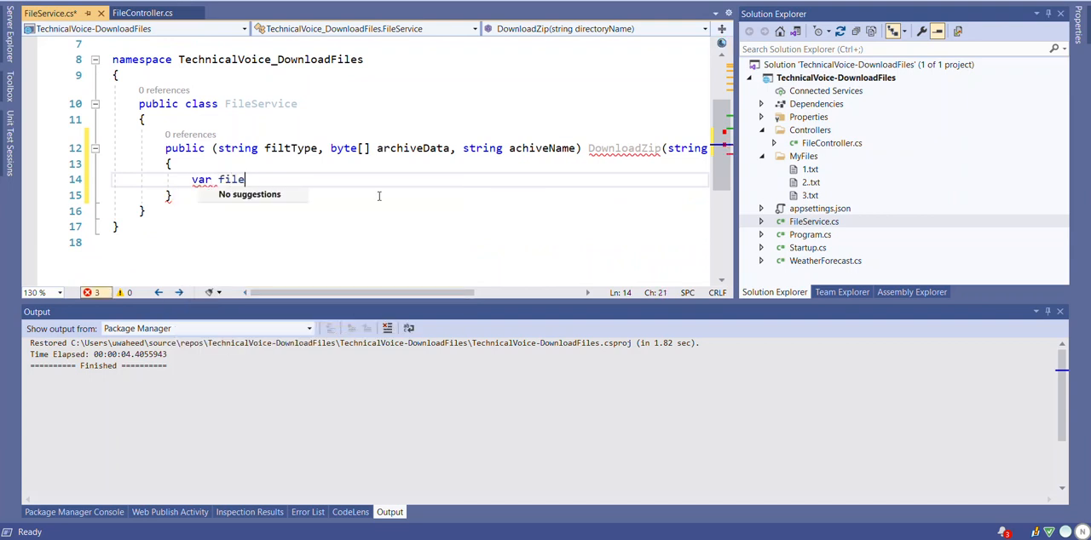
text(s =)
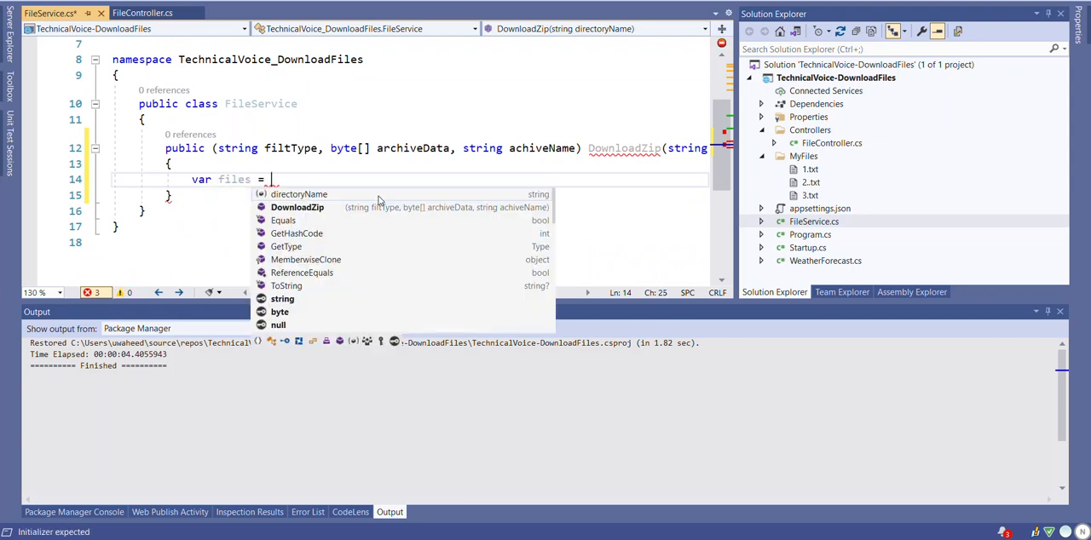
text(Dir)
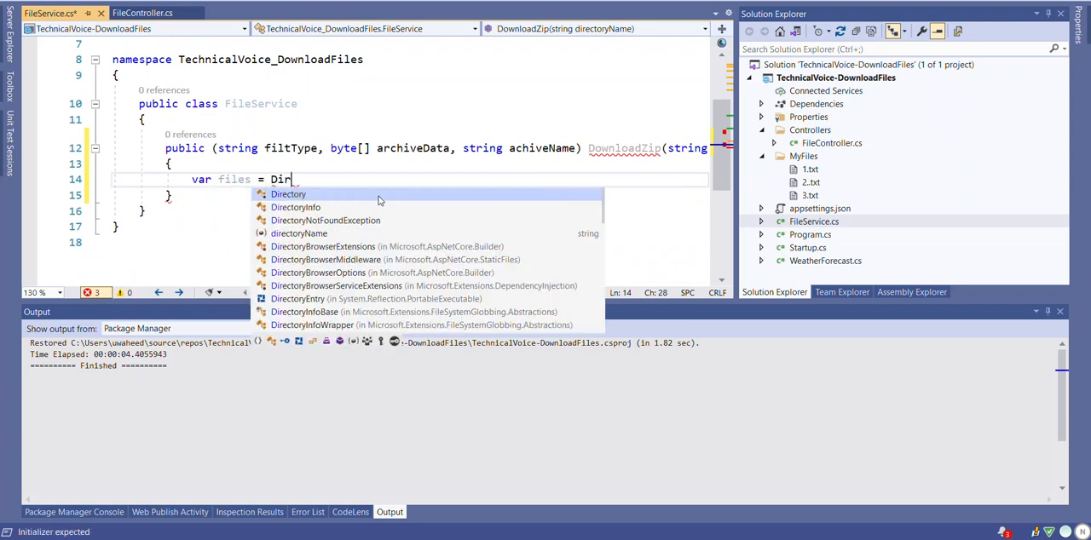
text(ectory.ge)
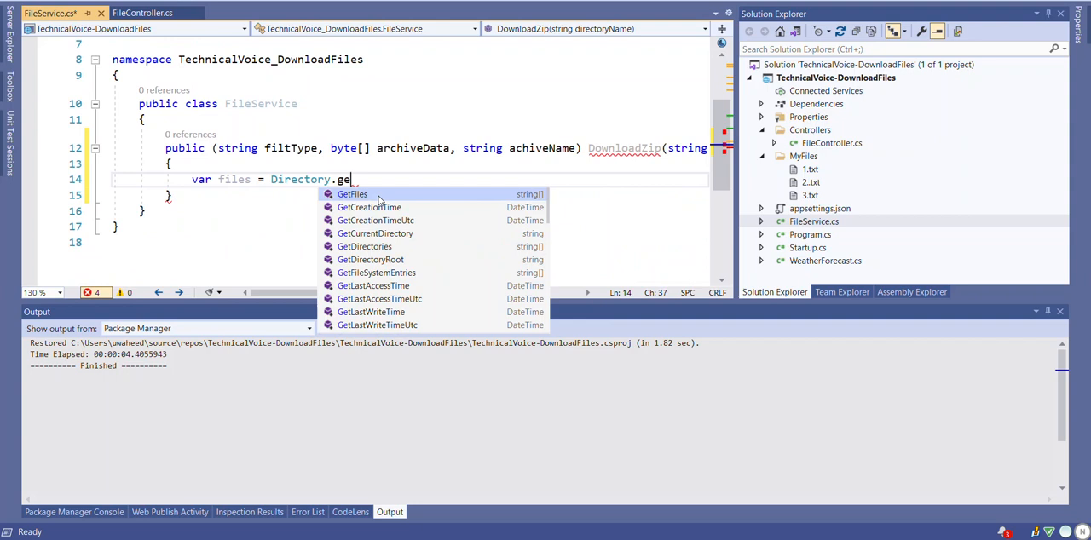
click(351, 194)
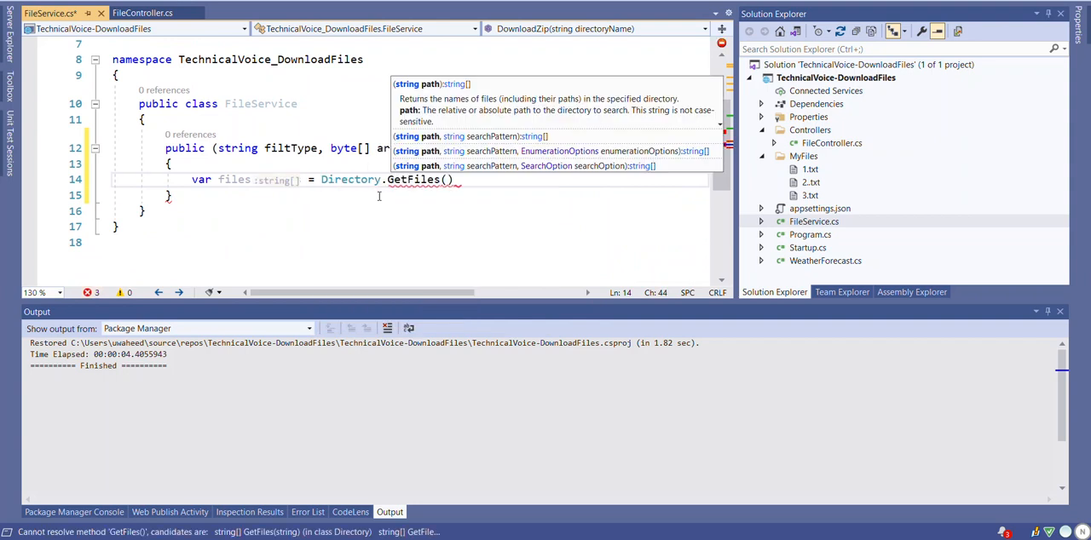
text(P)
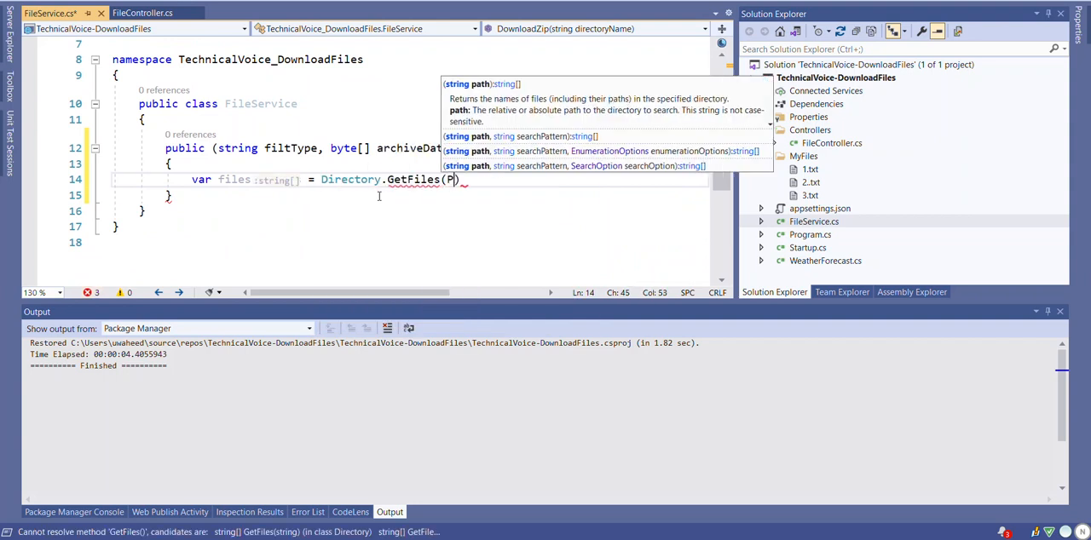
text(ath.co)
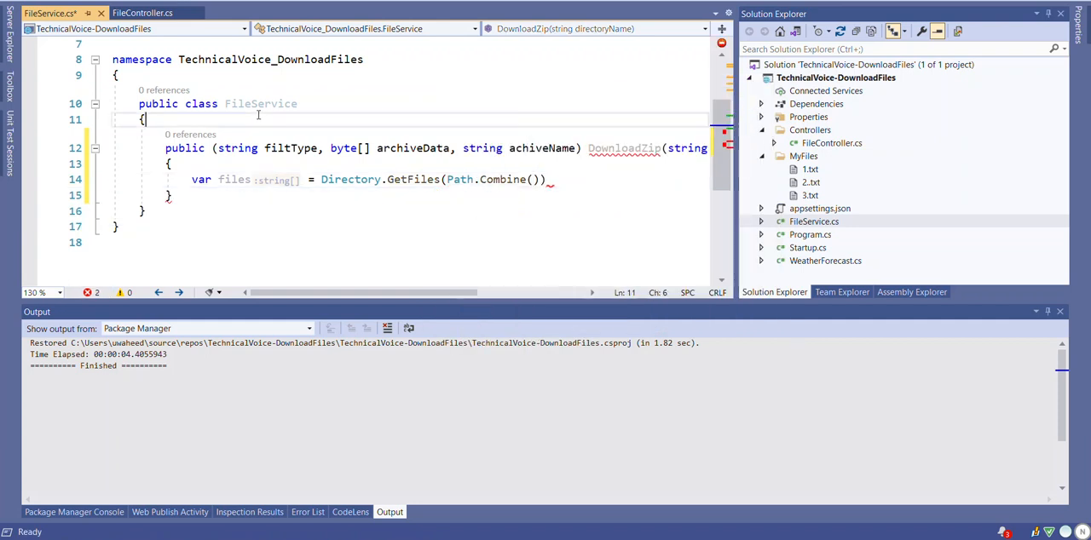
text(ctor)
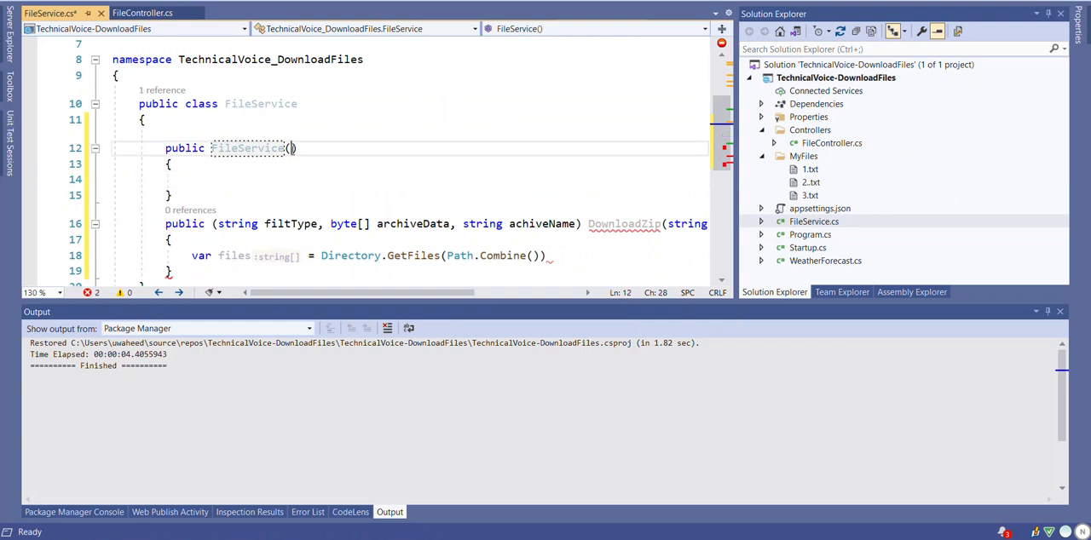
- Declare private IWebHostEnvironment _env and assign _env = env in the FileService constructor
text(Iweb)
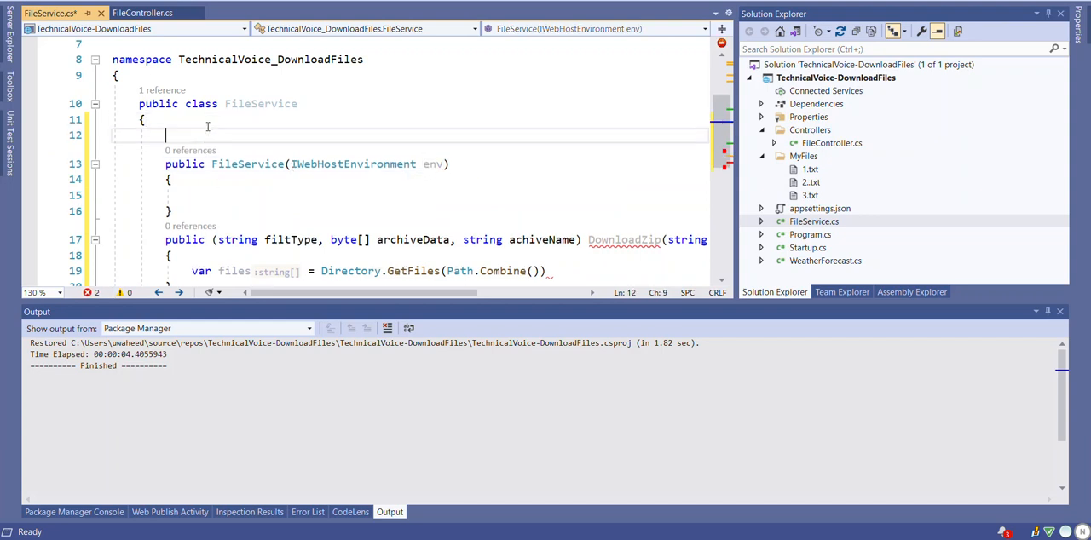
text(private Iwe)
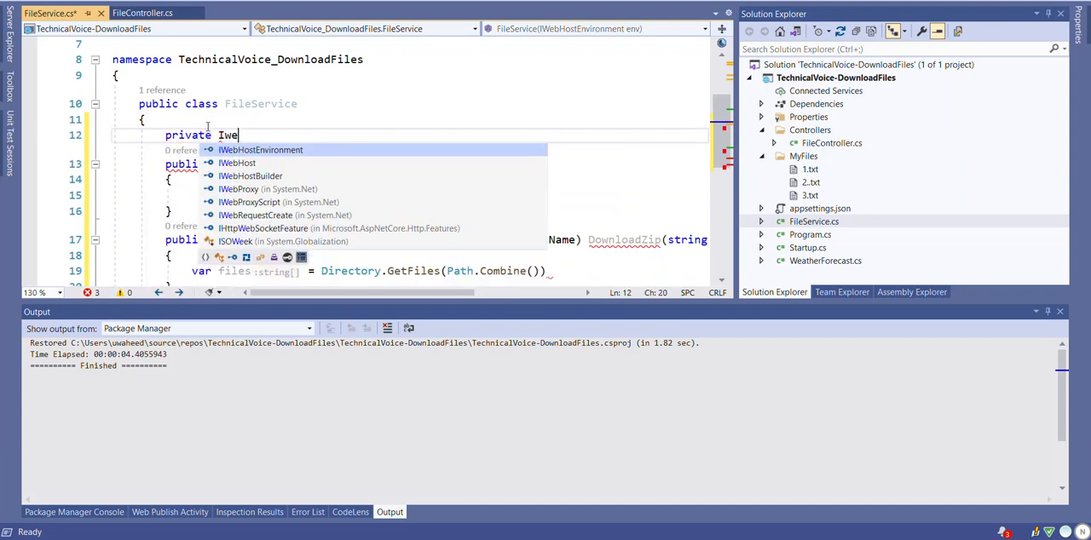
text(bHostEnvironment env)
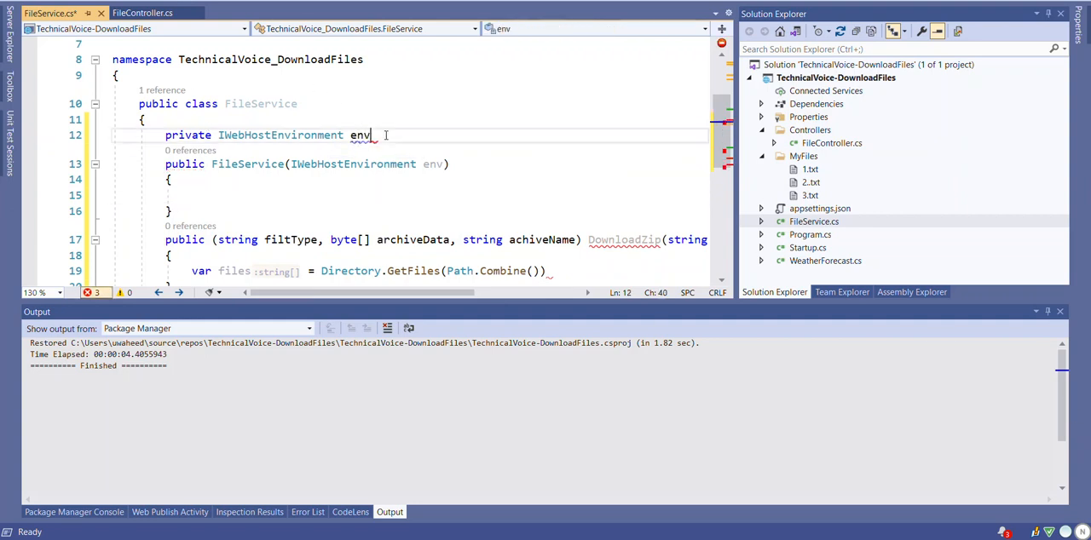
text(;)
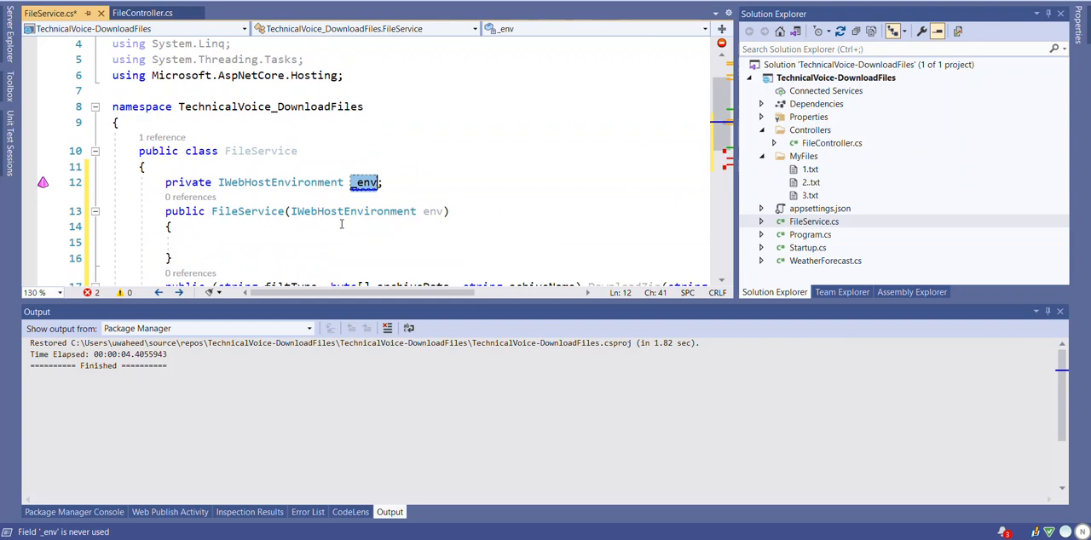
text(_env)
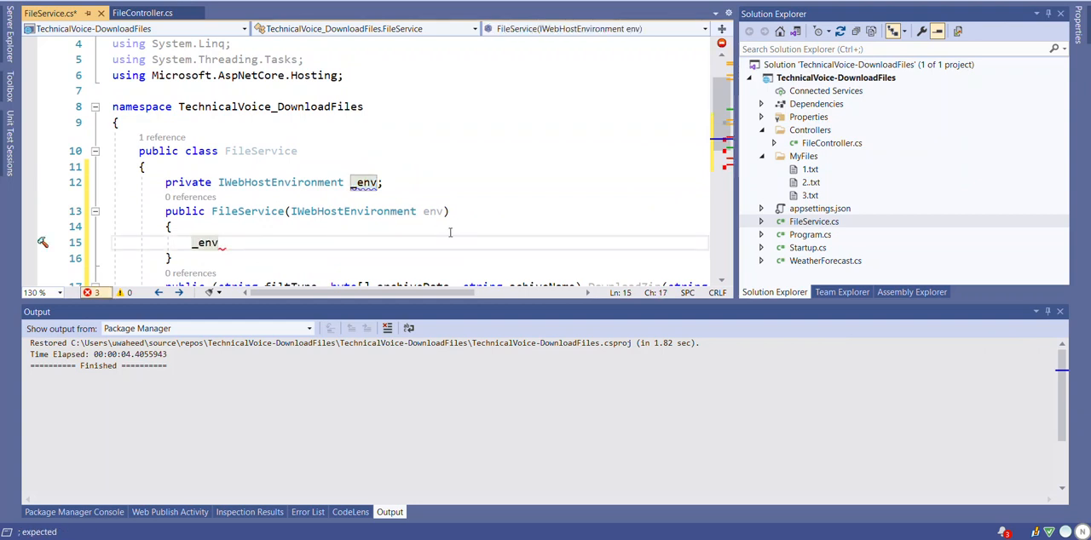
text(= env;)
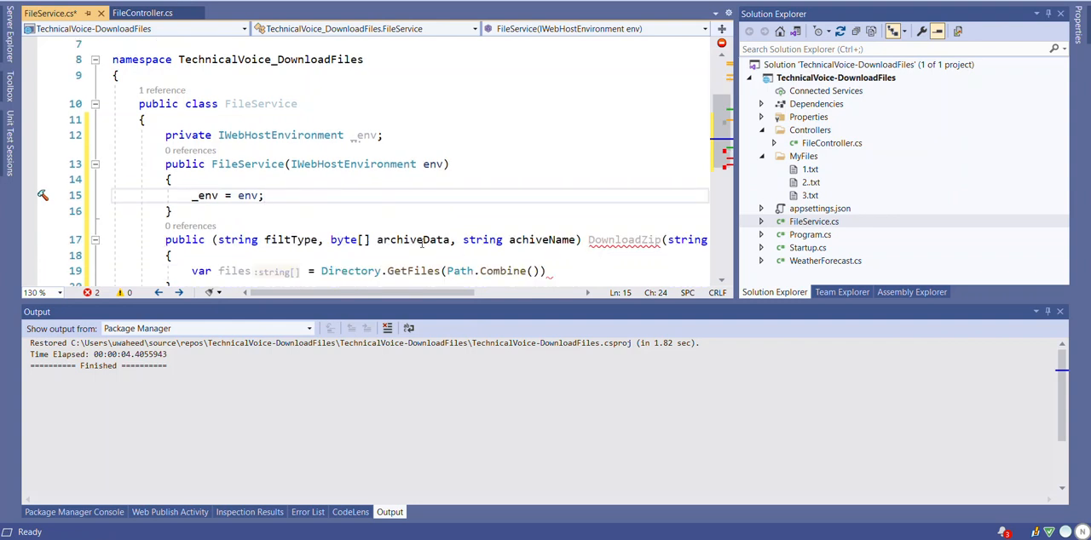
- Complete GetFiles with Path.Combine(_env.ContentRootPath), directoryName and .ToList()
click(532, 271)
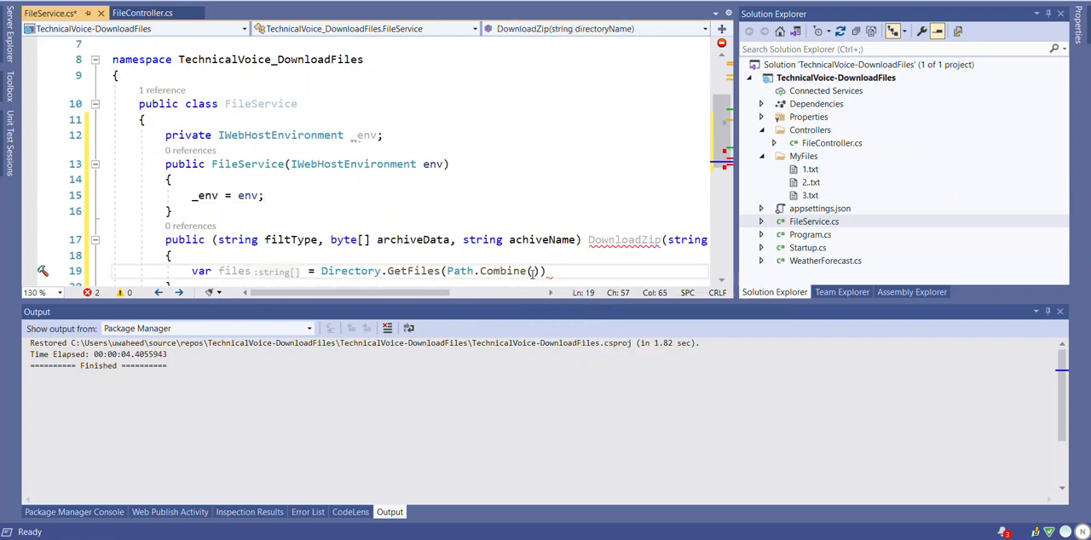
text(_env)
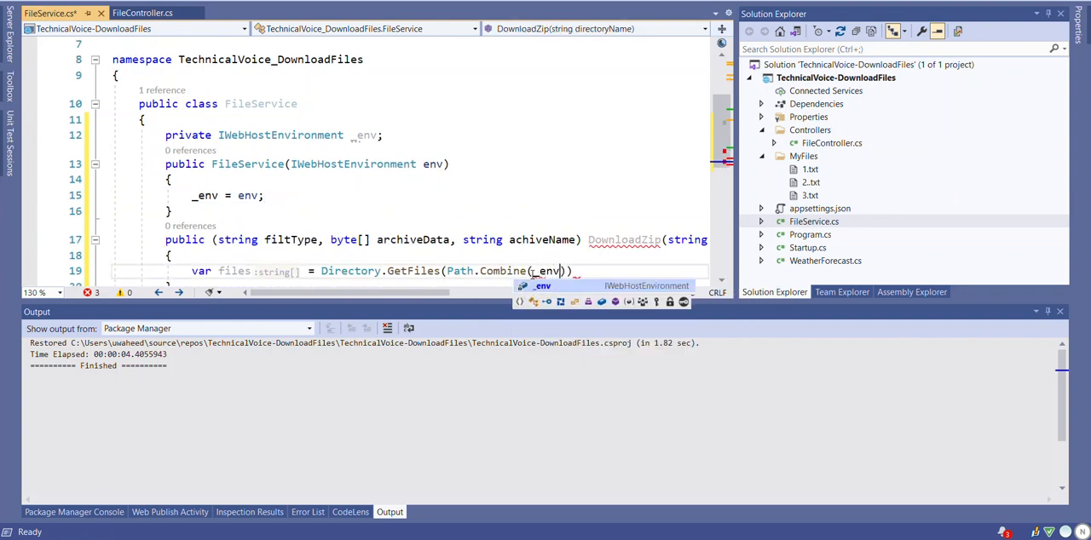
text(.)
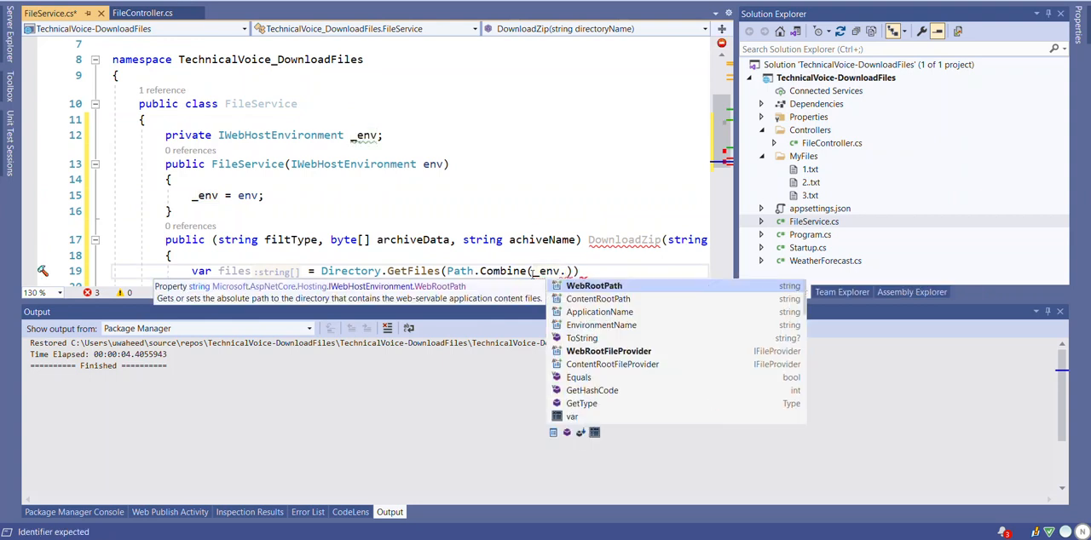
text(c)
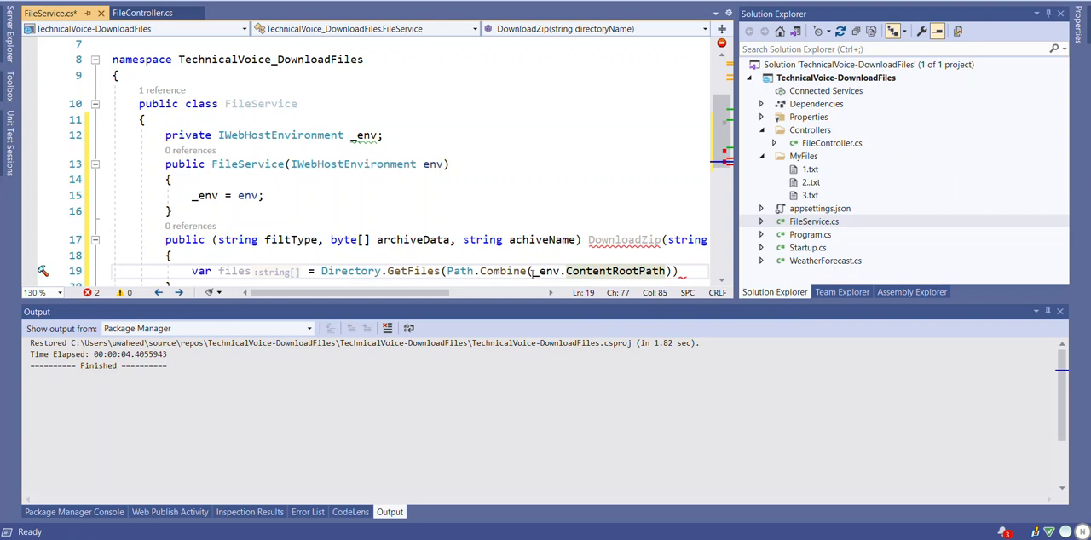
mouse_move(743, 315)
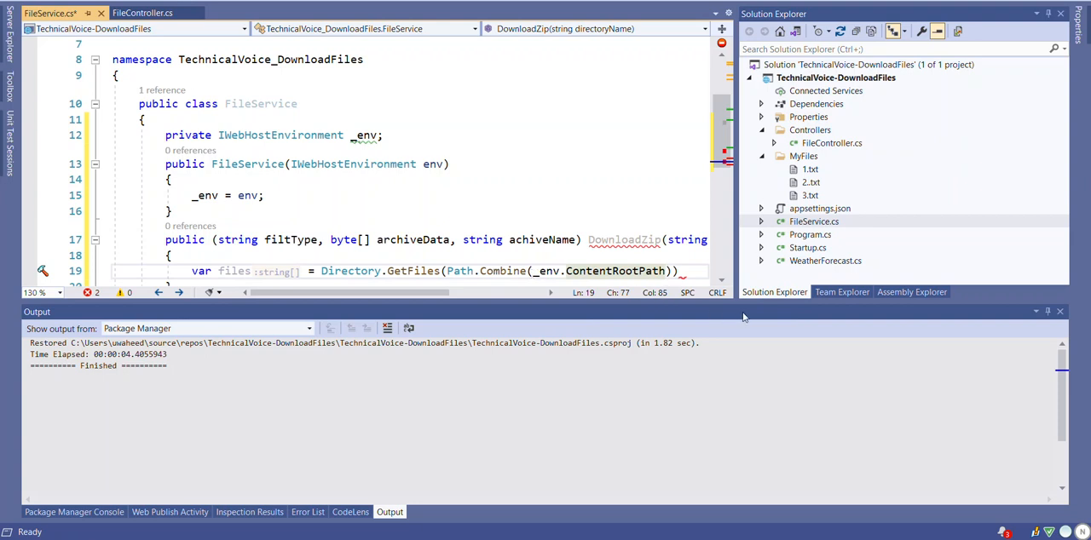
text(,d)
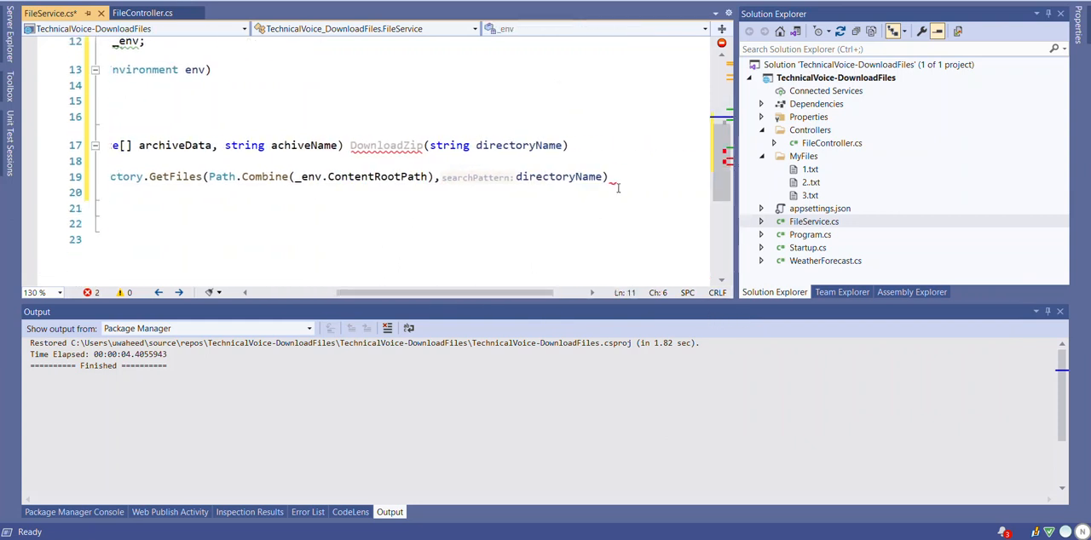
text(.toL)
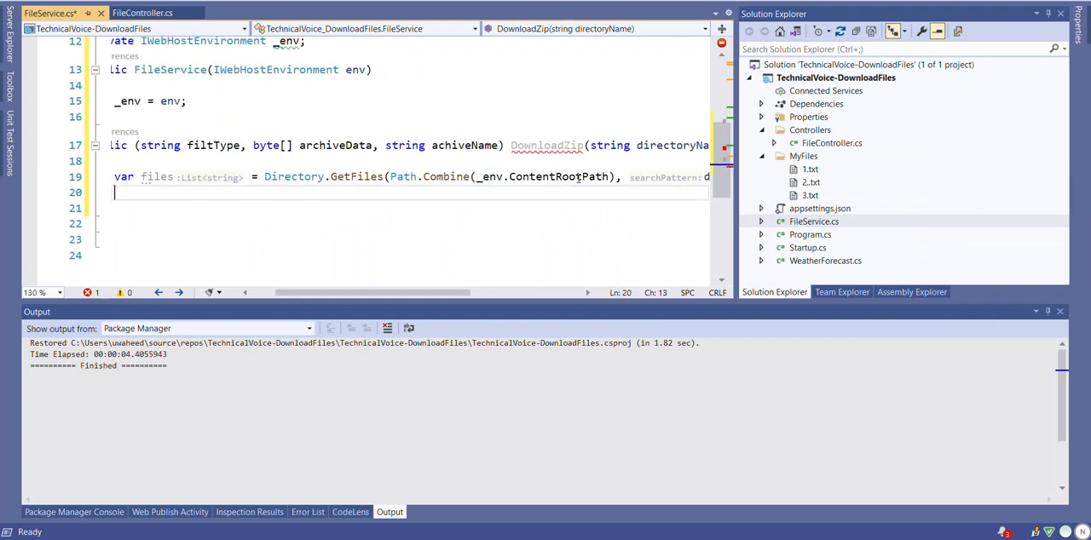
- Add using blocks for new MemoryStream() and new ZipArchive(memoryStream, ZipArchiveMode.Create)
text(using(var)
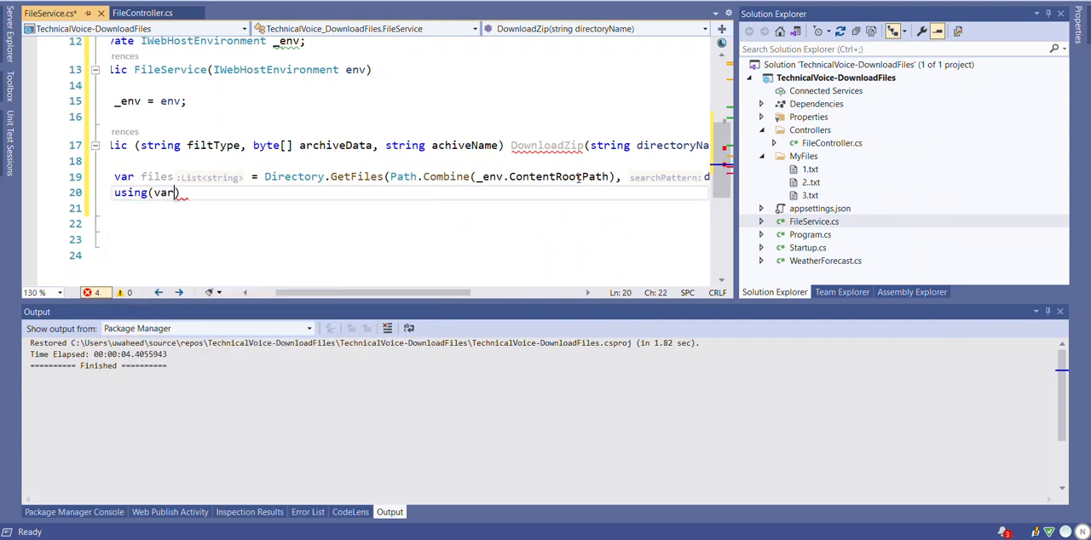
text(memoryStream = new)
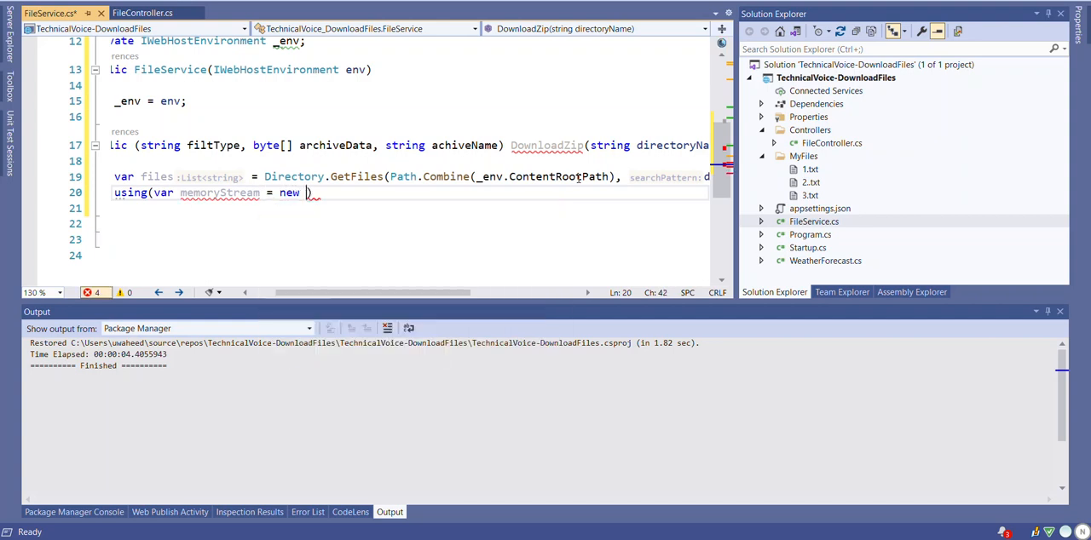
text(mem)
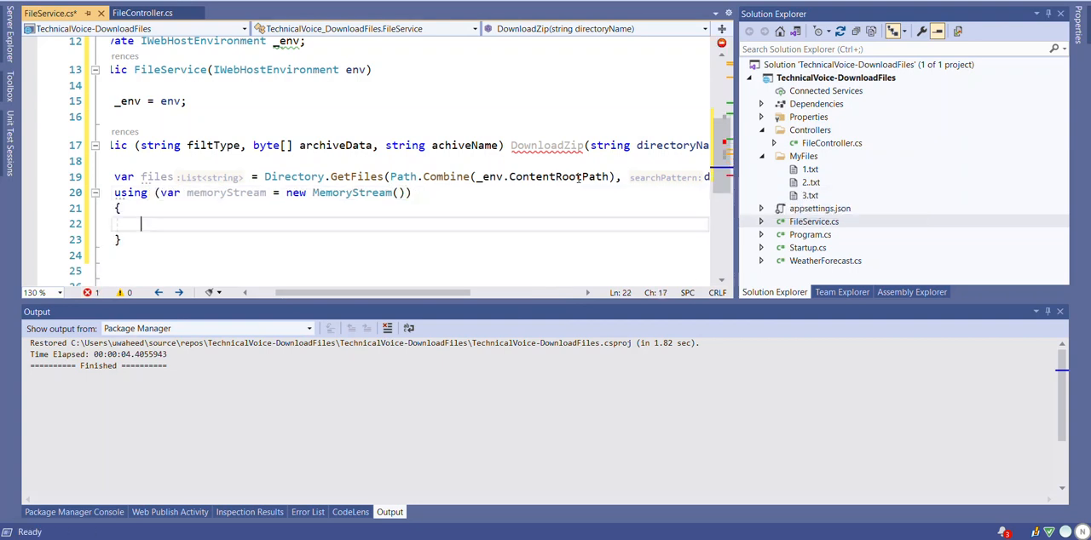
text(using(var ac)
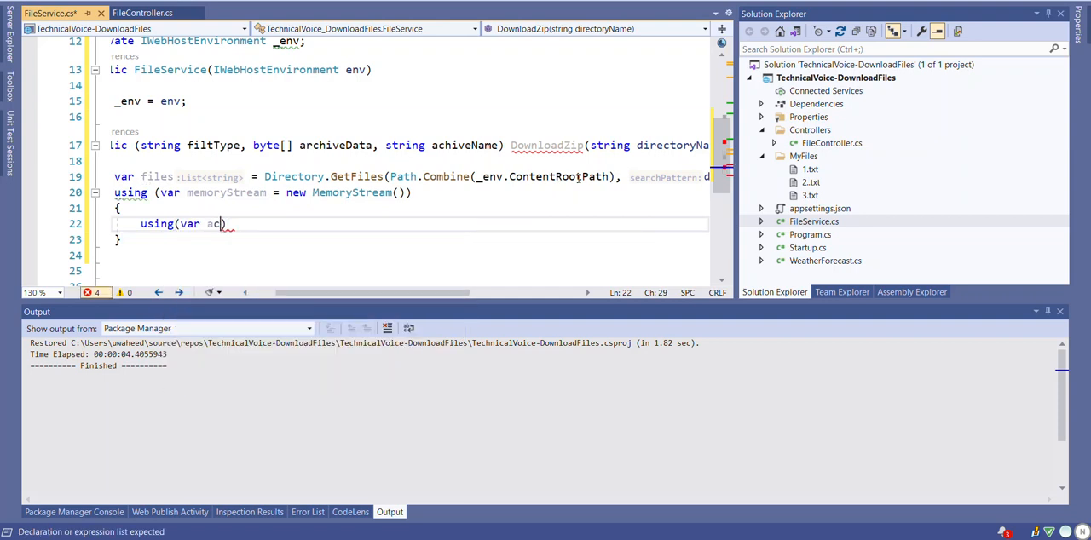
text(chive = ne)
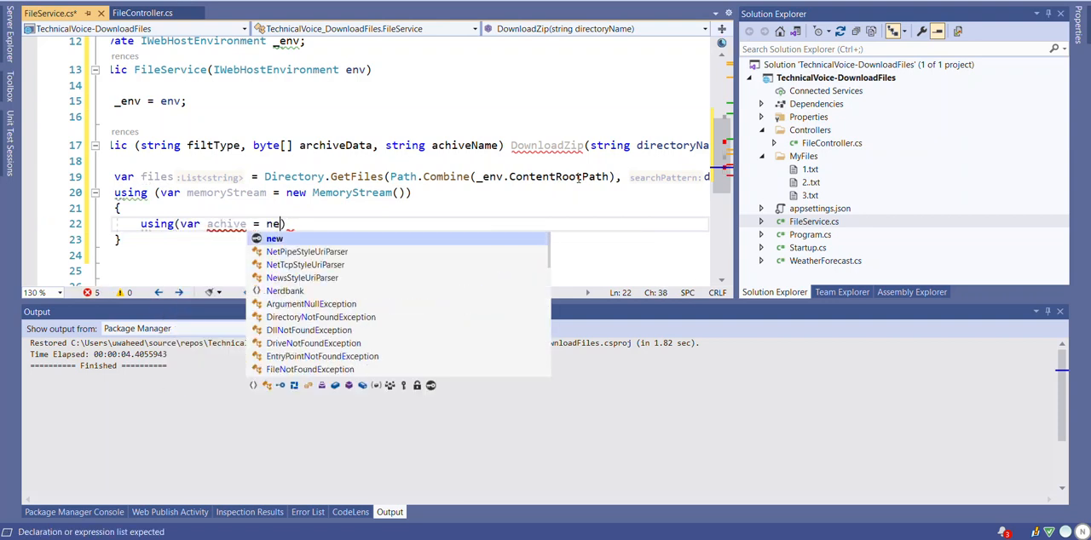
text(ZipArchive()
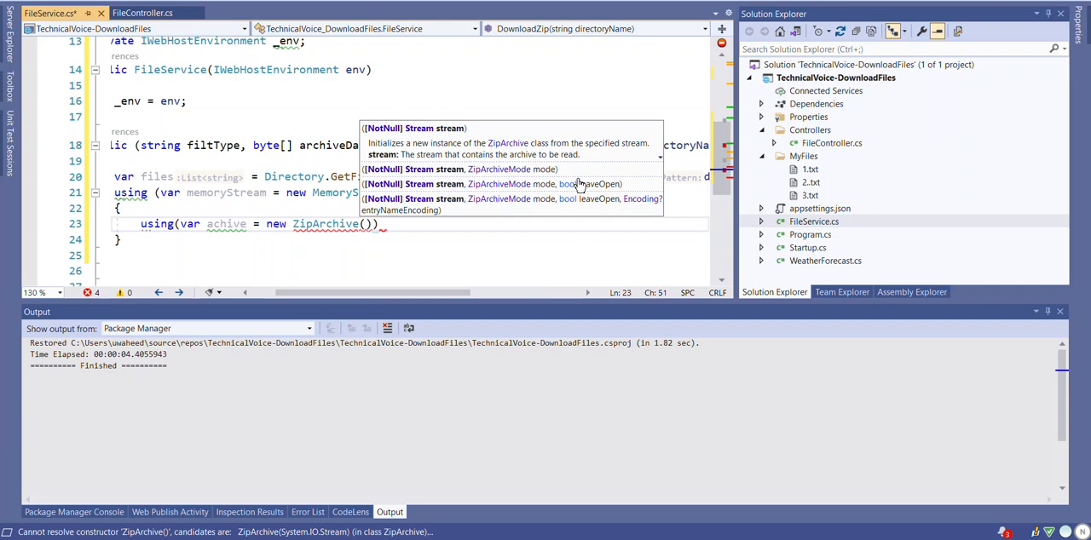
text(memoryStream)
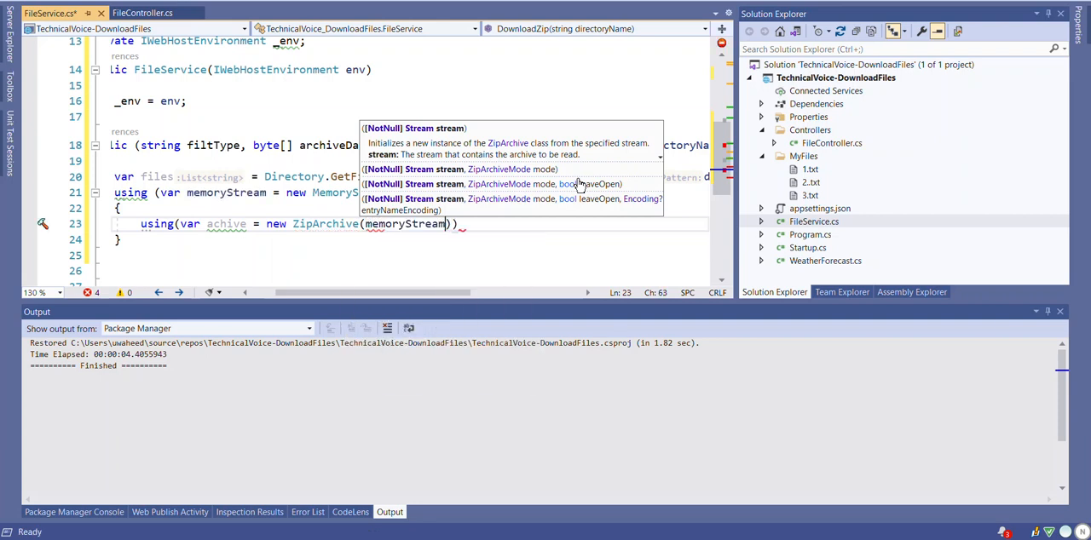
text(,)
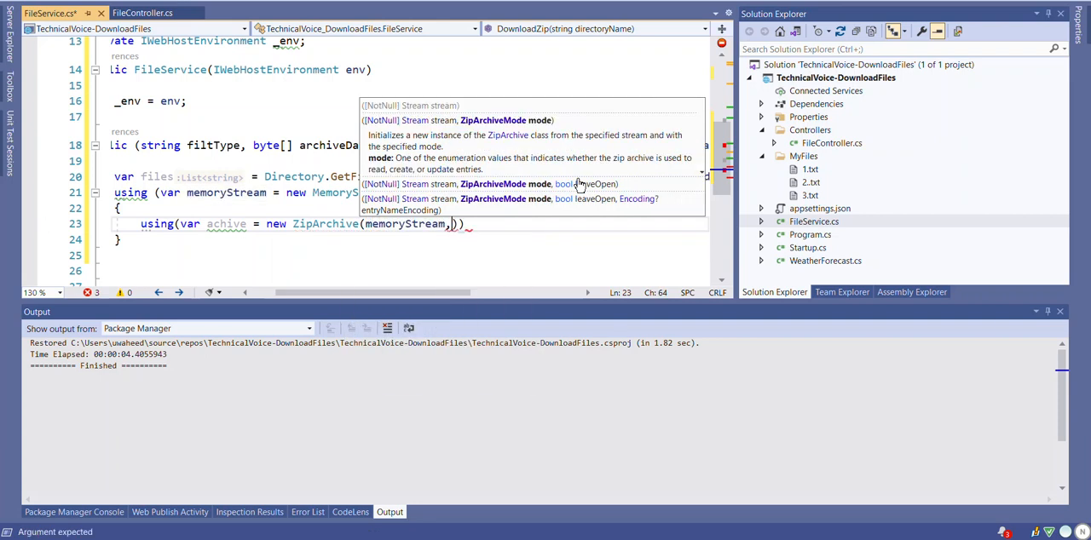
text(ZipArchiveMode.Create)
text({)
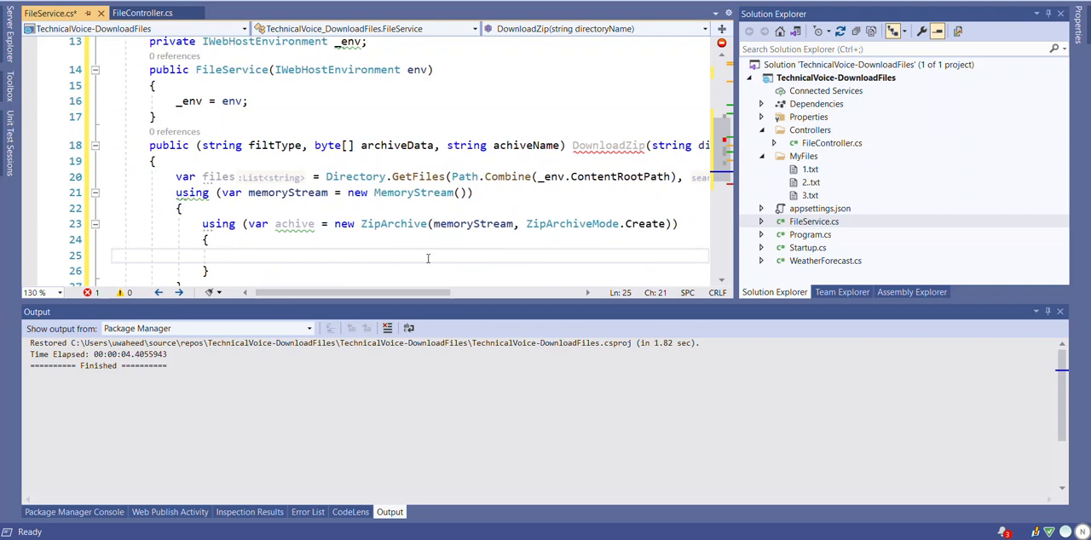
- Loop foreach over files calling achive.CreateEntryFromFile(file, Path.GetFileName(file))
text(foreach (var VARIABLE in COLLECTION)
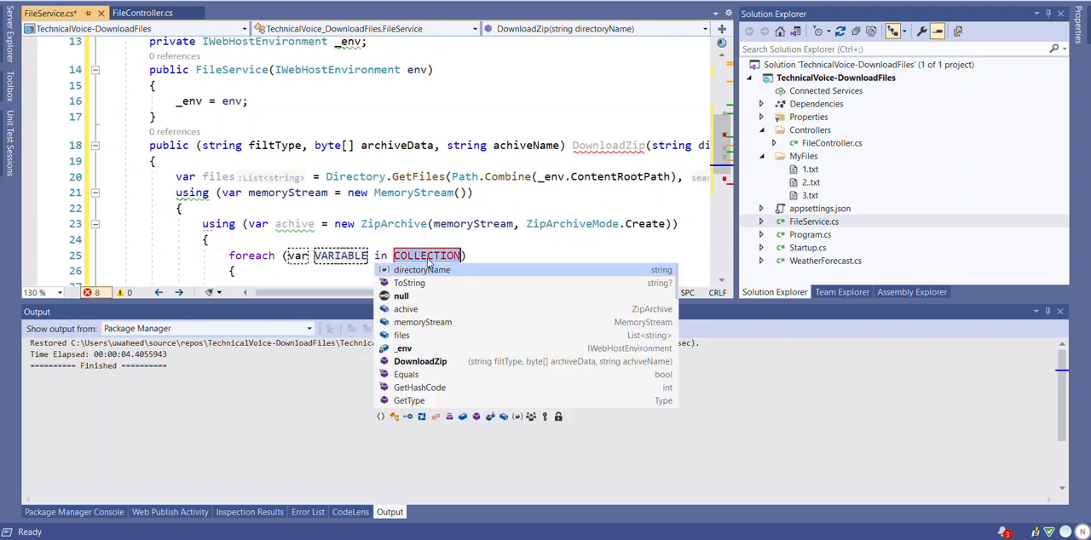
text(file)
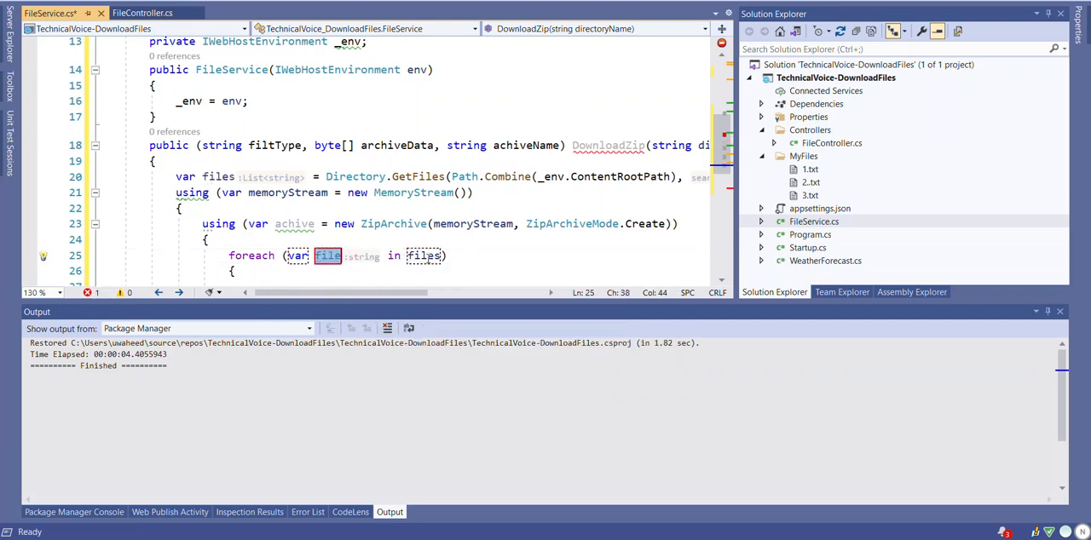
text(arc)
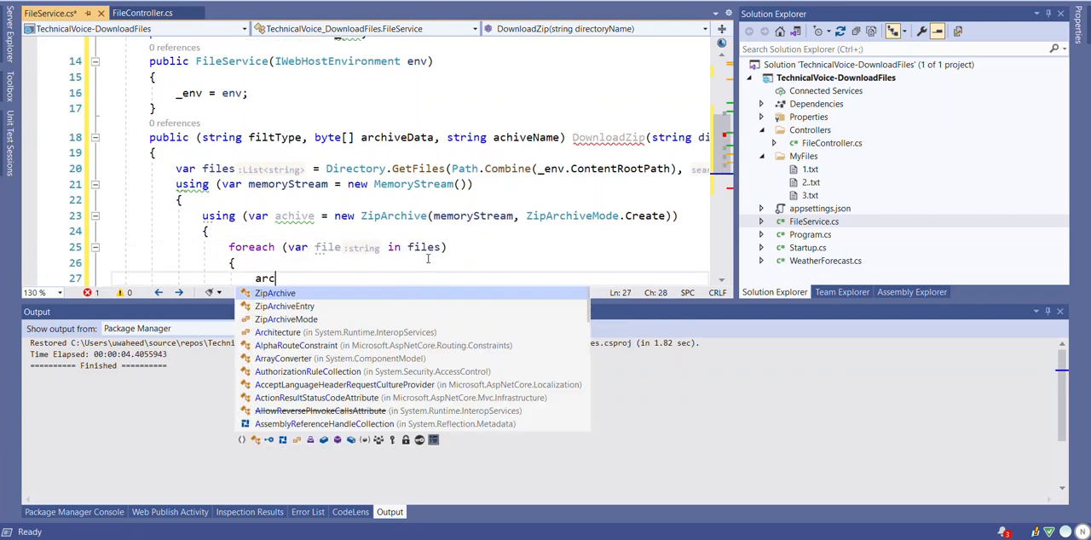
text(hive)
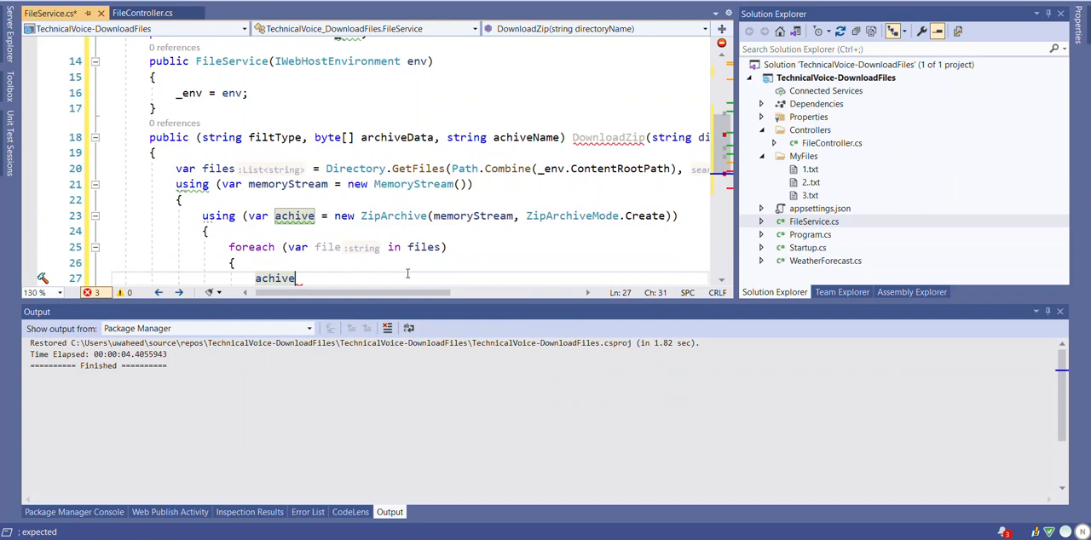
text(.cre)
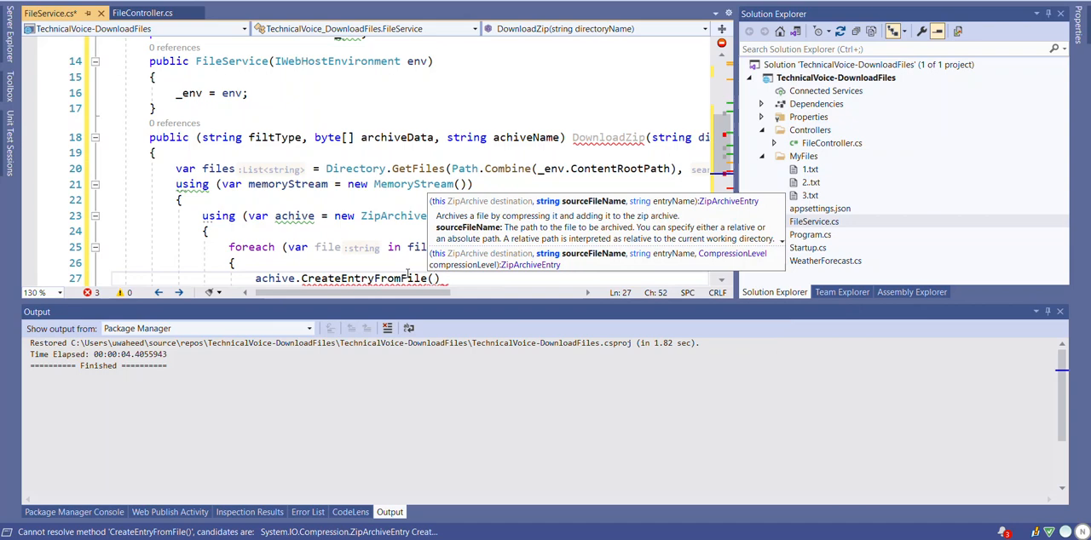
text(file, Path.GetFileName()
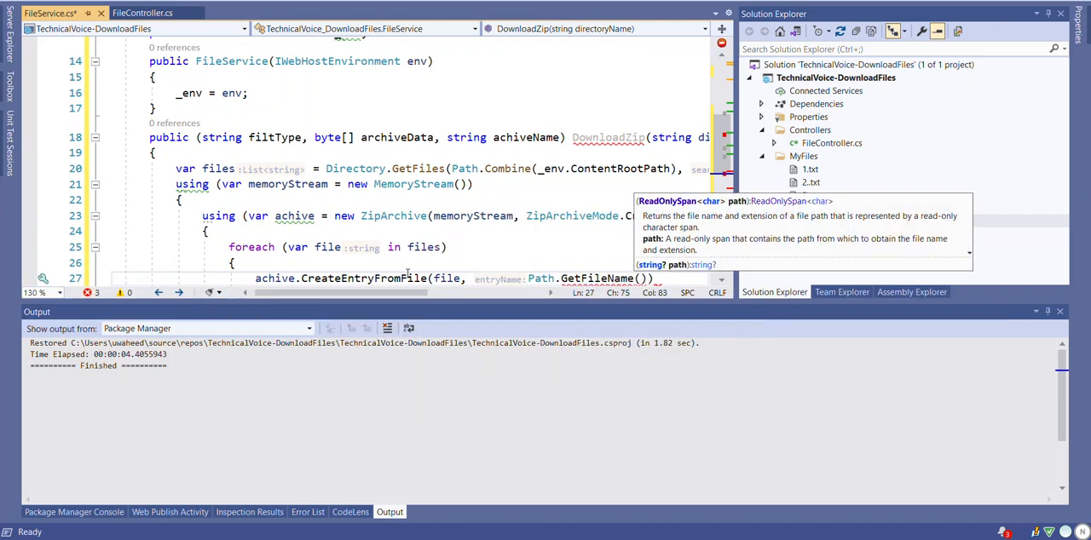
text(file)
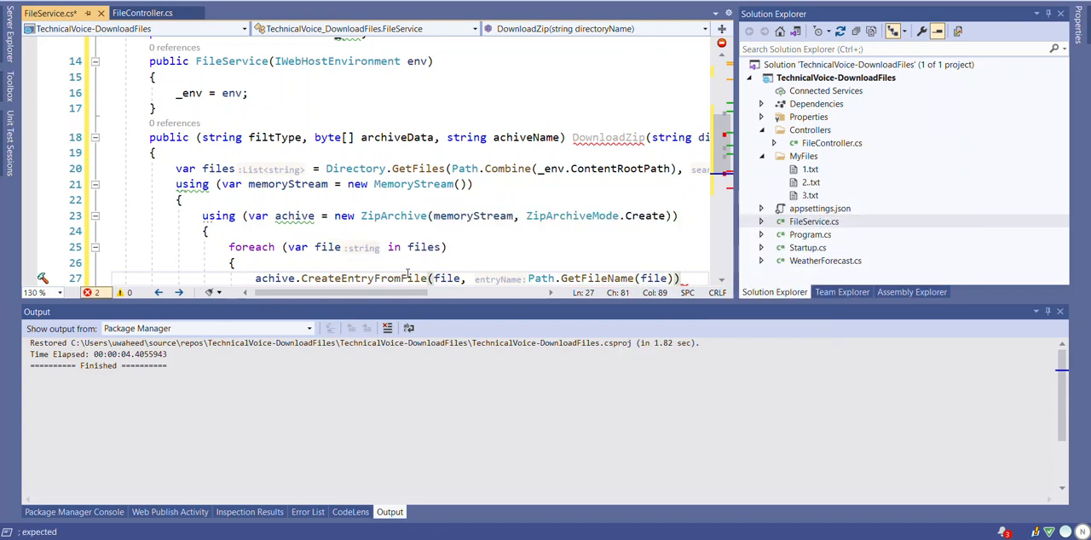
text(;)
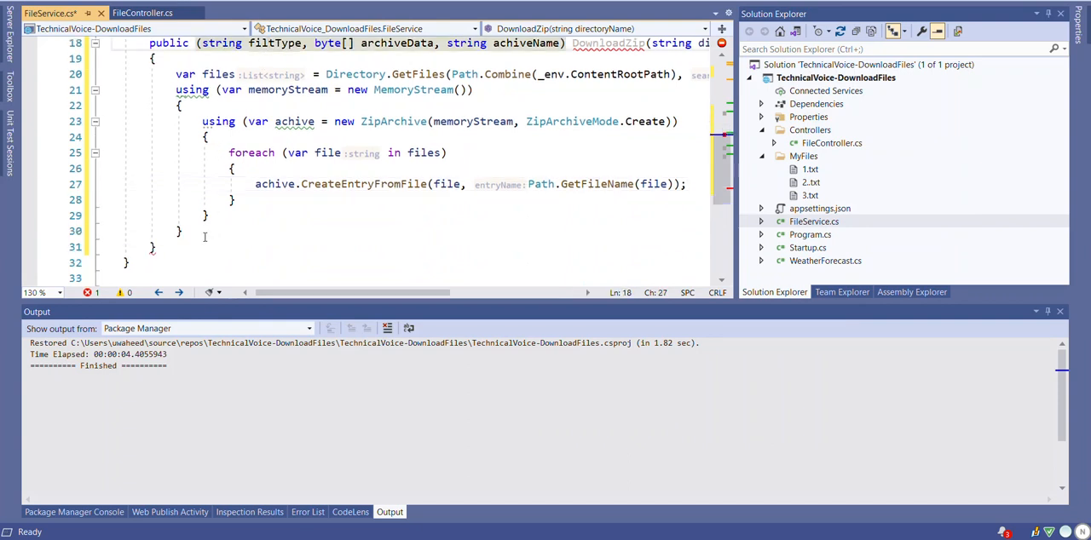
- Return ("aplication/zip", memoryStream.ToArray(), fileName) from DownloadZip
text(re)
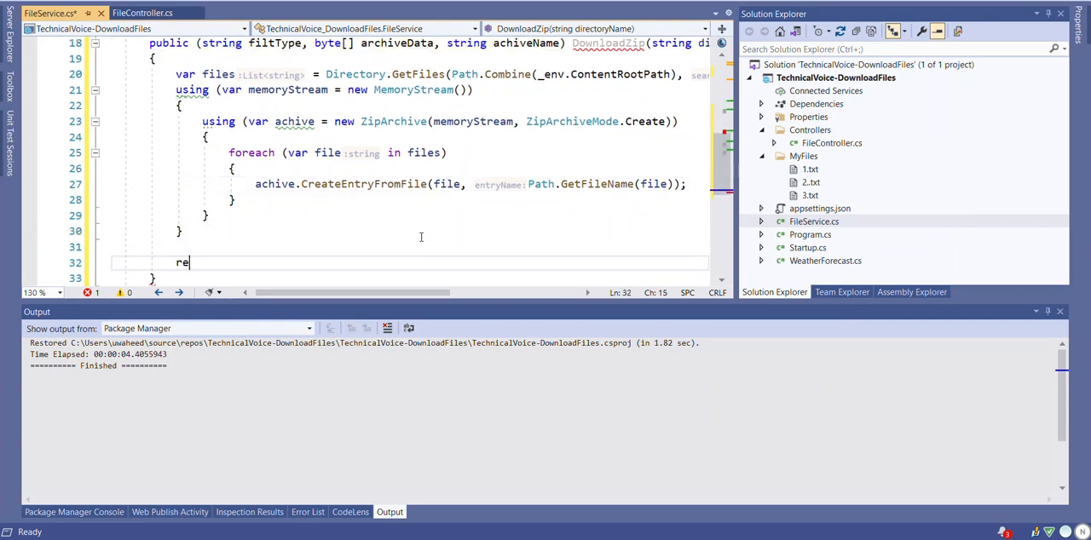
text(turn)
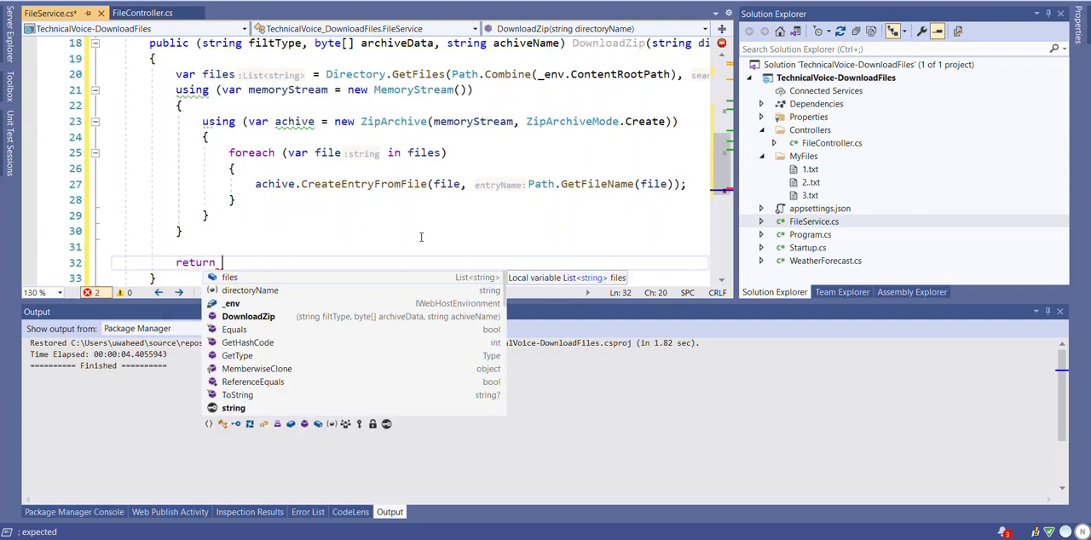
text((""))
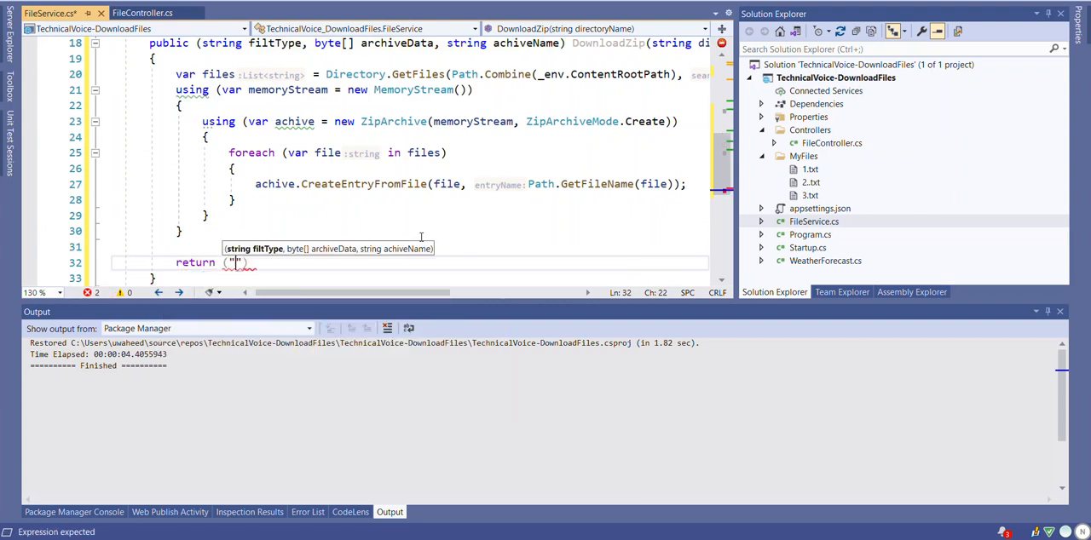
text(aaplication/zip)
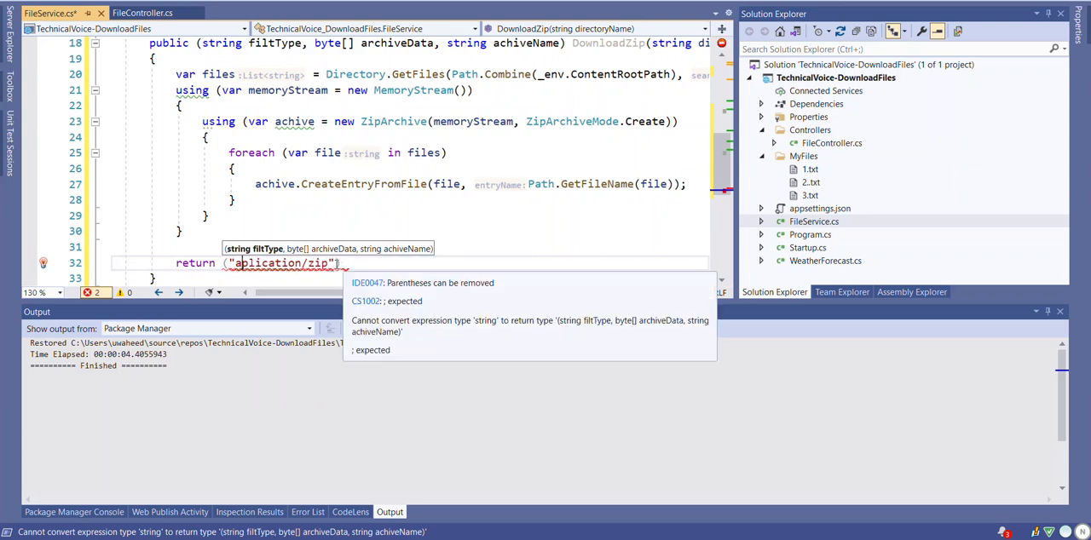
text(,)
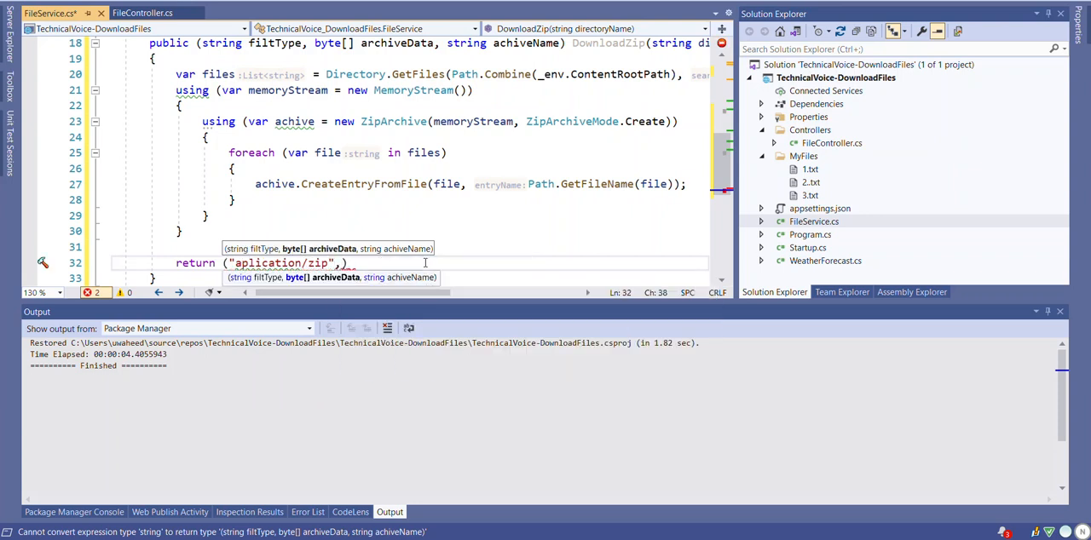
text(mem)
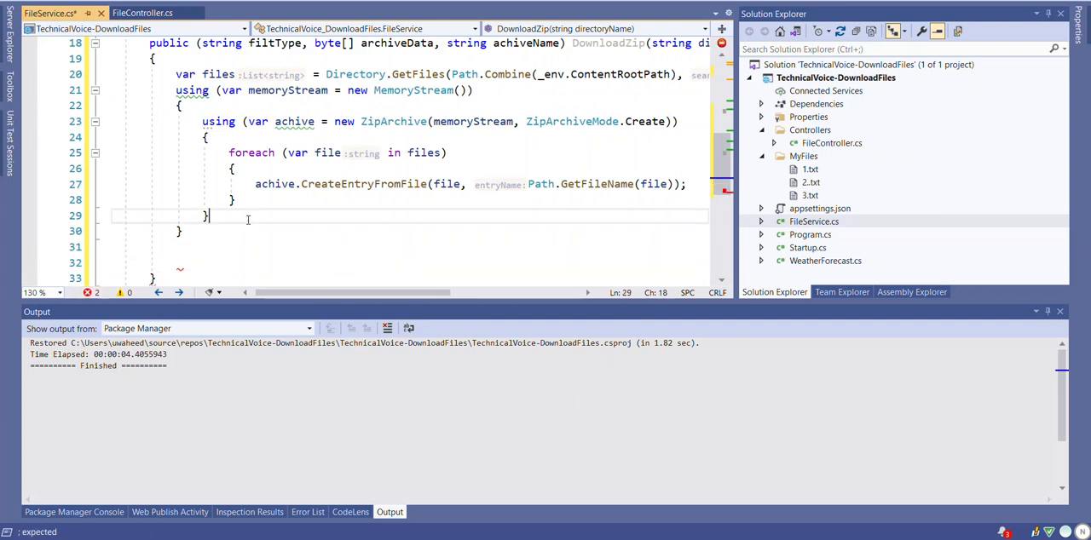
text(return ("aplication/zip", memoryStream))
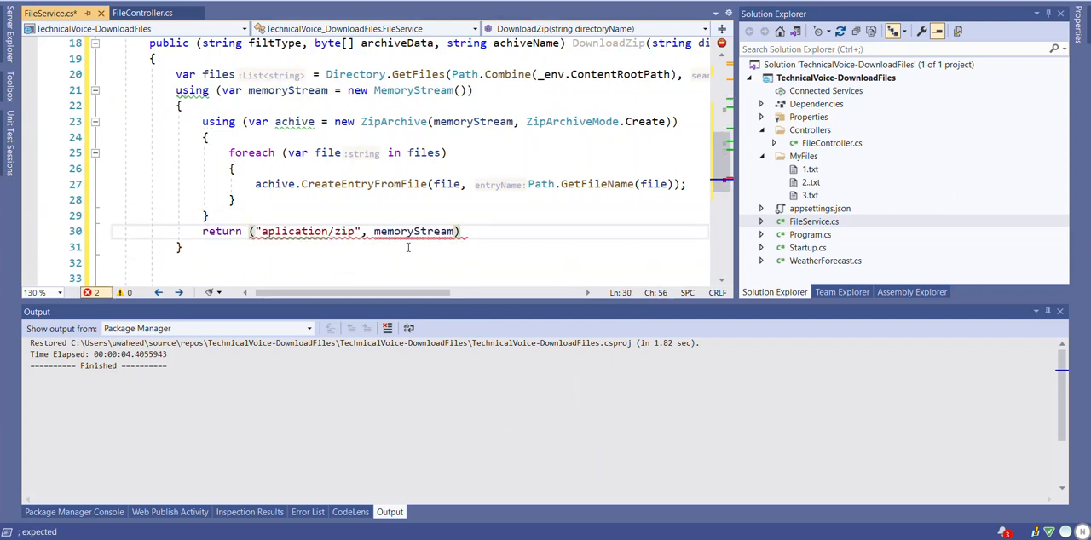
text(.ToArray()
text(var fileName = "TechnicalVoic)
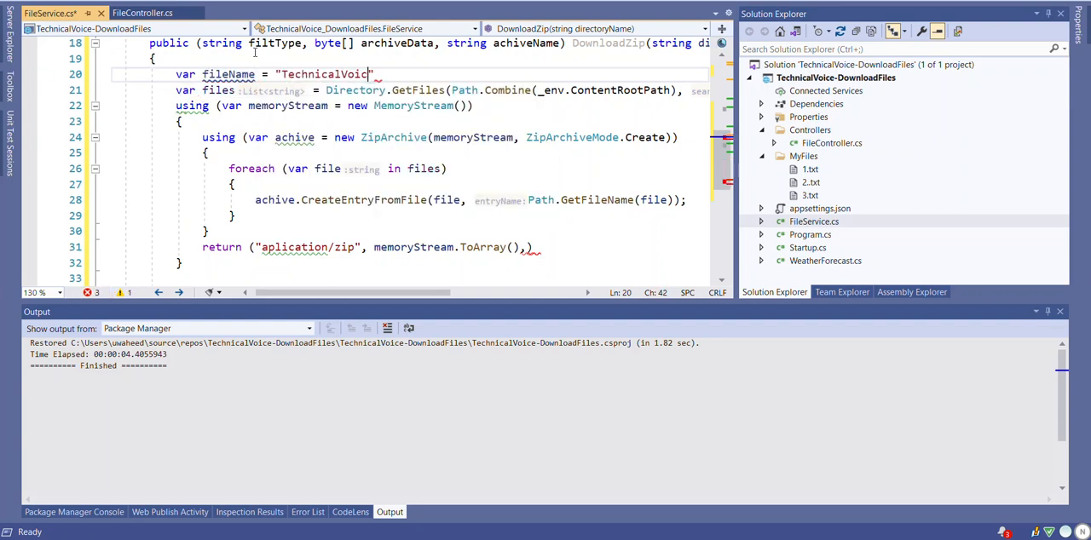
- Set var fileName = "TechnicalVoice.zip" and save FileService.cs
text(.zip)
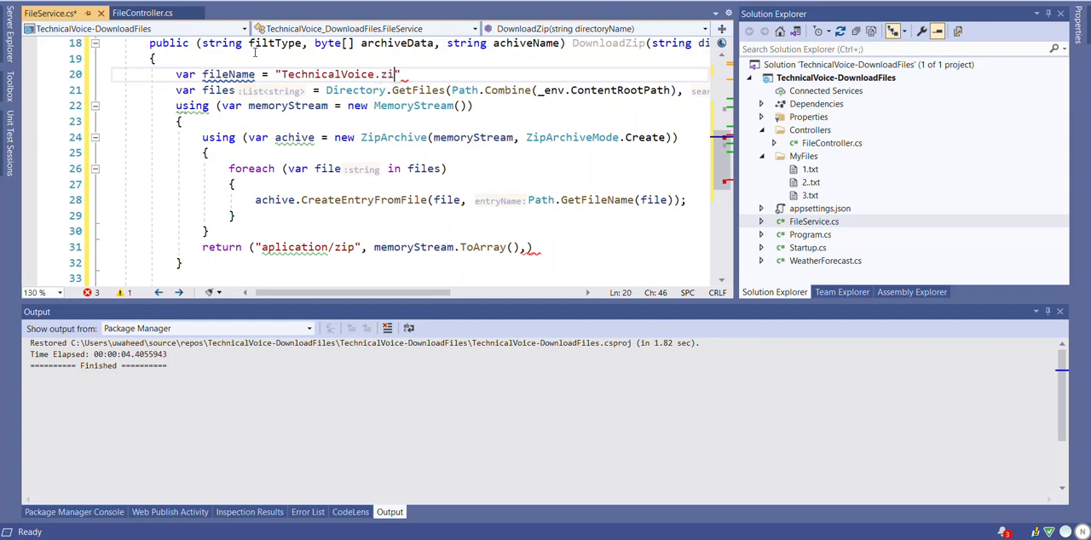
text(p;)
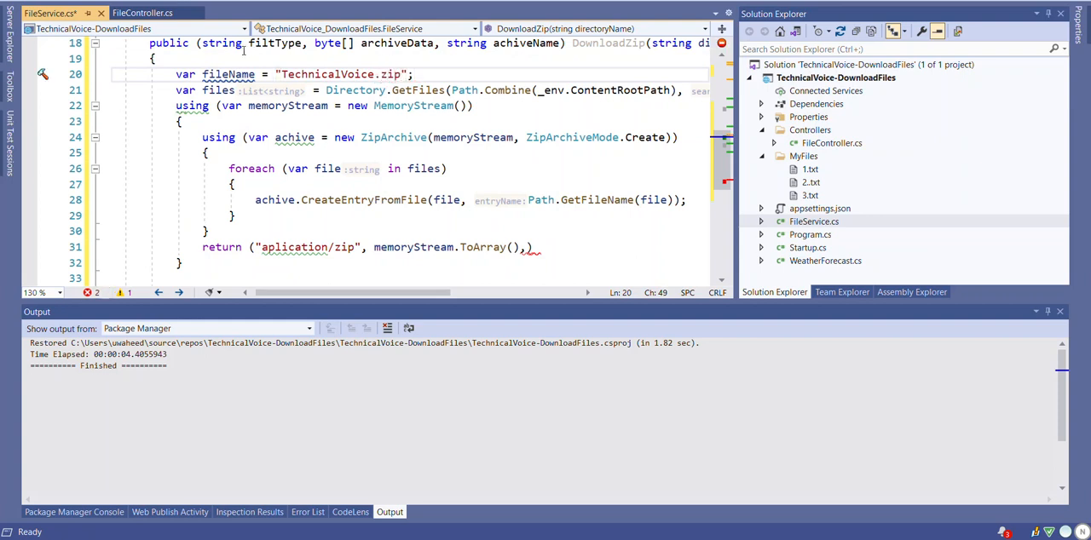
double_click(247, 75)
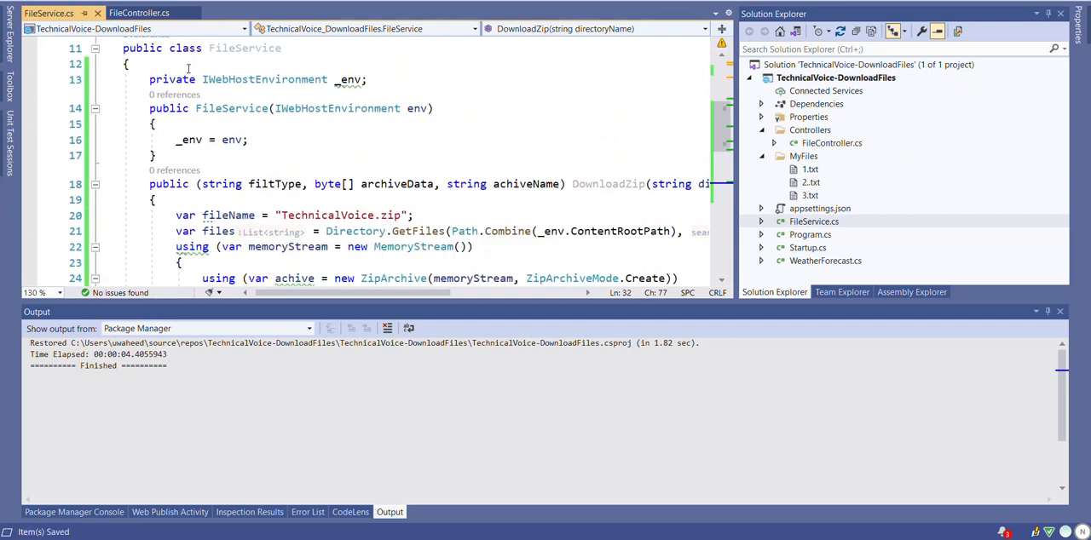
- In FileController add public IActionResult DownloadFile() whose body begins with new FileService()
click(119, 19)
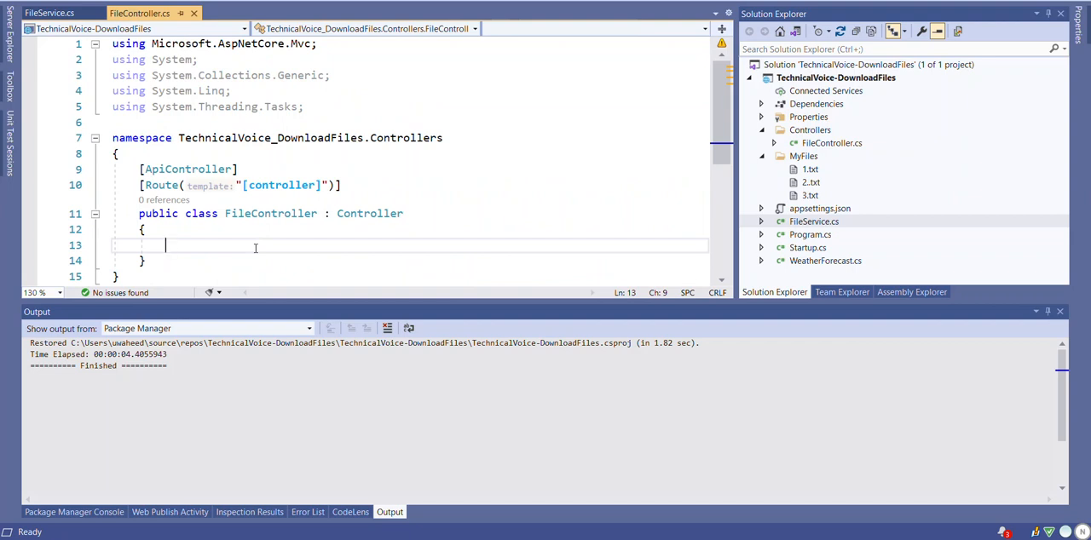
text(public)
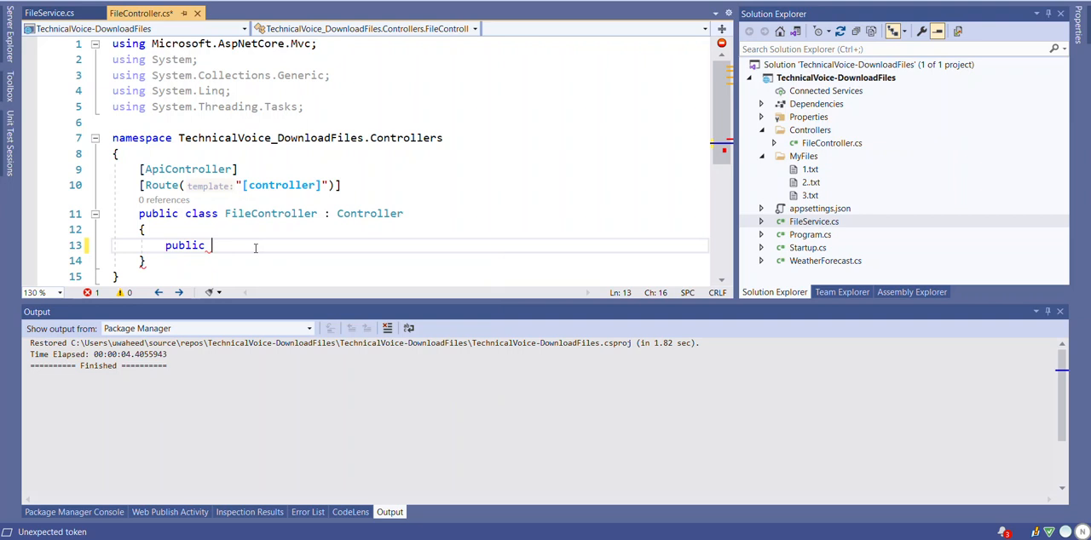
text(IActionResult)
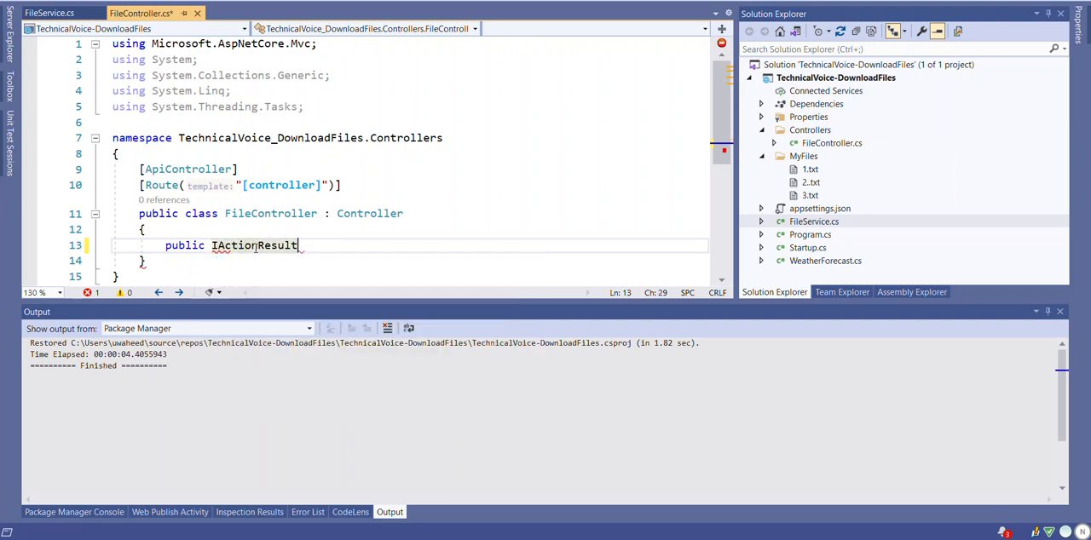
text(D)
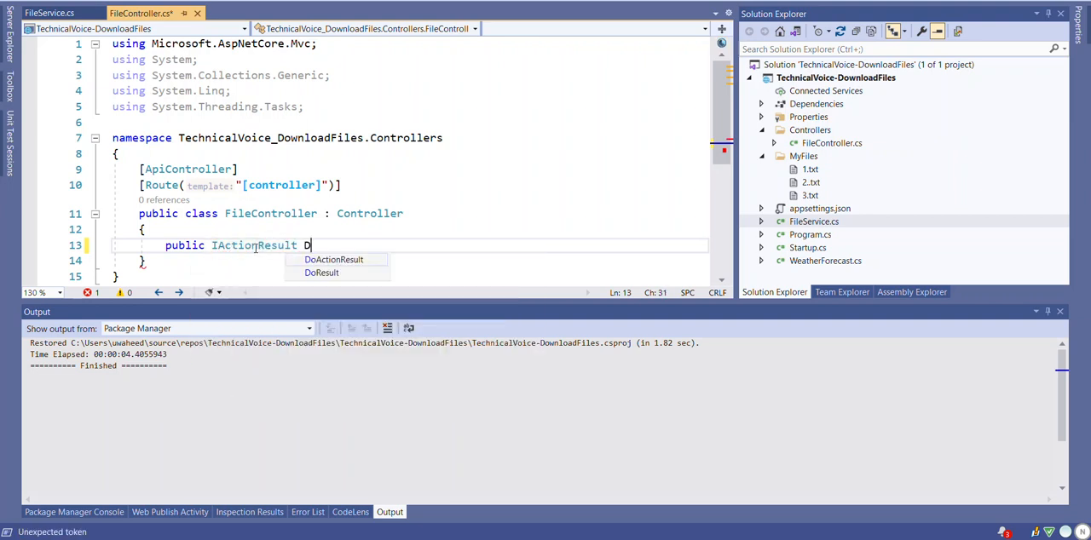
text(ownloadFile()
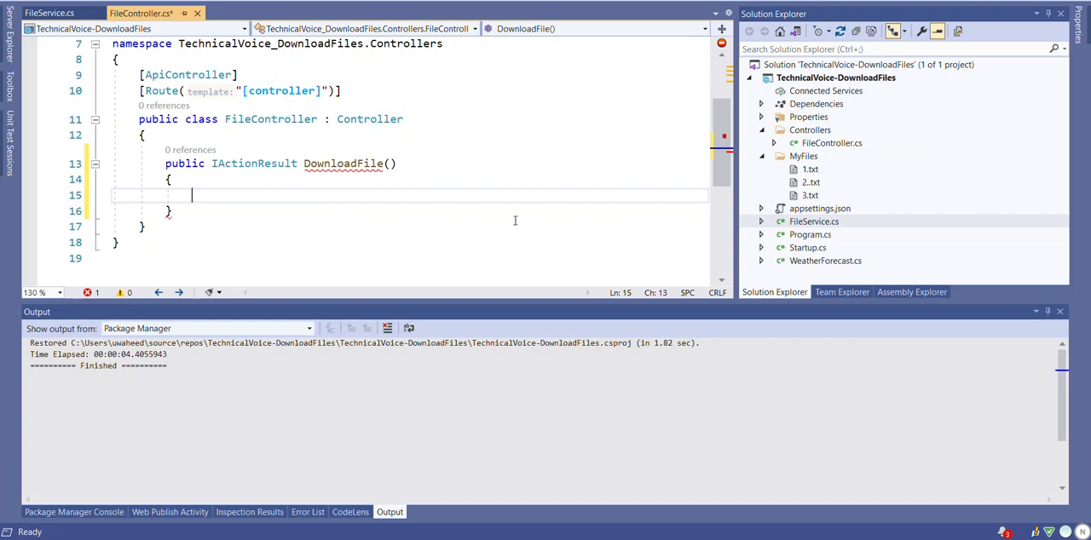
text(new FileService()
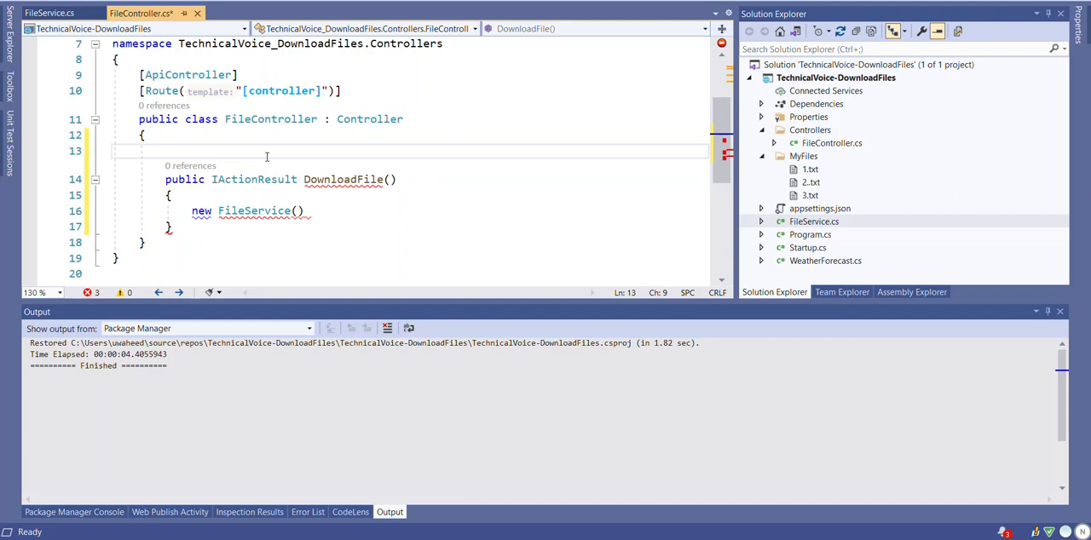
- Add a FileController constructor taking IWebHostEnvironment env and store it in private _env
text(public FileController())
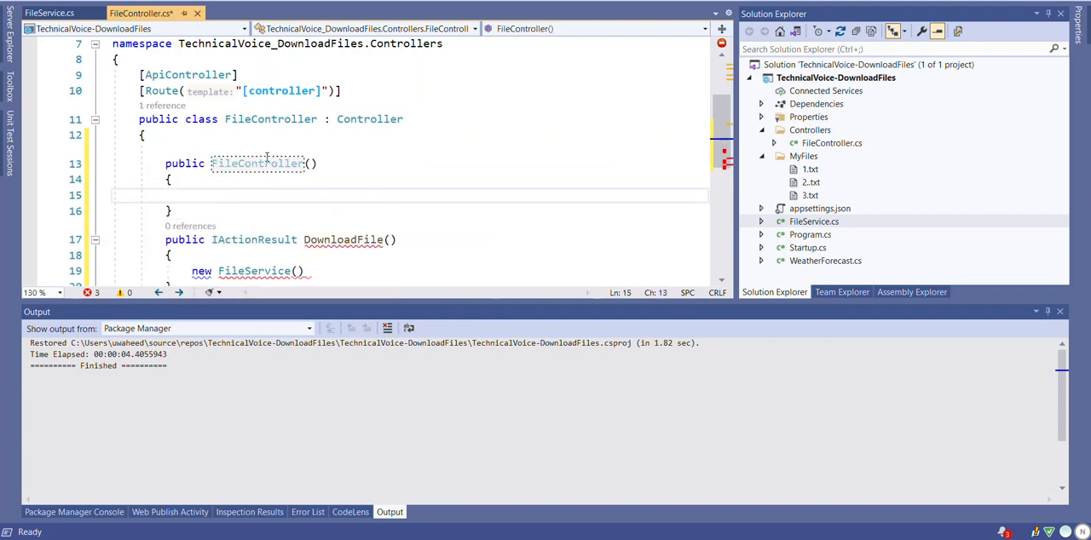
text(I)
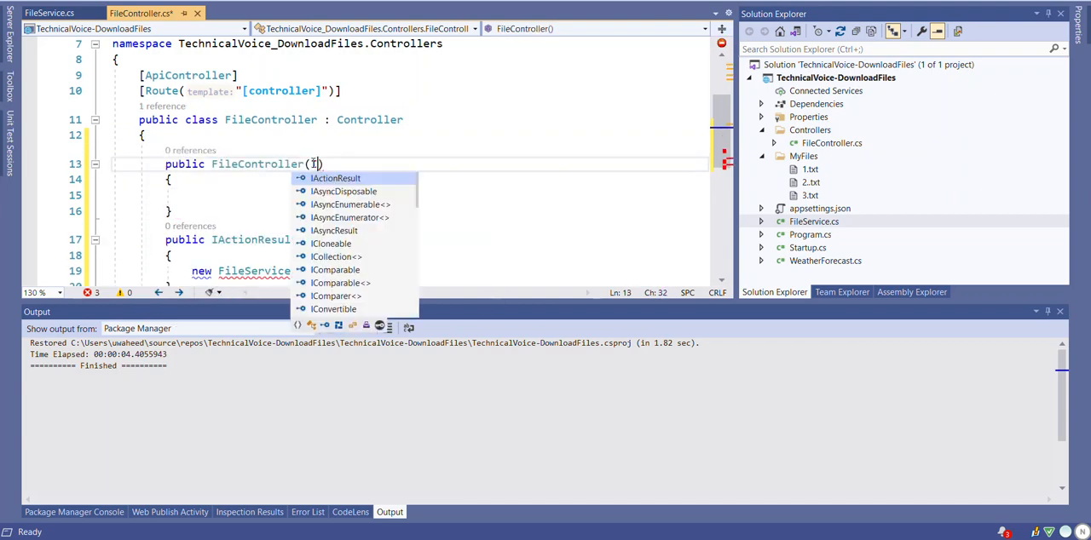
text(Iweb)
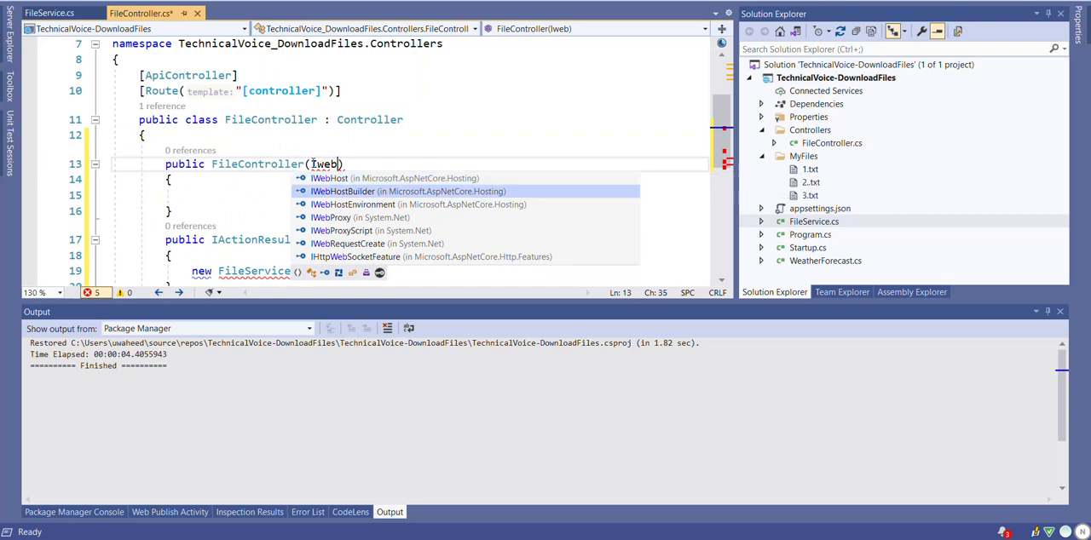
text(WebHostEnvironment env)
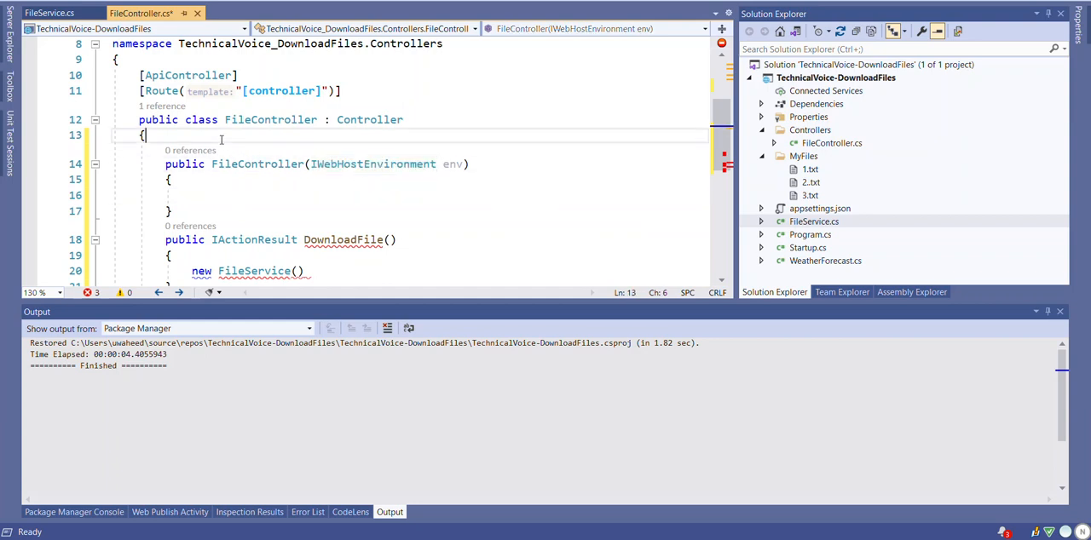
text(P)
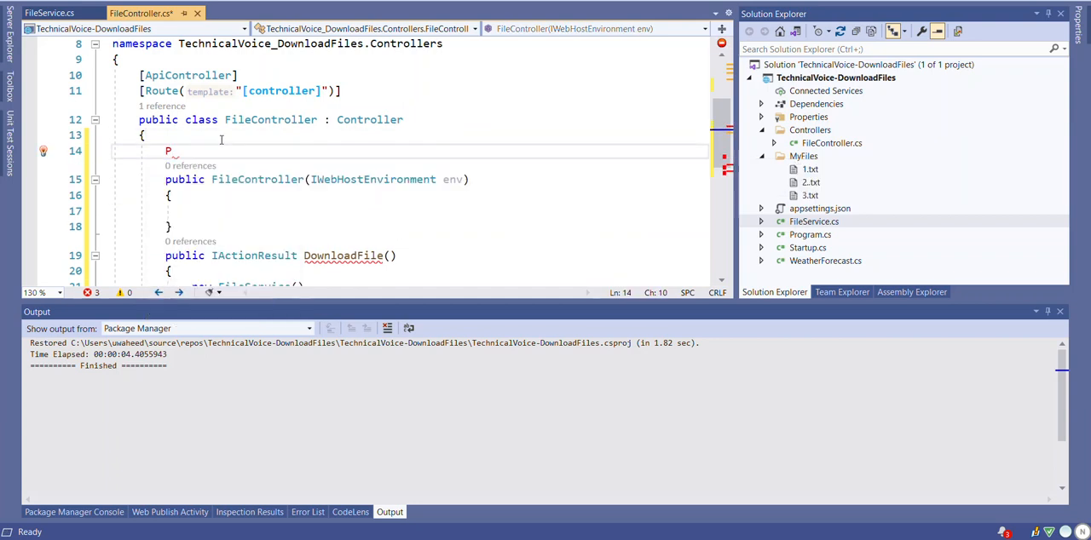
text(rivate)
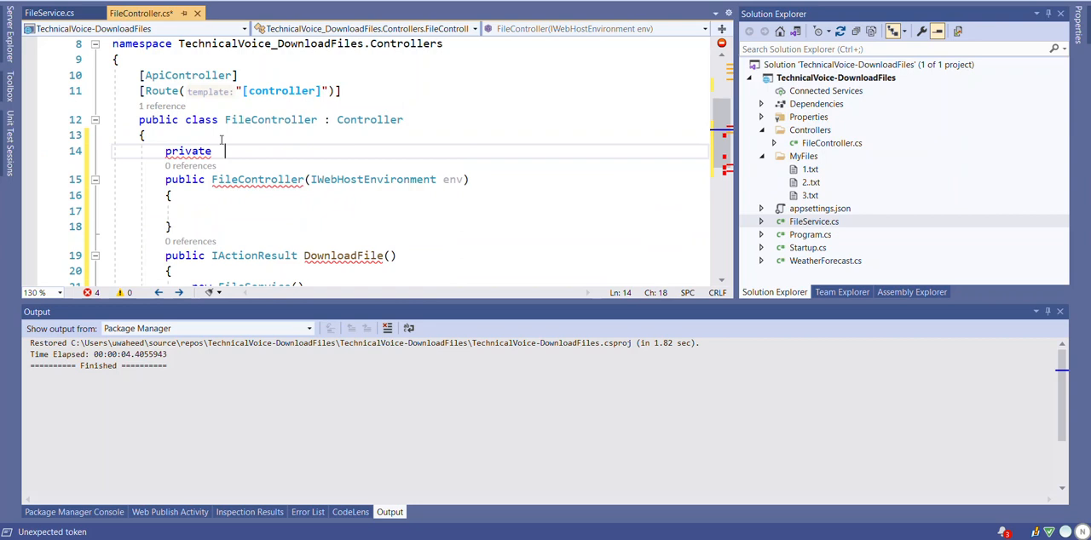
text(IWebHostEnvironment)
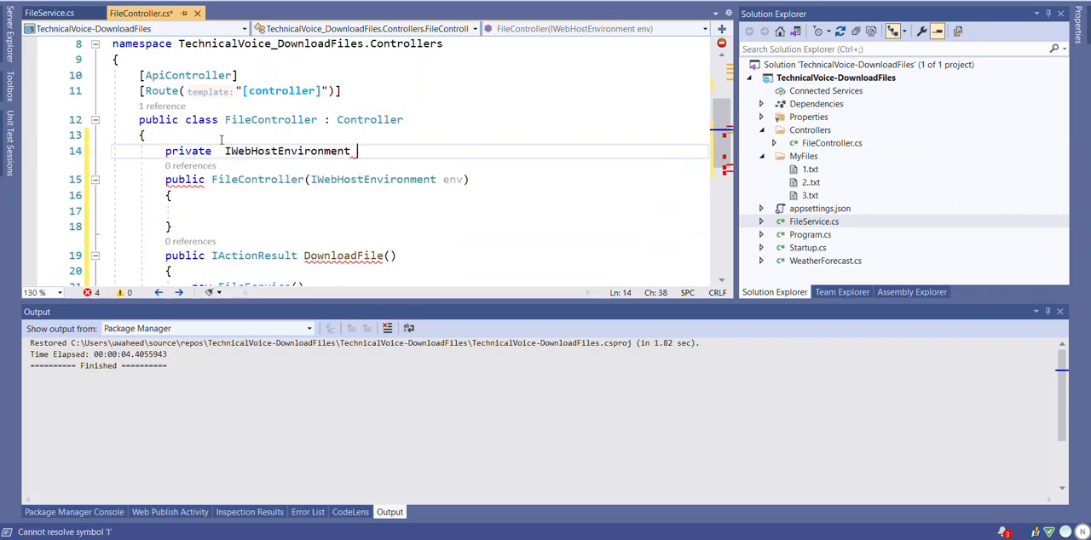
text(_env;)
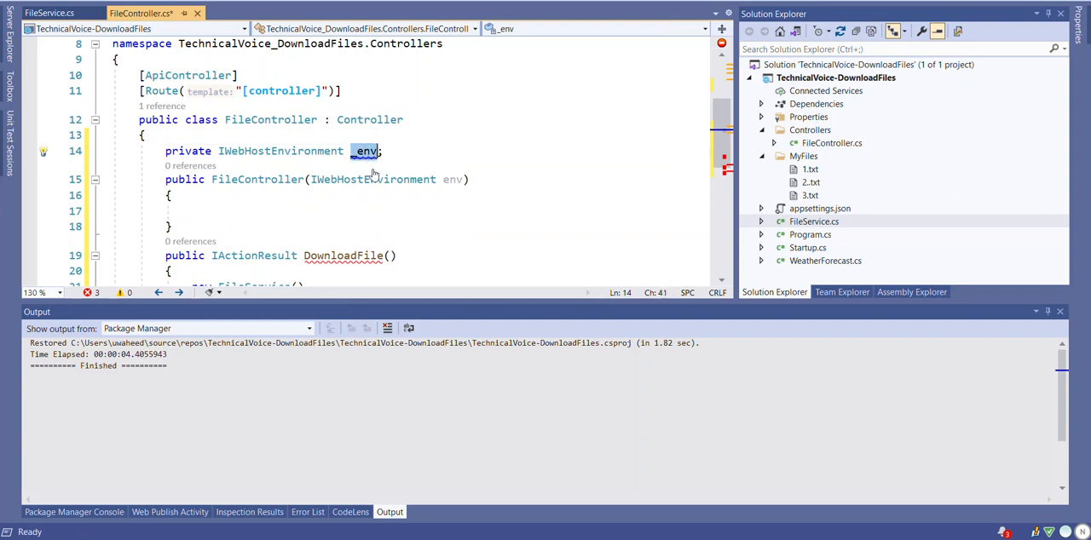
text(_env = env;)
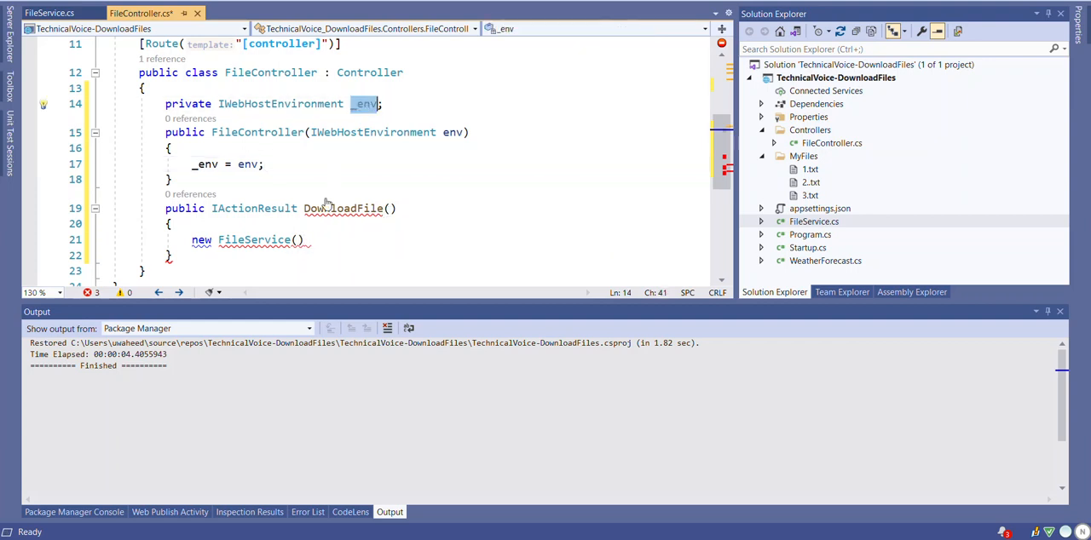
- Write var response = new FileService(_env).DownloadZip("MyFiles") in DownloadFile
text(_env)
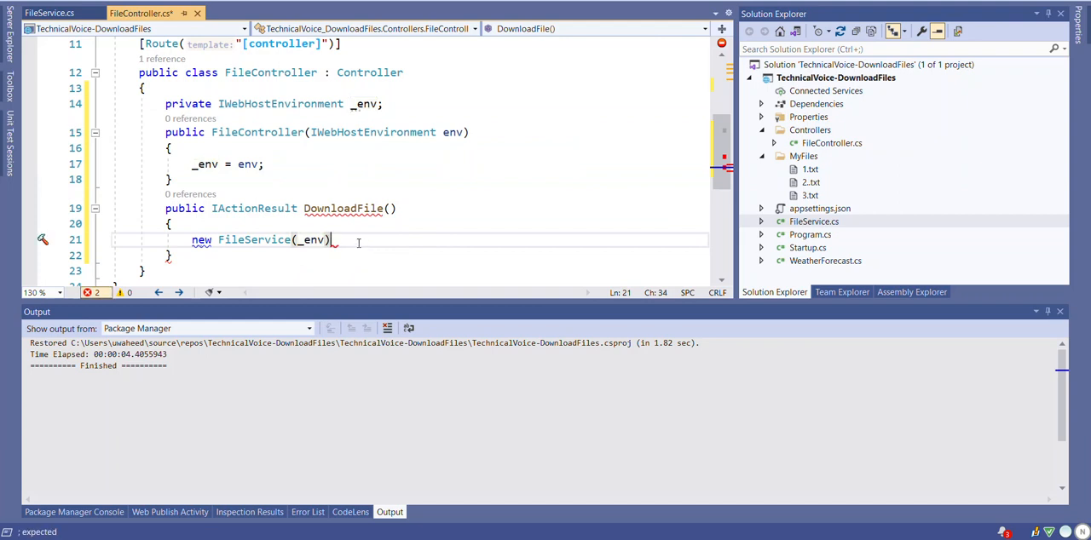
text(.DownloadZip(")
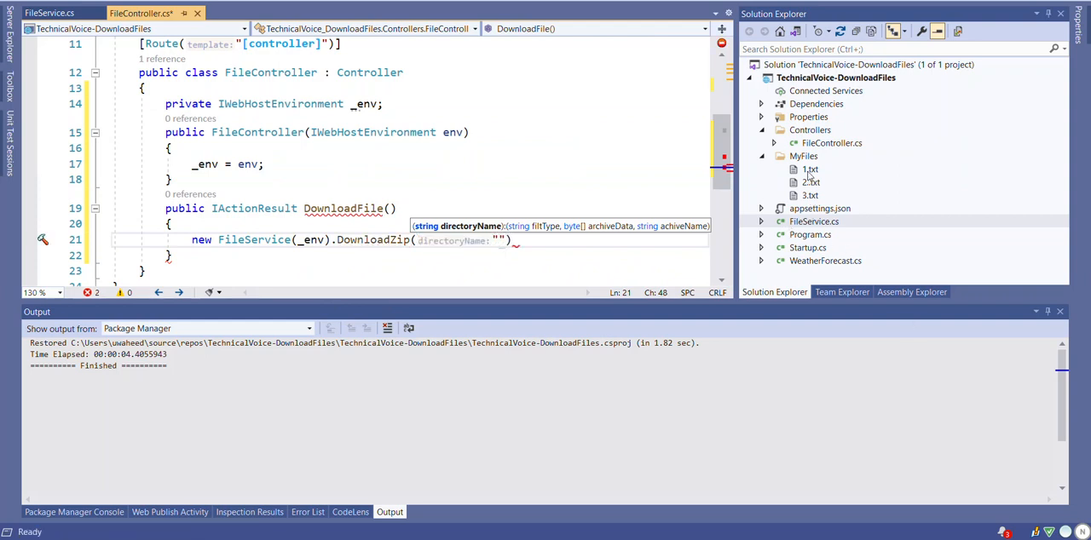
text(M)
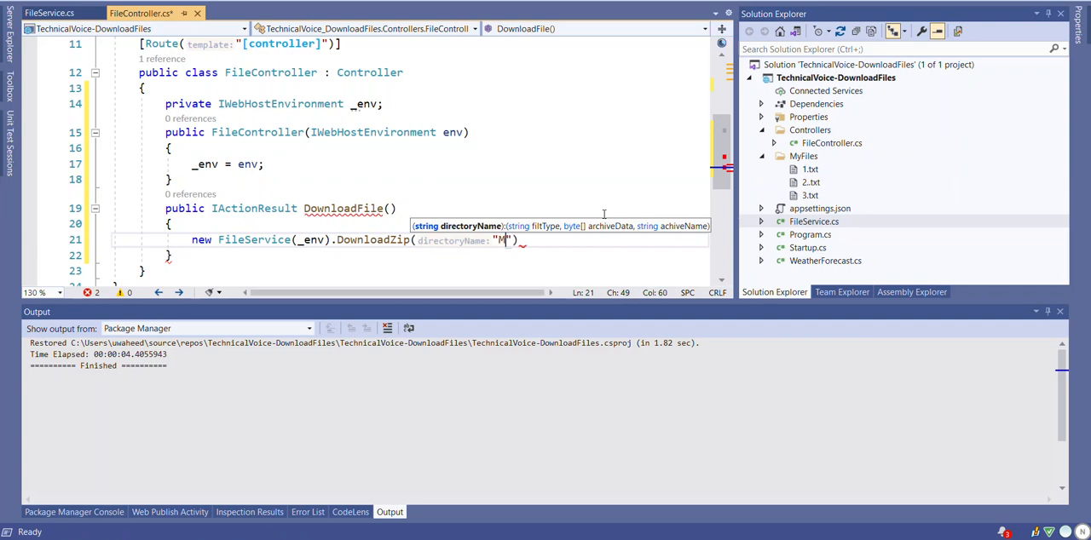
text(yFiles)
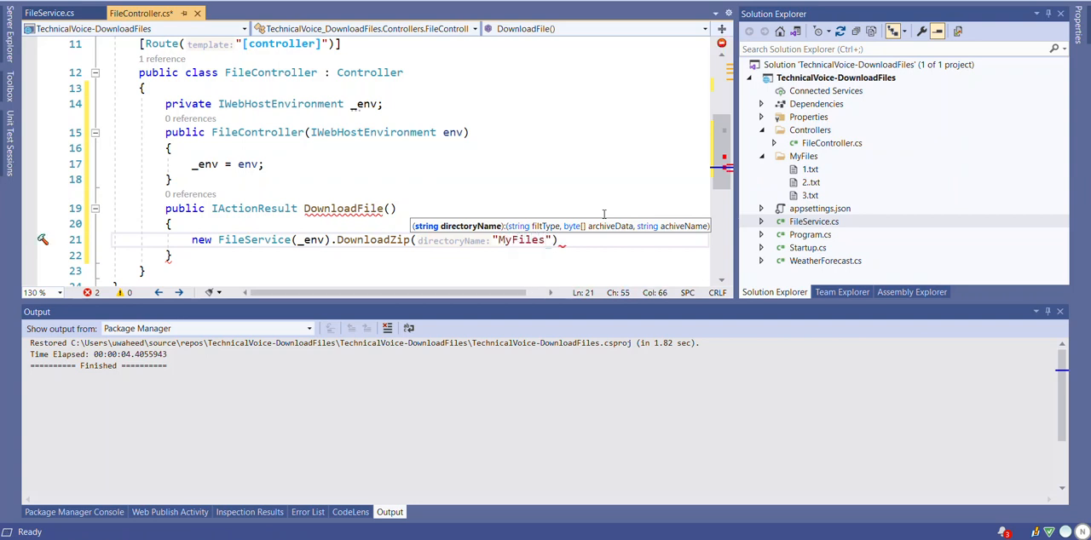
text(;)
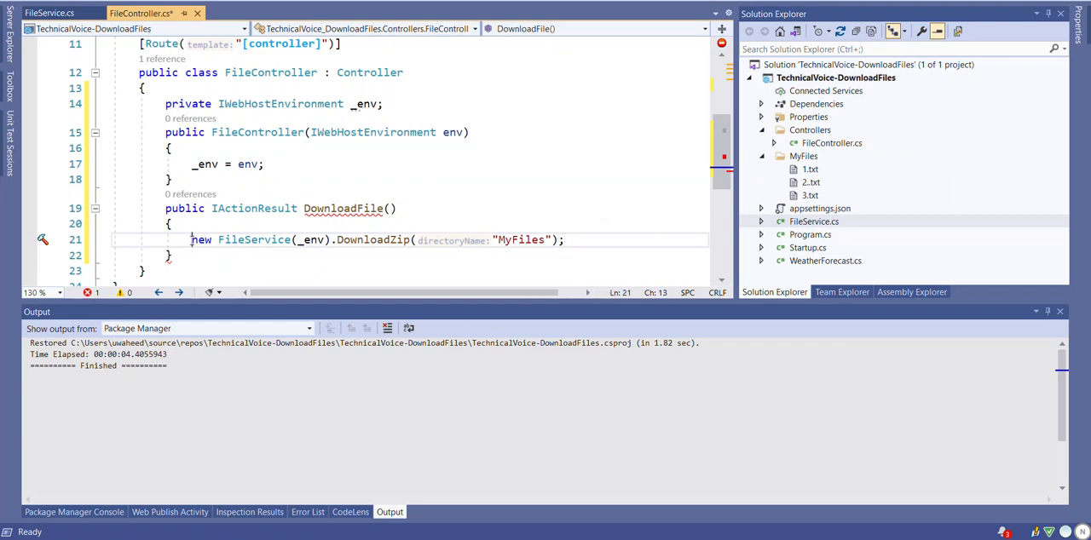
text(var response) =)
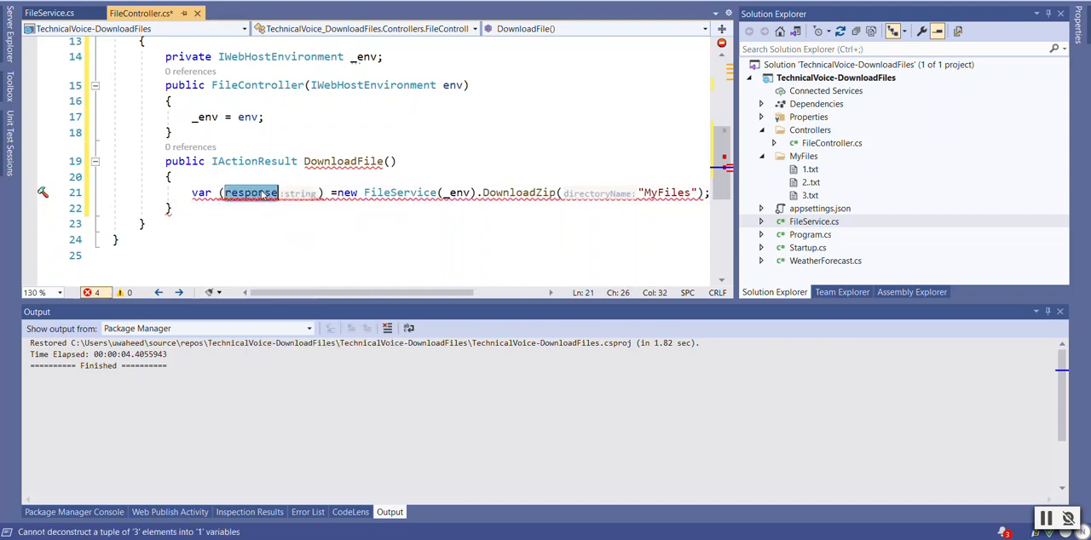
- Deconstruct into (fileType, bytes, fileName), return File(bytes, fileType, fileName) and mark [HttpGet]
text(fileType,bytes,)
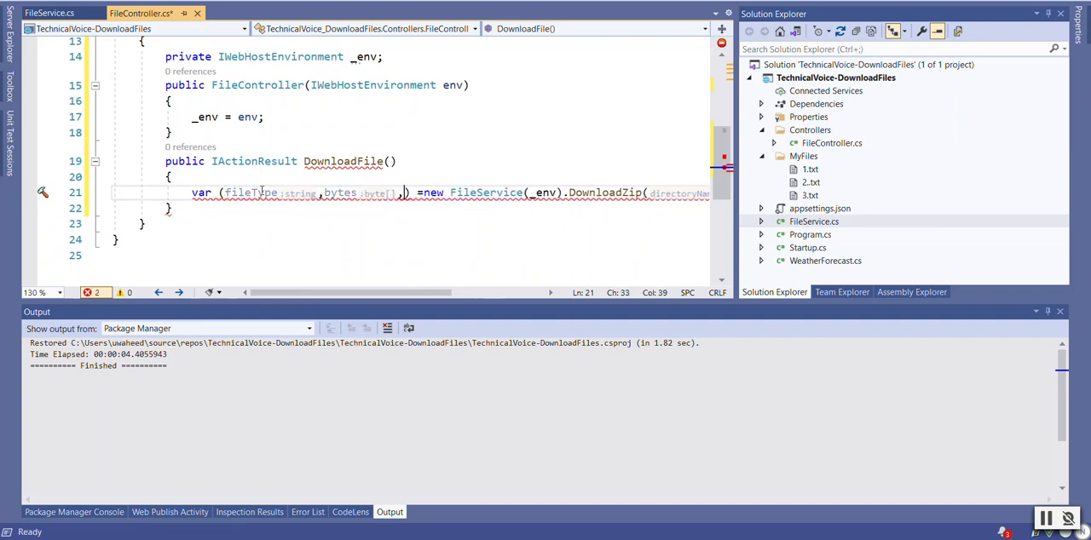
text(fileName)
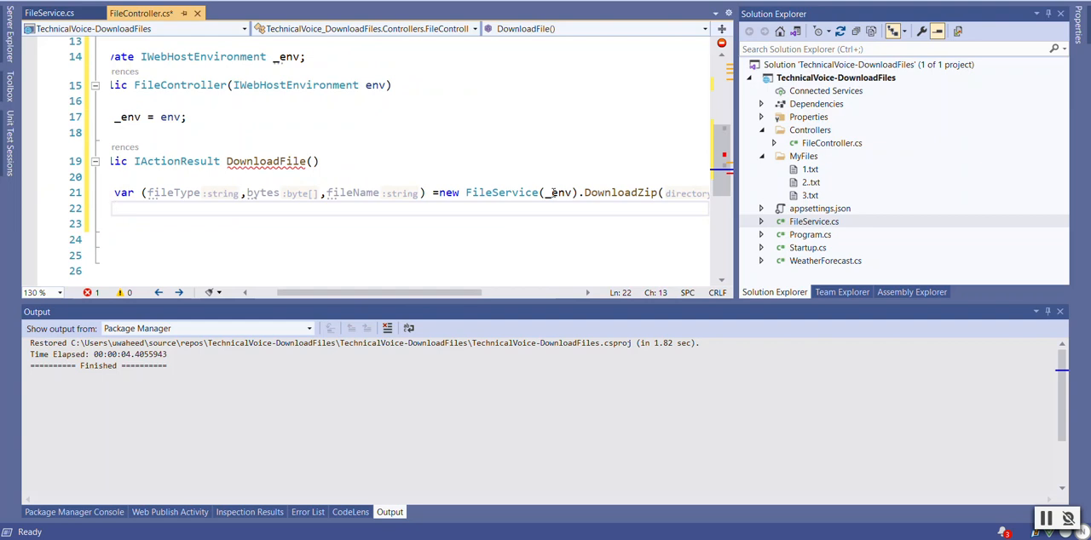
text(return File(fileType,)
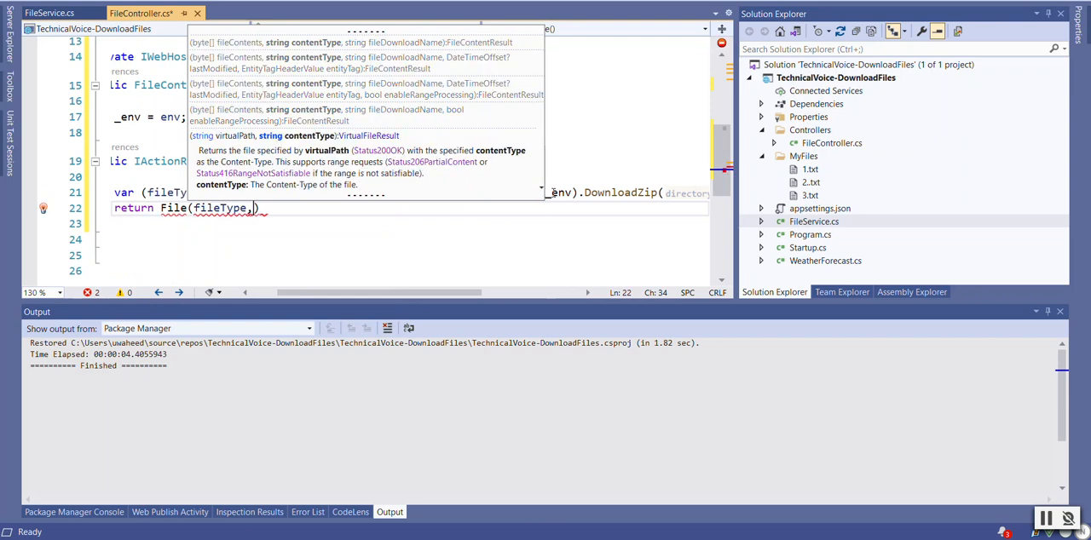
text(fil)
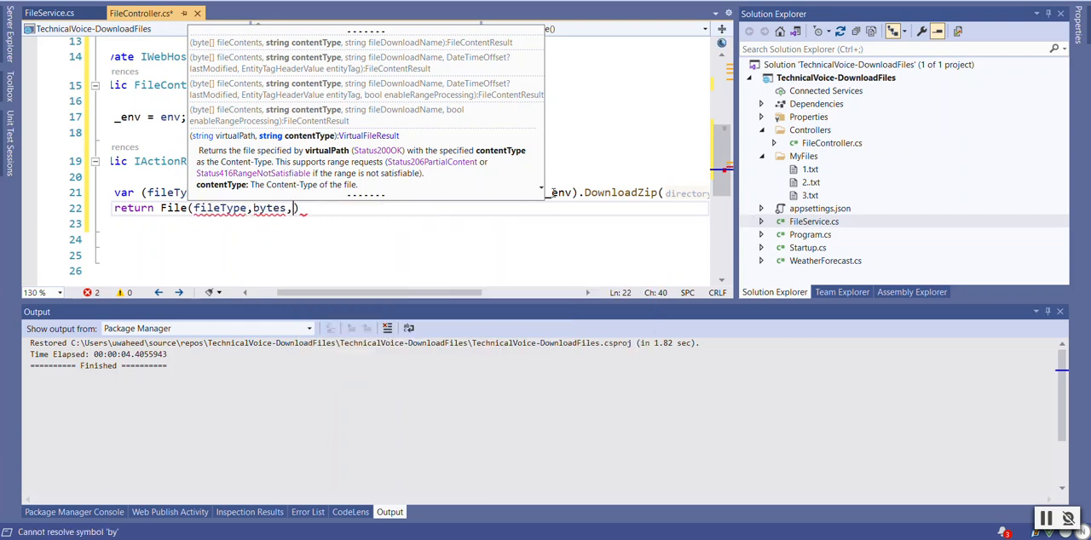
text(fileName)
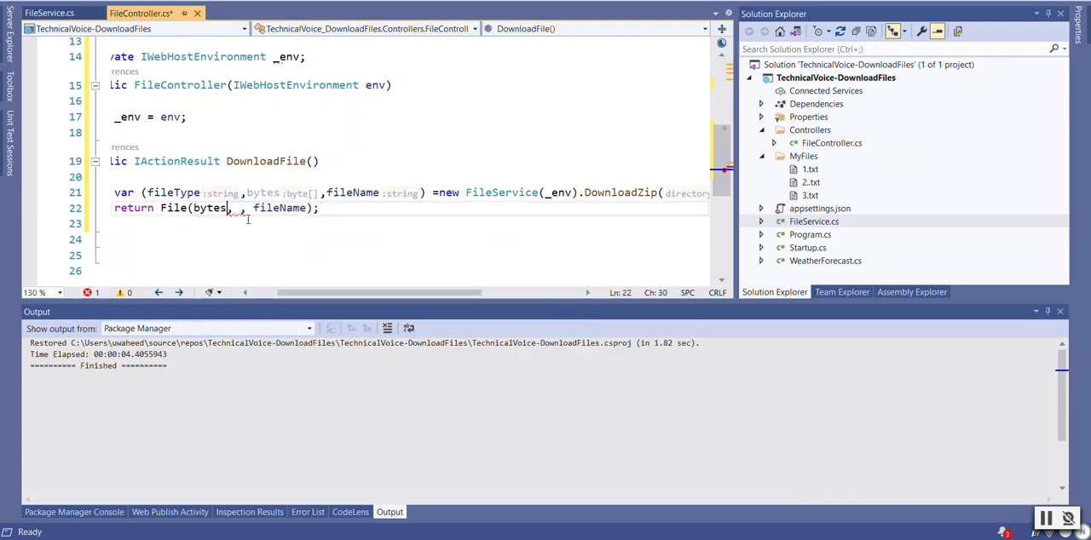
text(fileType)
text([HttpGet)
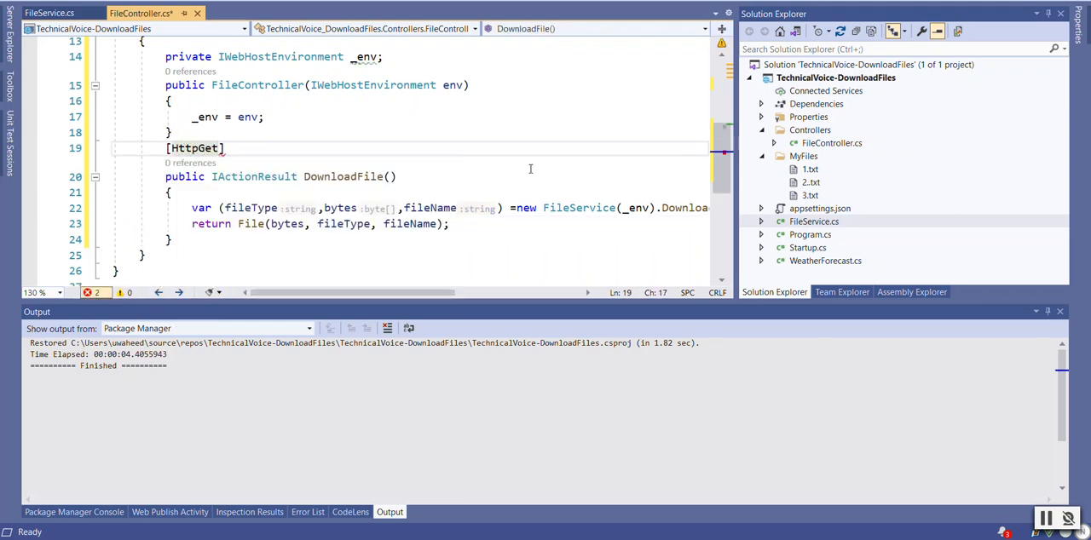
- Give the GET attribute the "DownloadFile" route template and run the API
text(())
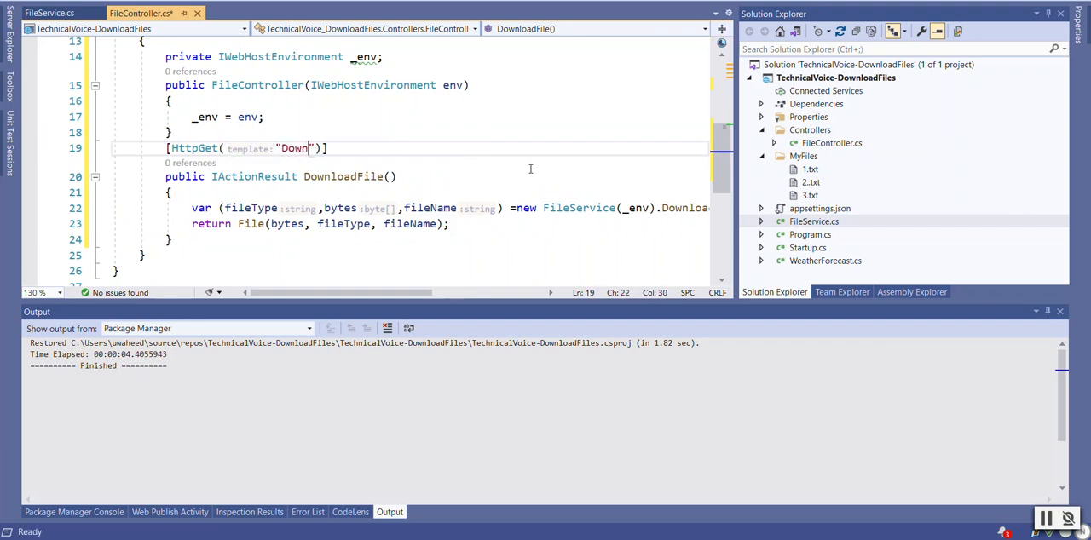
text(loadFile)
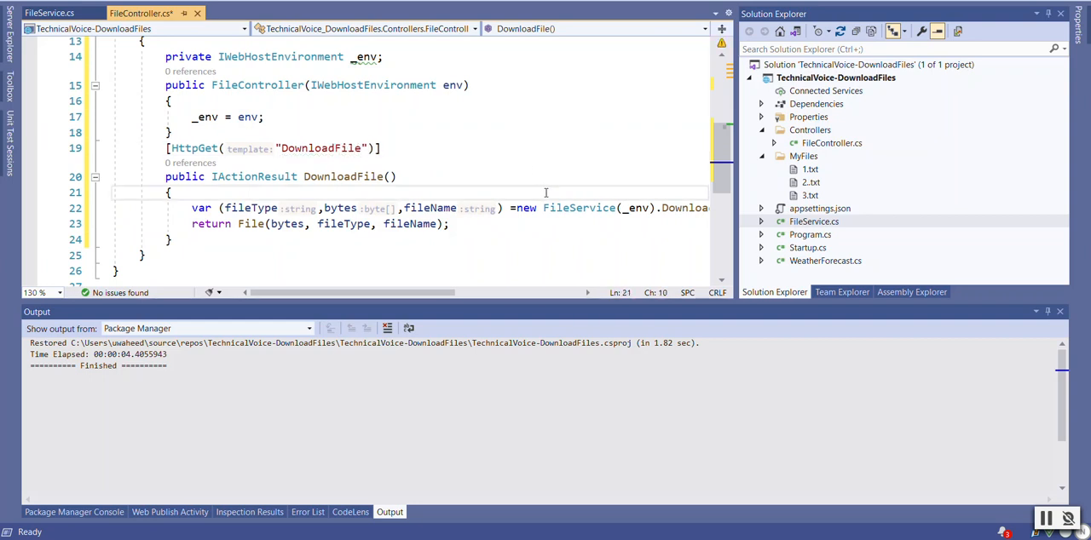
key(F6)
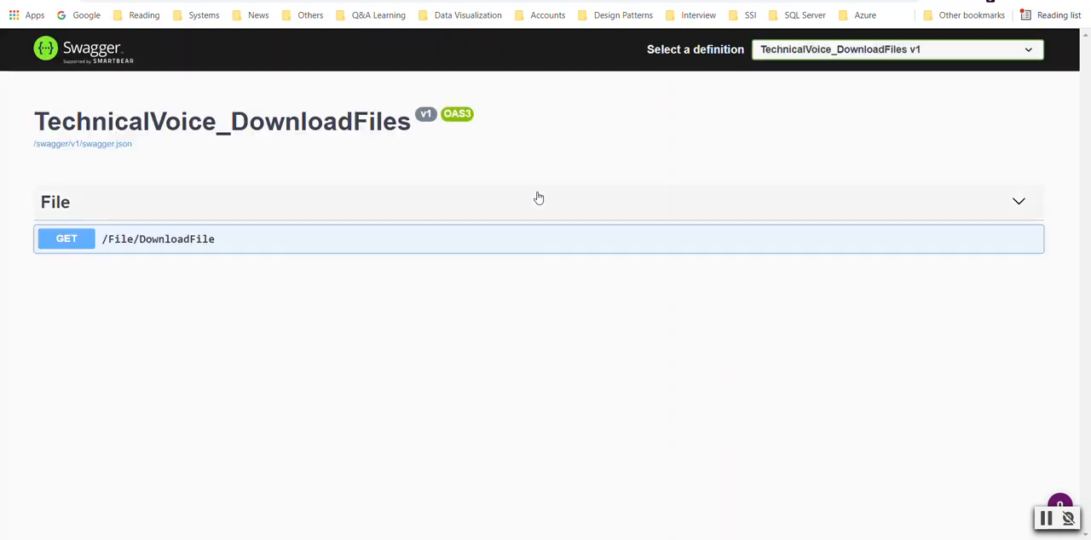
mouse_move(177, 247)
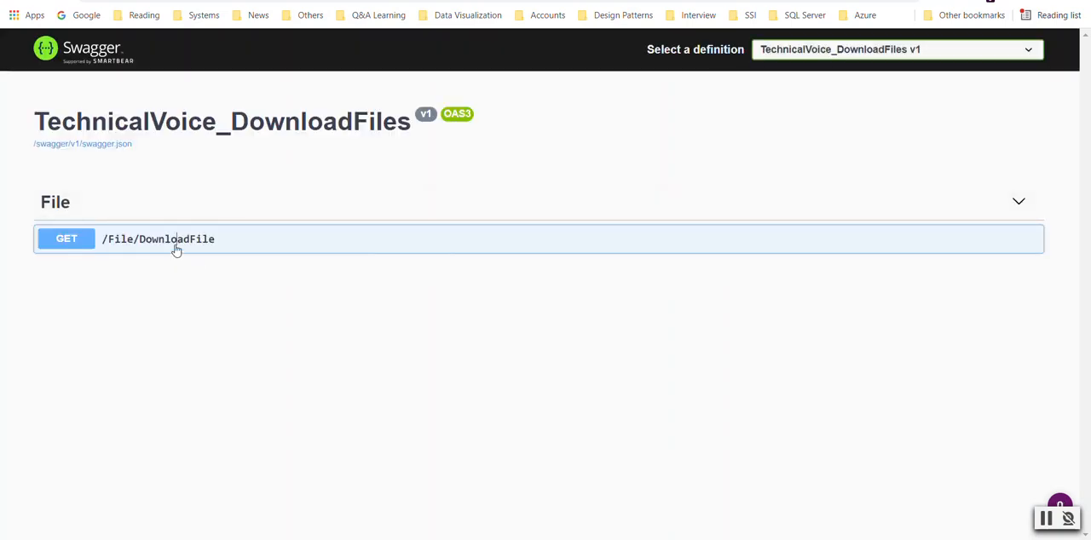
- Execute GET /File/DownloadFile in Swagger, download the returned TechnicalVoice.zip and open it in WinRAR
click(170, 239)
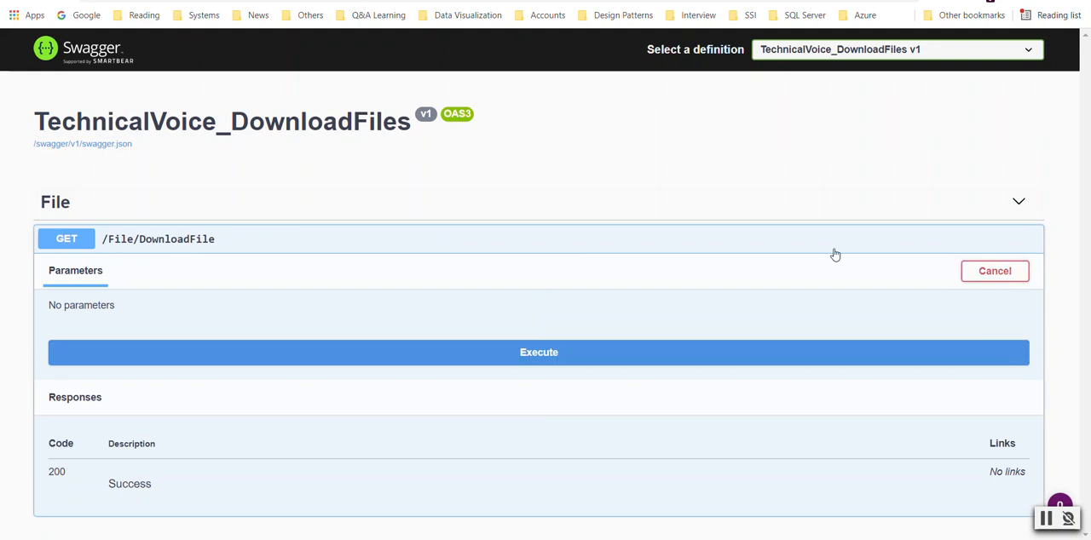
click(538, 352)
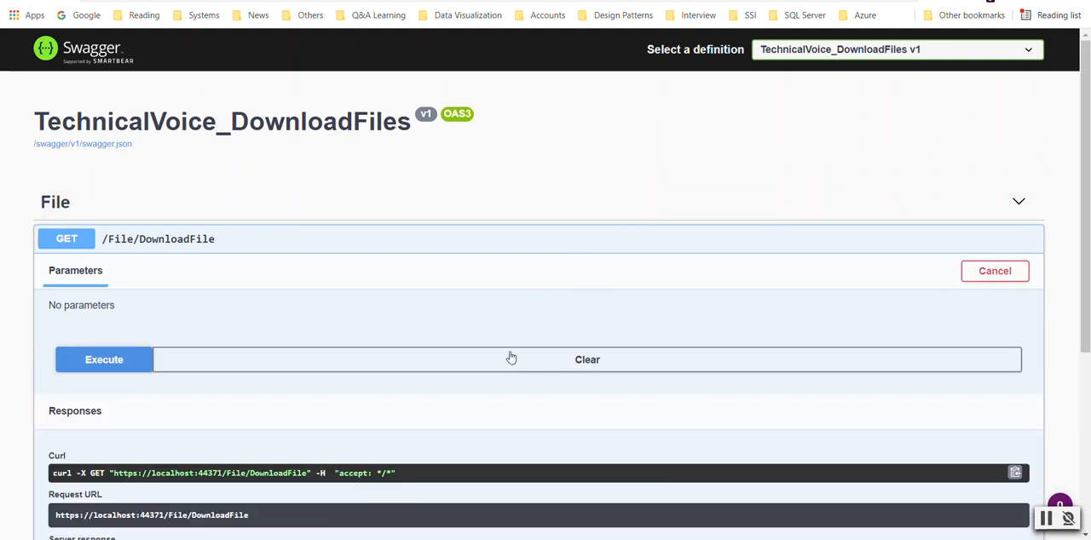
mouse_move(528, 225)
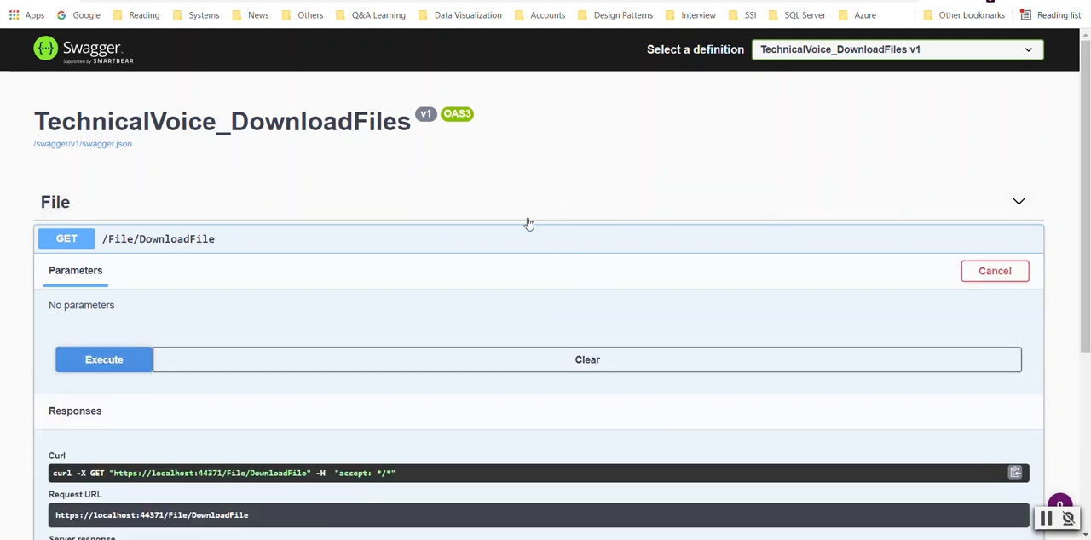
click(102, 360)
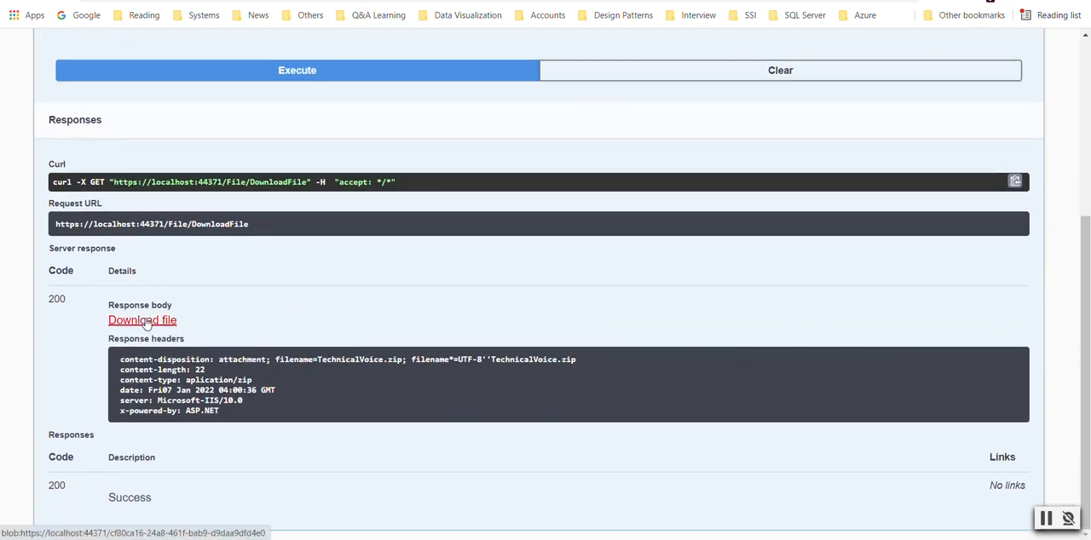
click(141, 321)
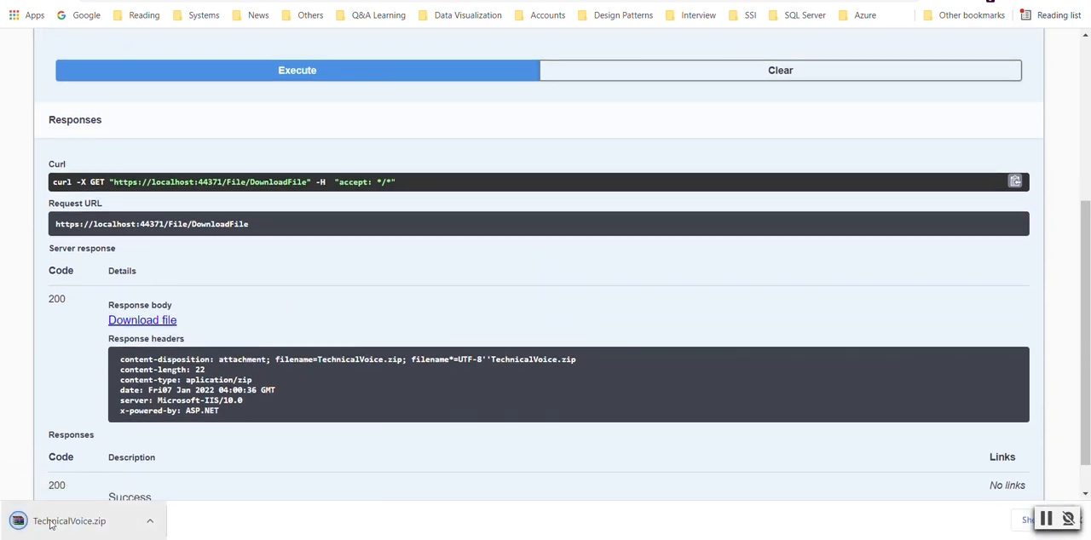
click(68, 518)
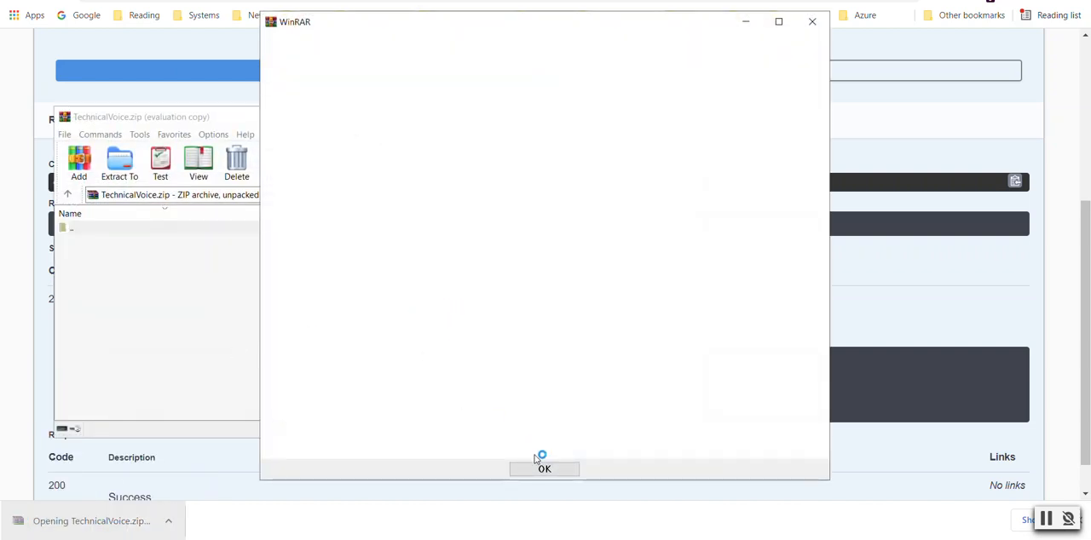
- Dismiss the WinRAR evaluation notice and browse the first downloaded archive
click(544, 469)
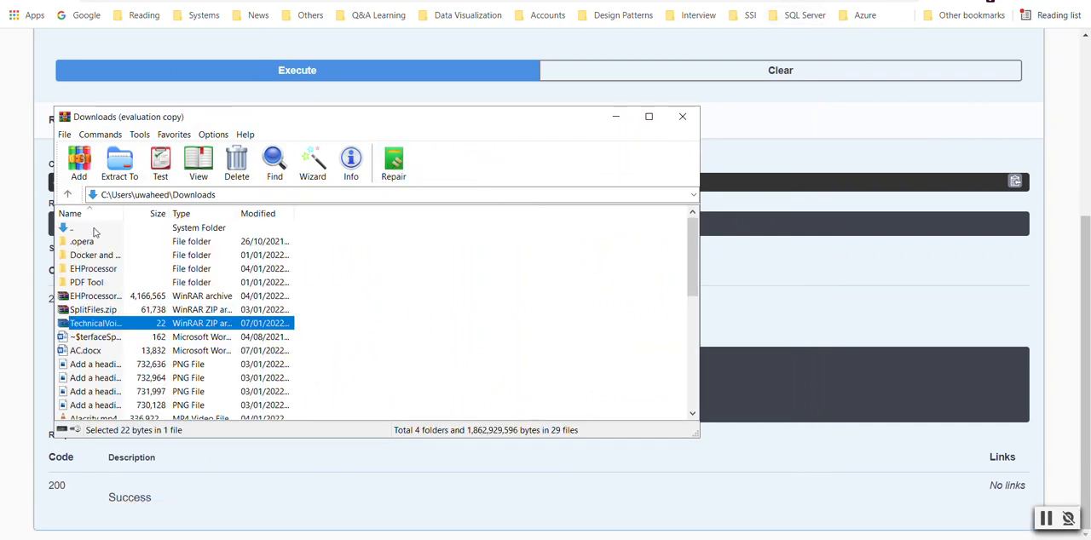
click(76, 228)
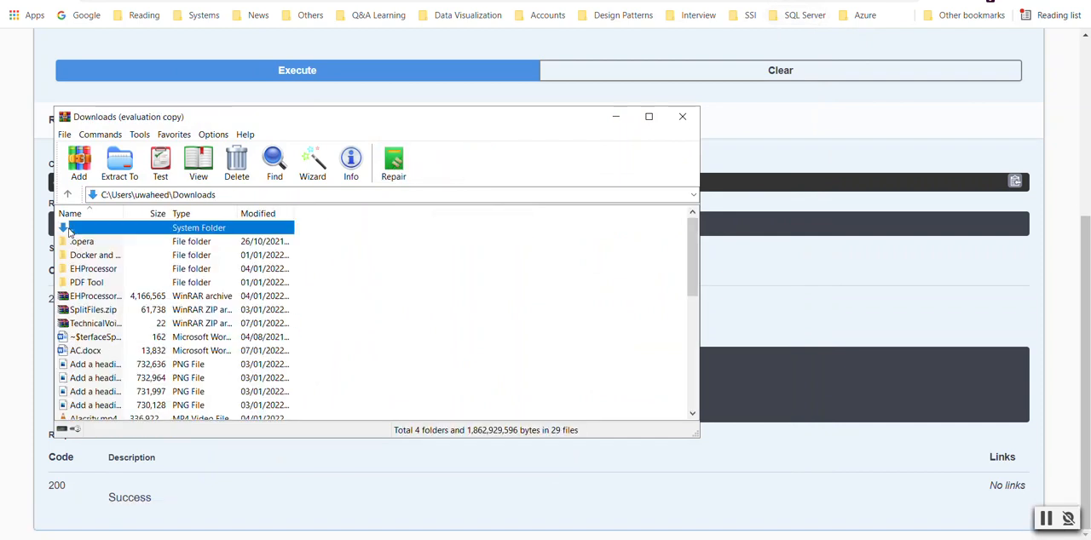
double_click(94, 323)
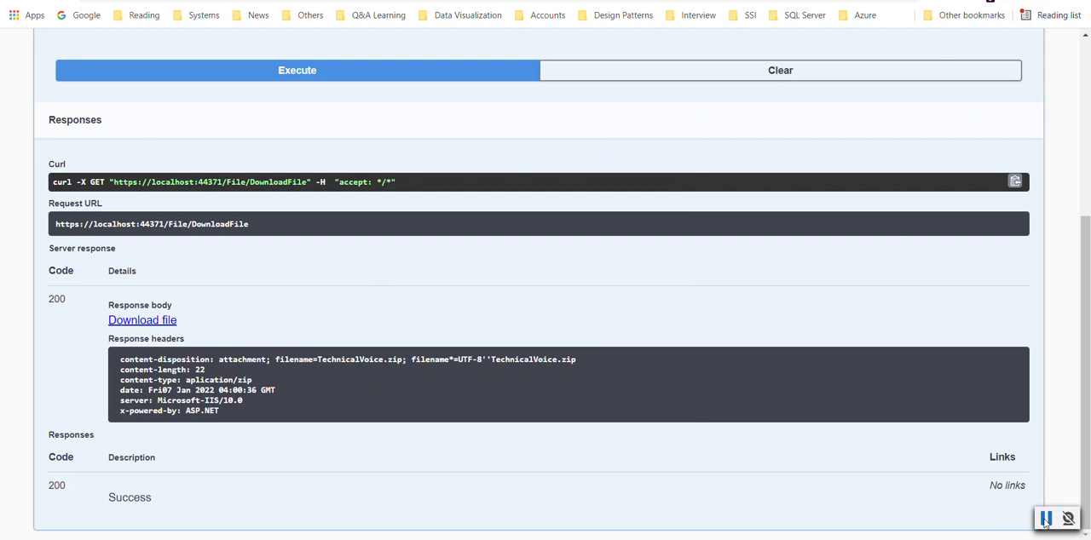
- Download TechnicalVoice (1).zip again and find it empty, 0 bytes unpacked
click(143, 320)
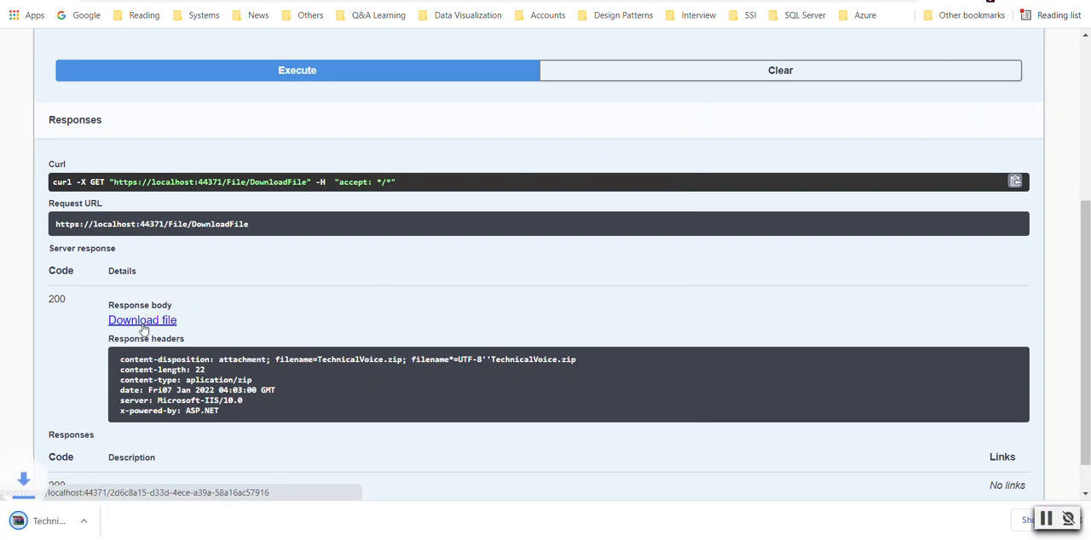
click(142, 320)
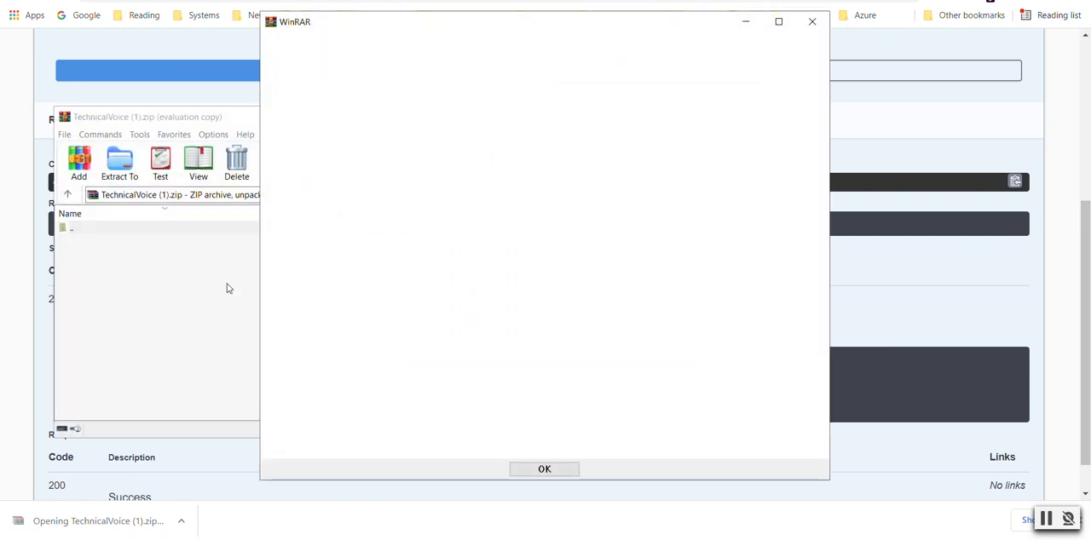
click(545, 469)
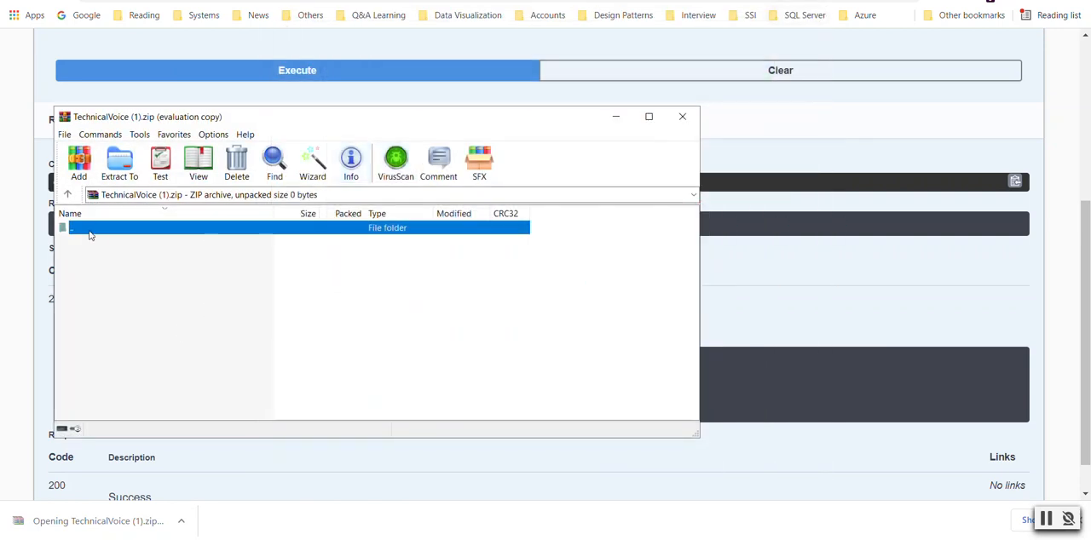
click(682, 116)
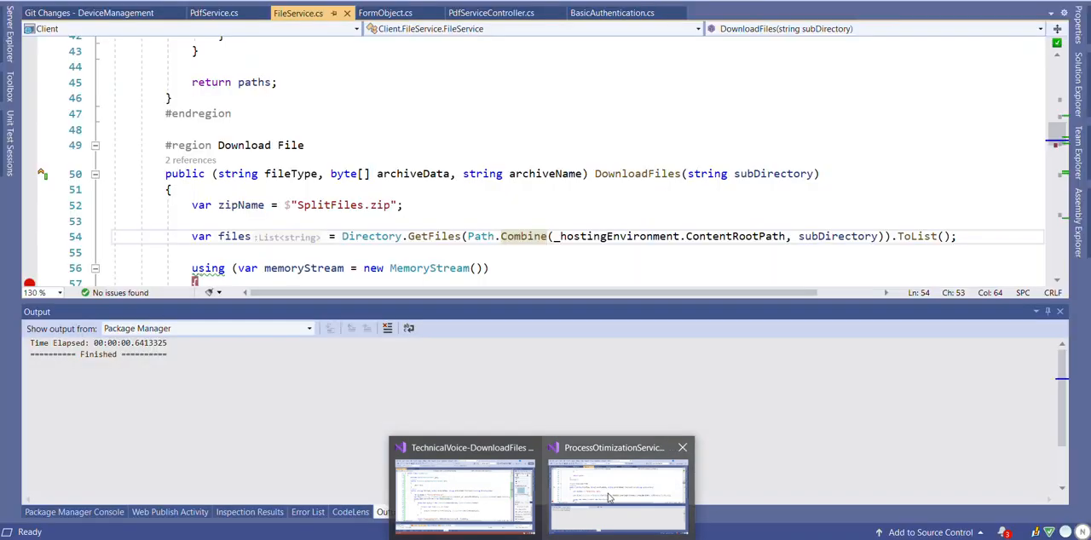
- Debug DownloadZip and make GetFiles use Path.Combine(_env.ContentRootPath, directoryName)
click(472, 491)
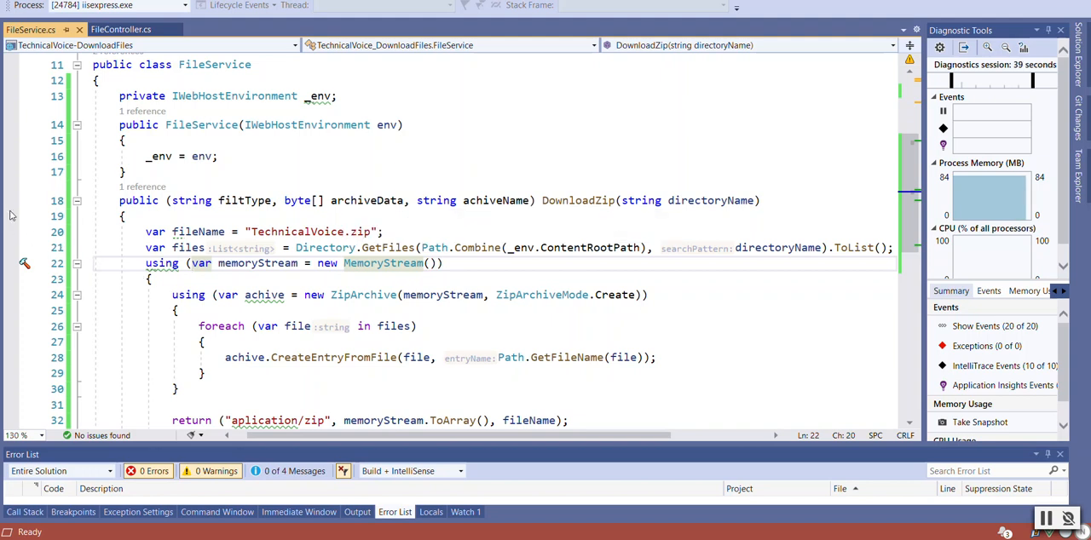
click(10, 215)
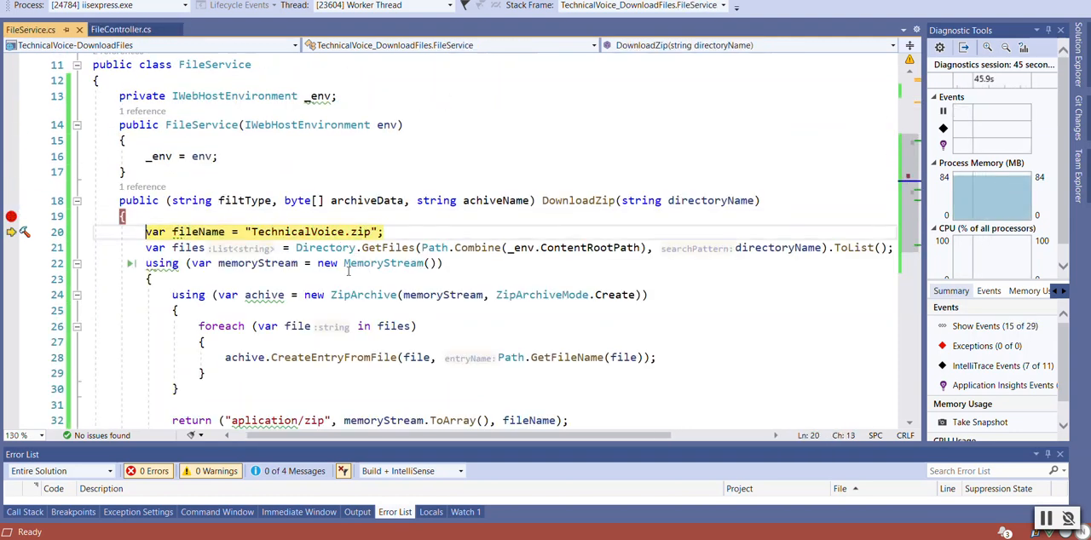
key(F10)
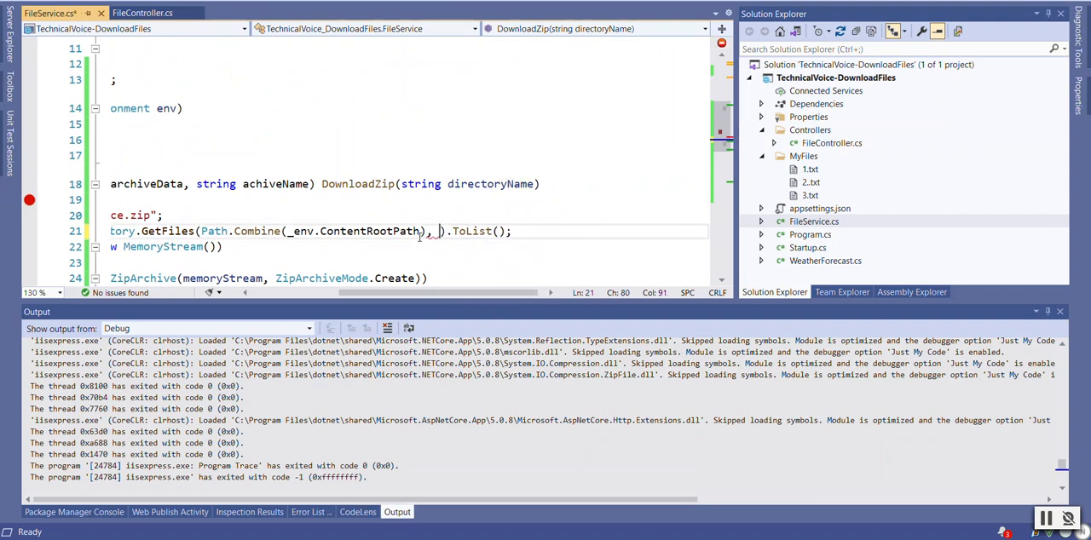
text(directoryName)
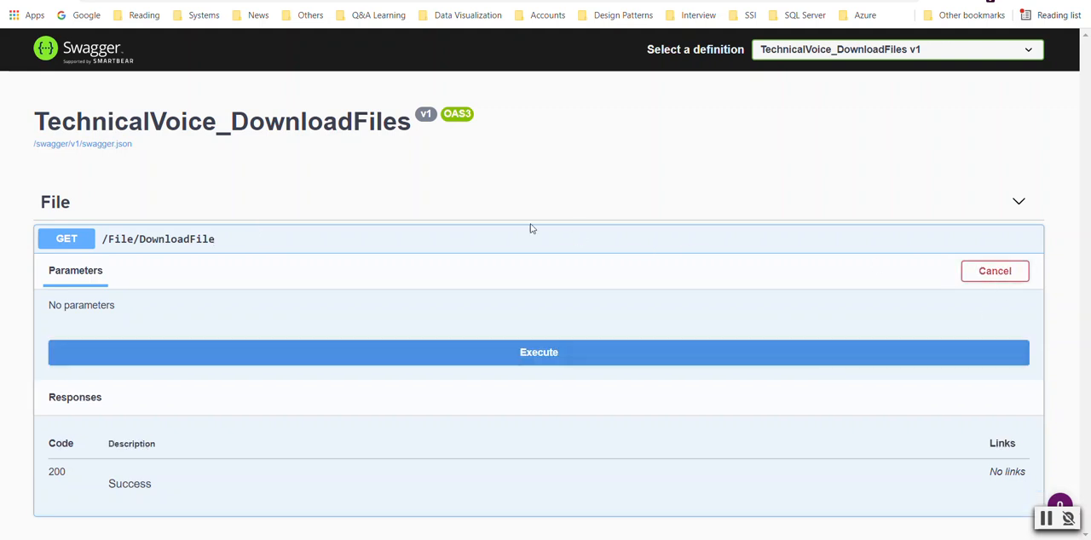
- Rerun GET /File/DownloadFile in Swagger and open the new TechnicalVoice (2).zip
click(539, 351)
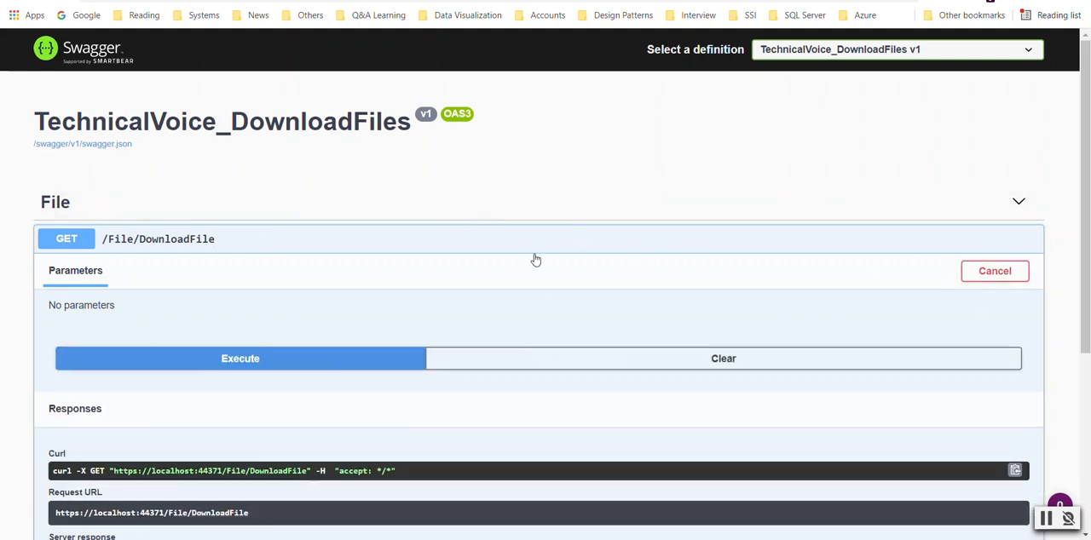
click(239, 358)
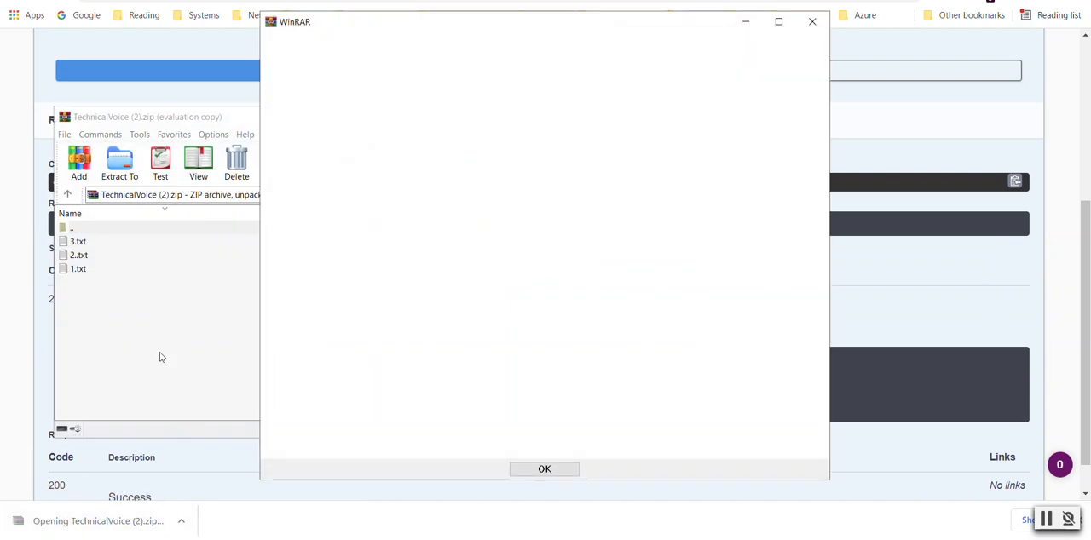
- Confirm TechnicalVoice (2).zip lists 1.txt, 2.txt and 3.txt, each 0 bytes
click(545, 469)
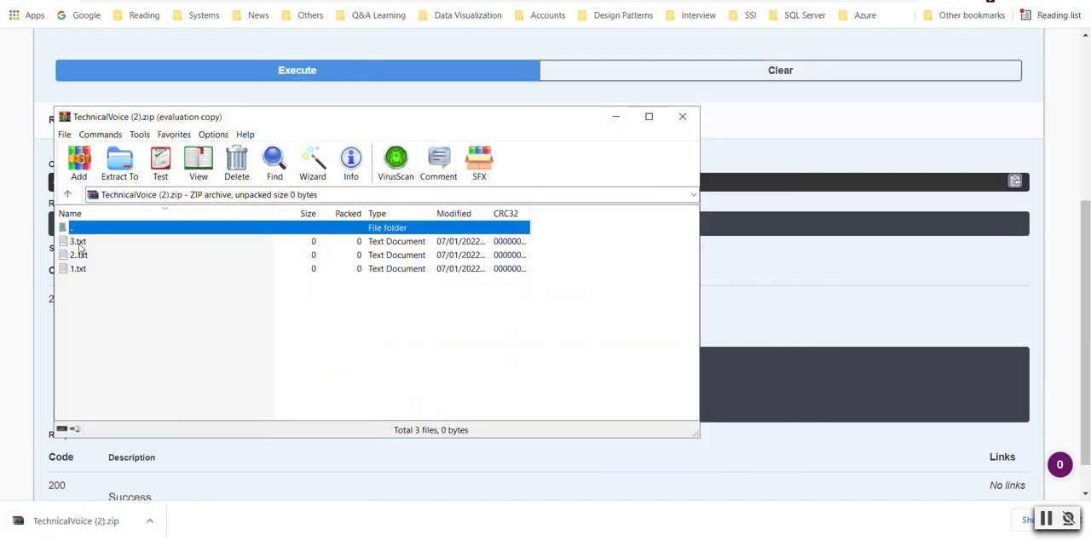
click(78, 269)
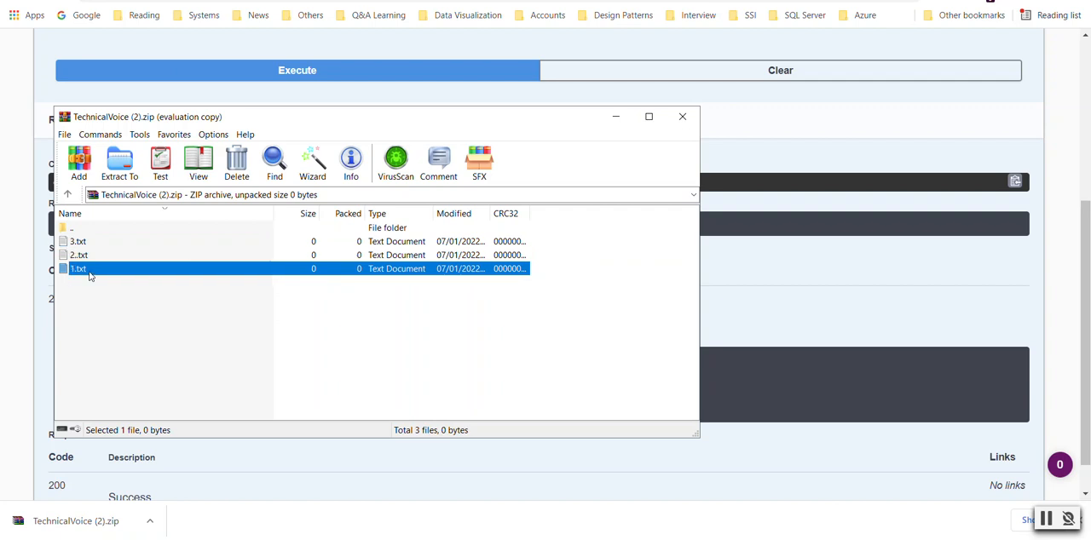
mouse_move(682, 116)
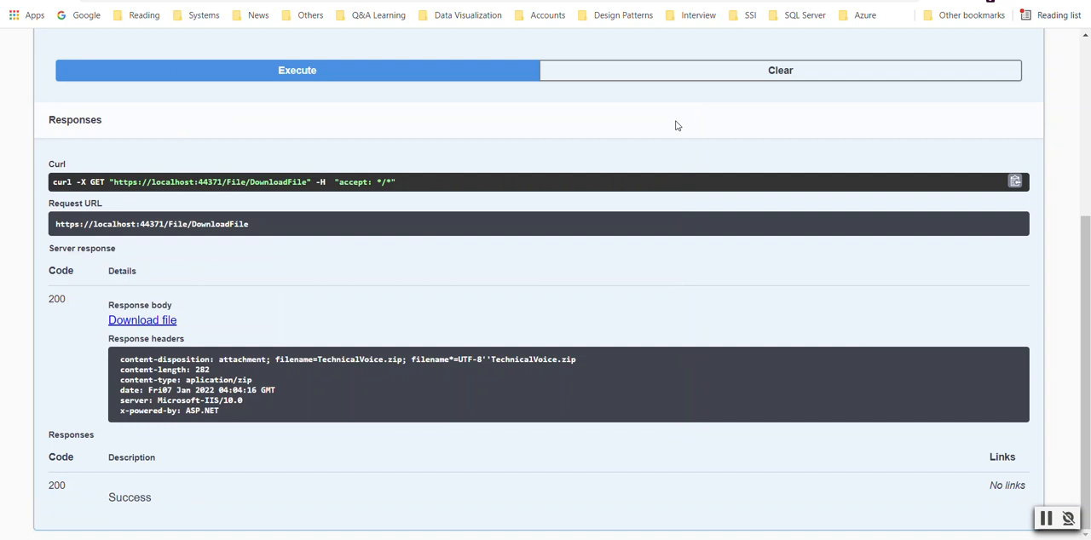
mouse_move(576, 421)
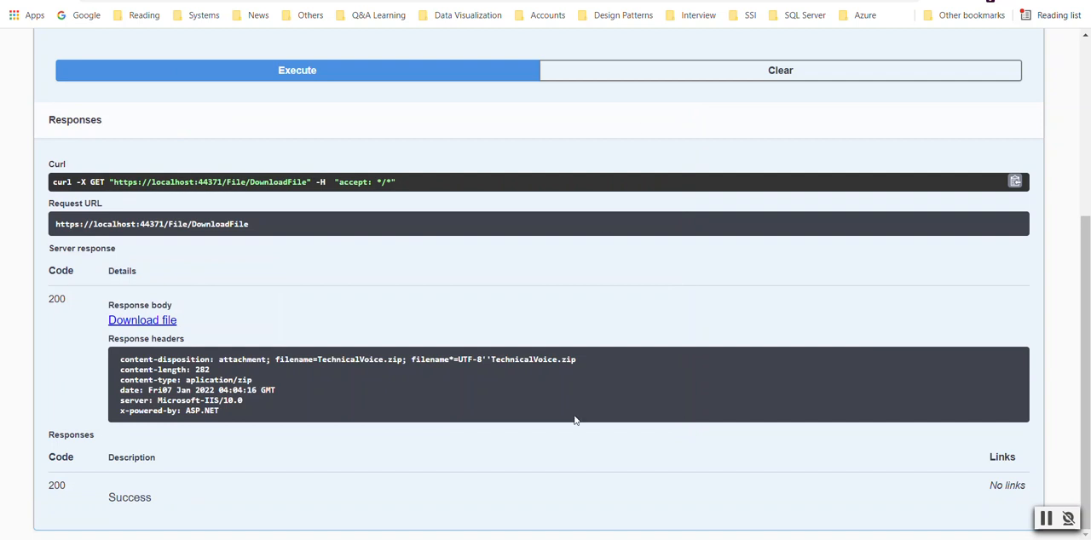
mouse_move(955, 454)
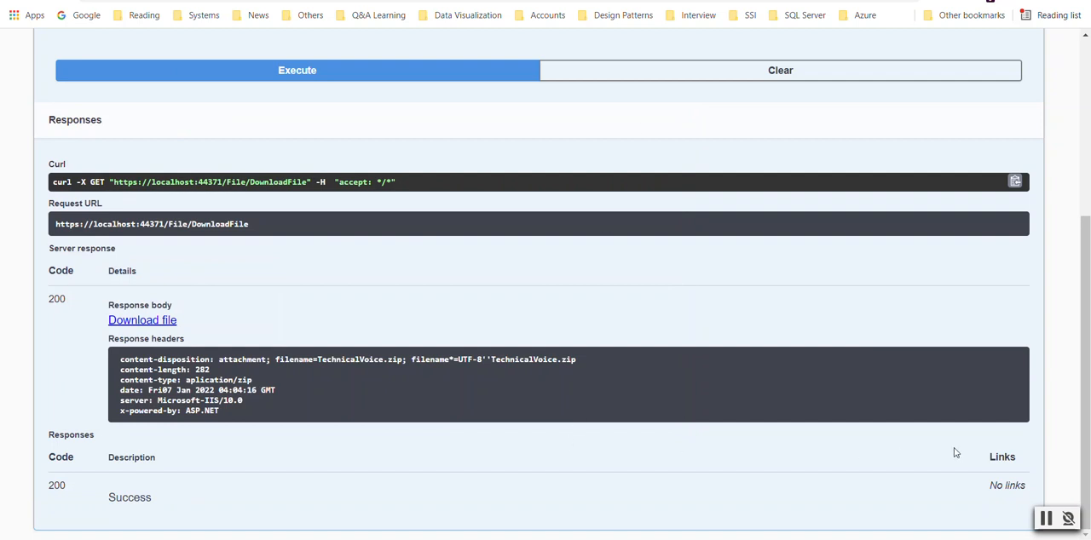